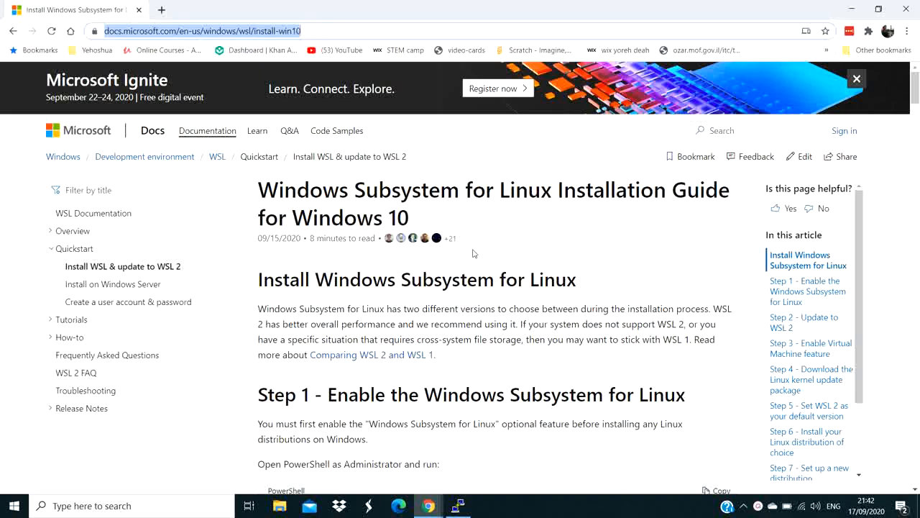
- Open an admin PowerShell and enter the dism command enabling Microsoft-Windows-Subsystem-Linux
scroll(down, 3)
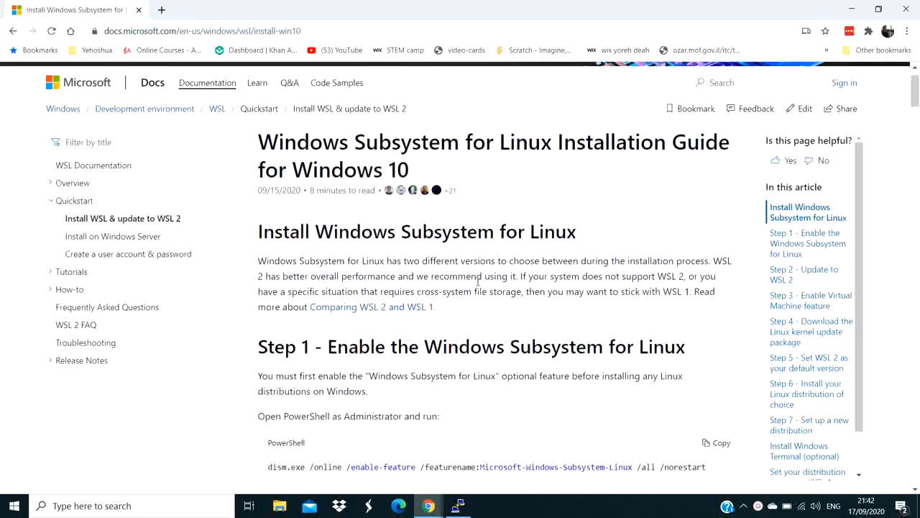
scroll(down, 3)
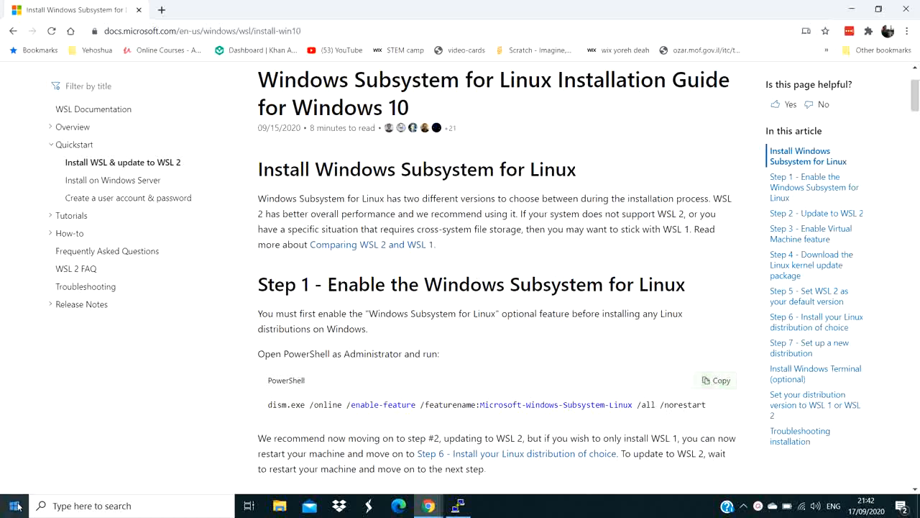
text(power)
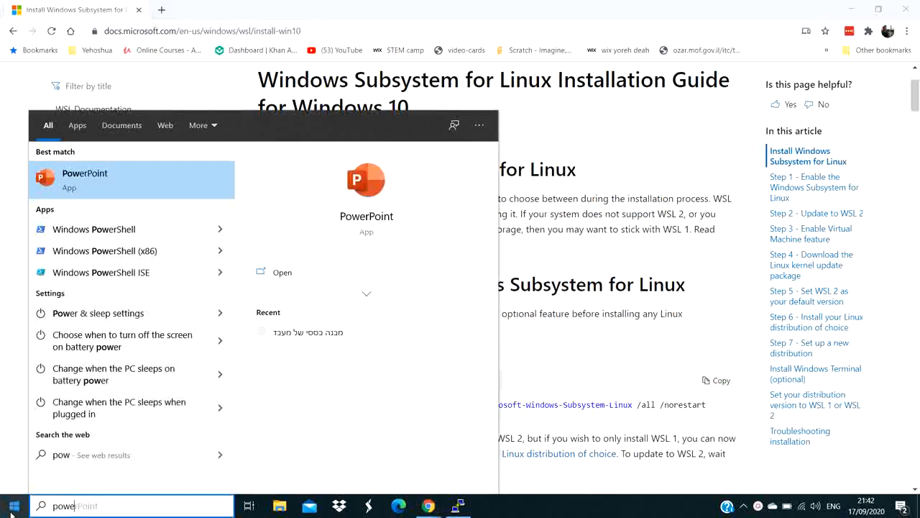
text(she)
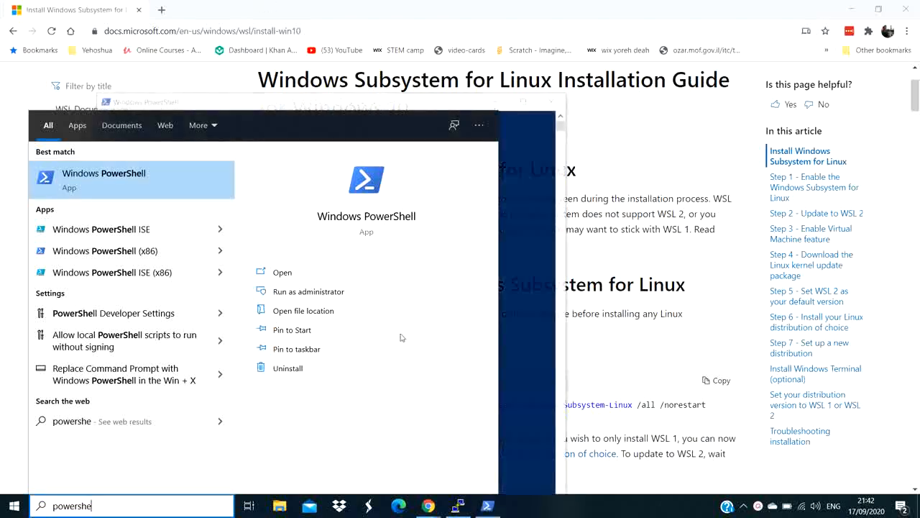
click(308, 291)
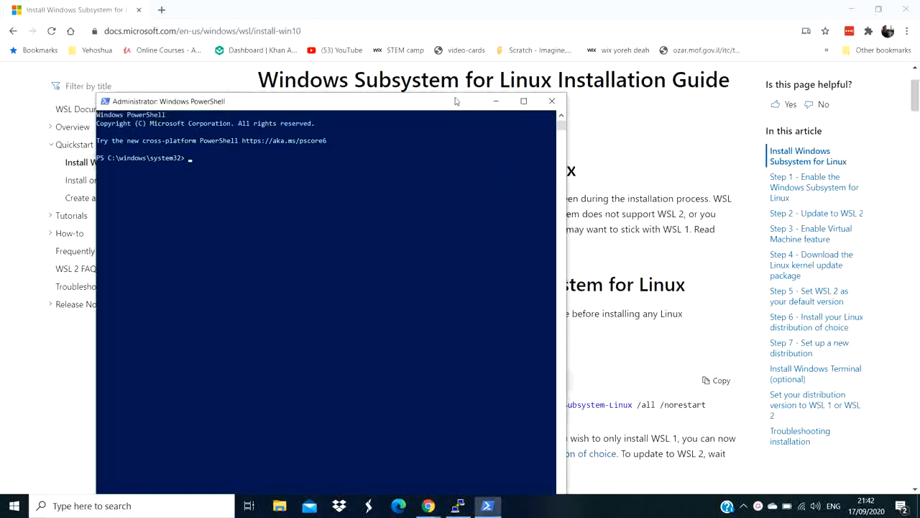
mouse_move(285, 159)
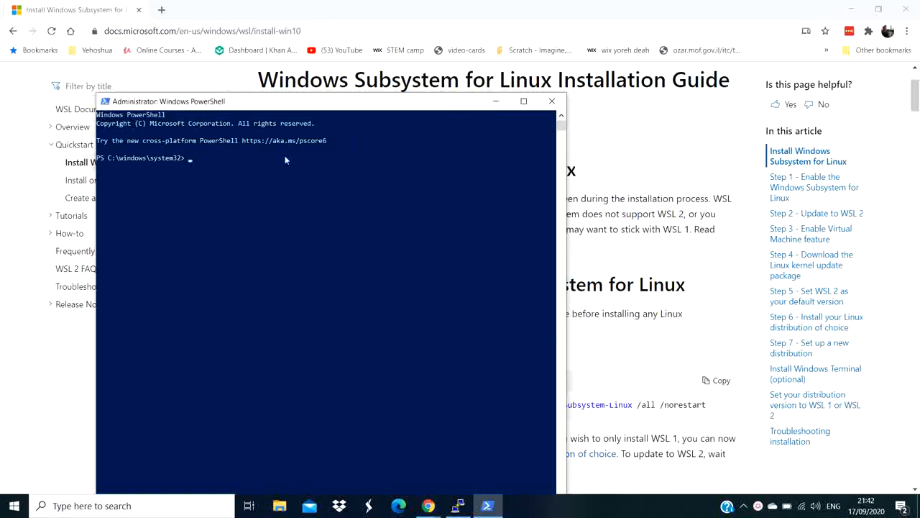
text(dism.exe /online /enable-feature /featurename:Microsoft-Windows-Subsystem-Linux /all /norestart)
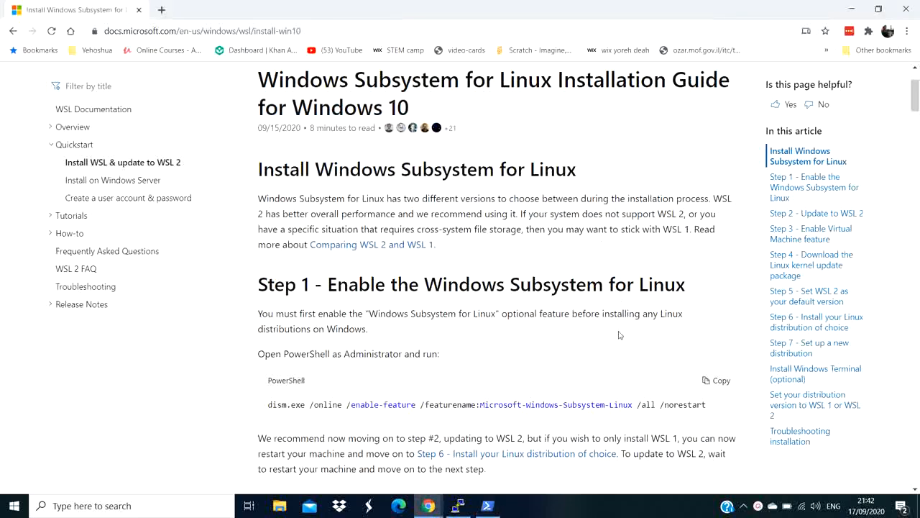
- Copy the Step 3 VirtualMachinePlatform dism command from the WSL guide
scroll(down, 3)
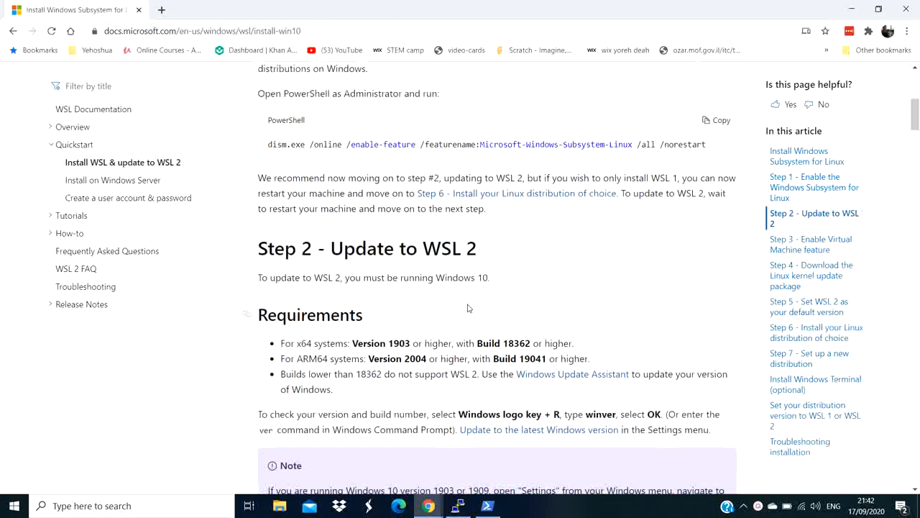
scroll(down, 3)
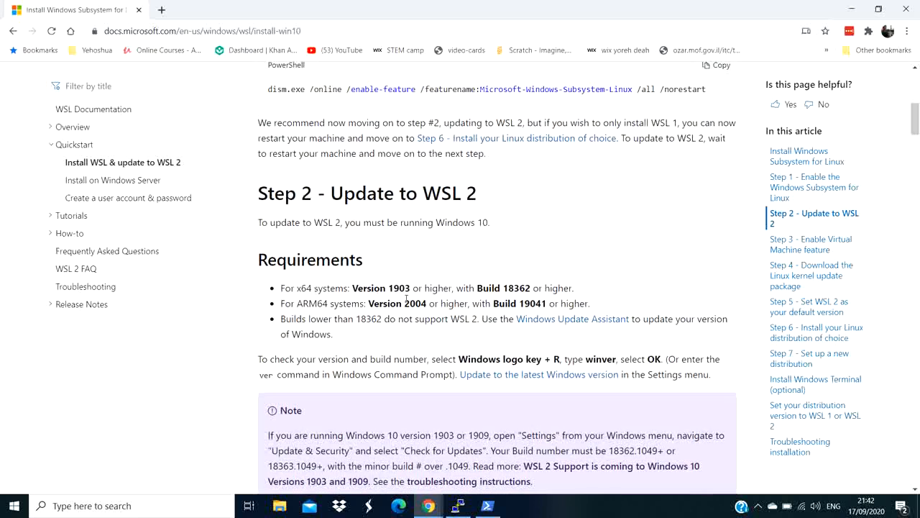
scroll(down, 3)
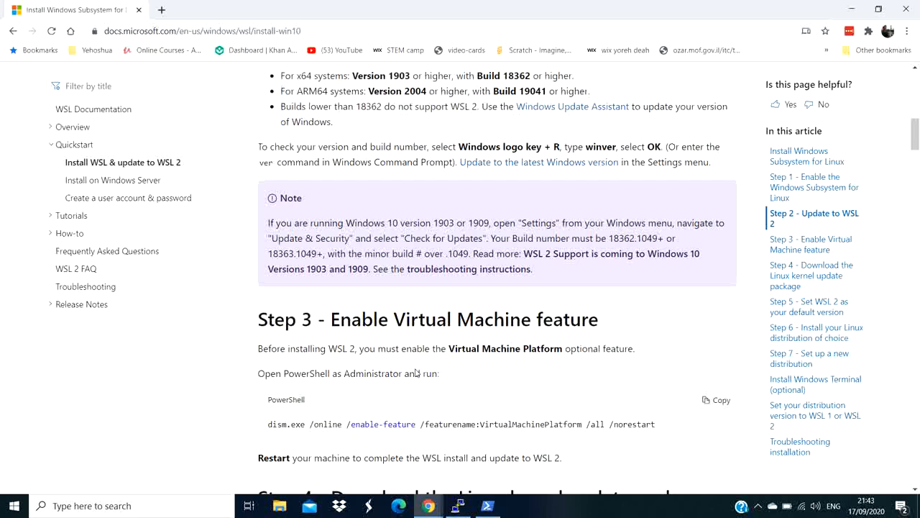
scroll(down, 3)
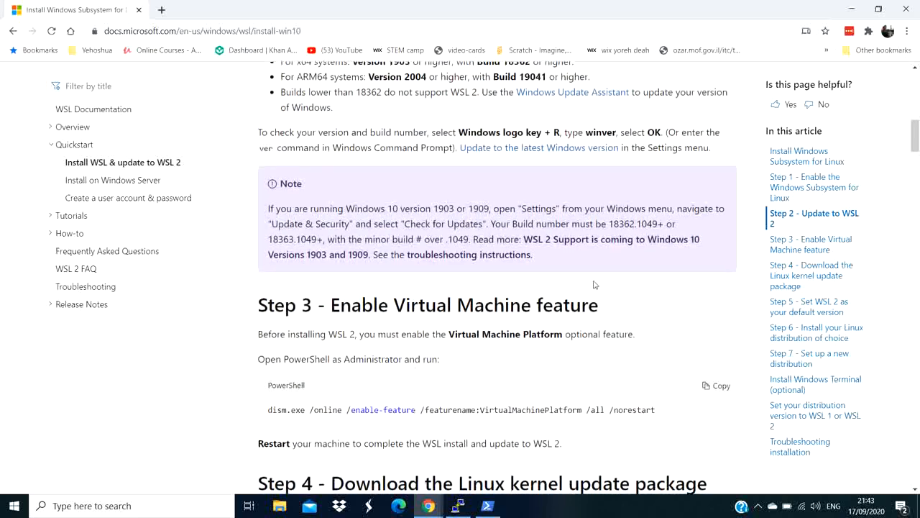
click(716, 385)
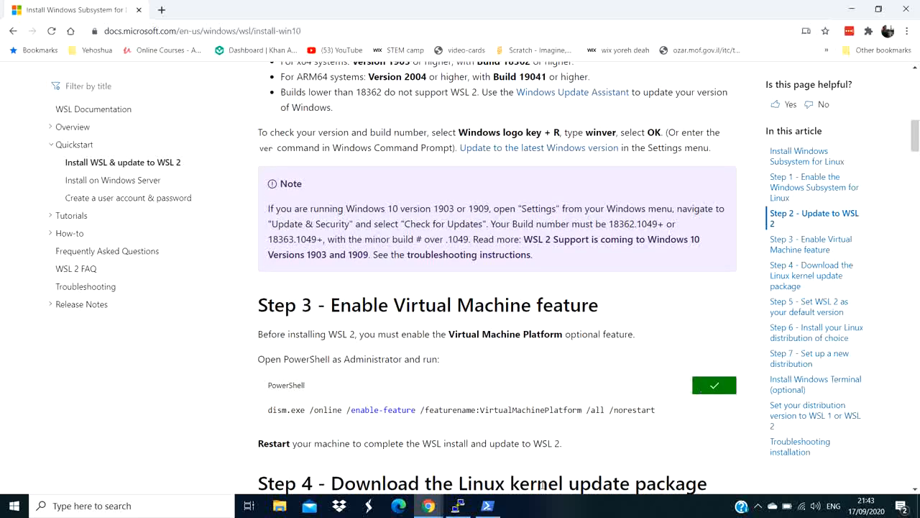
click(487, 505)
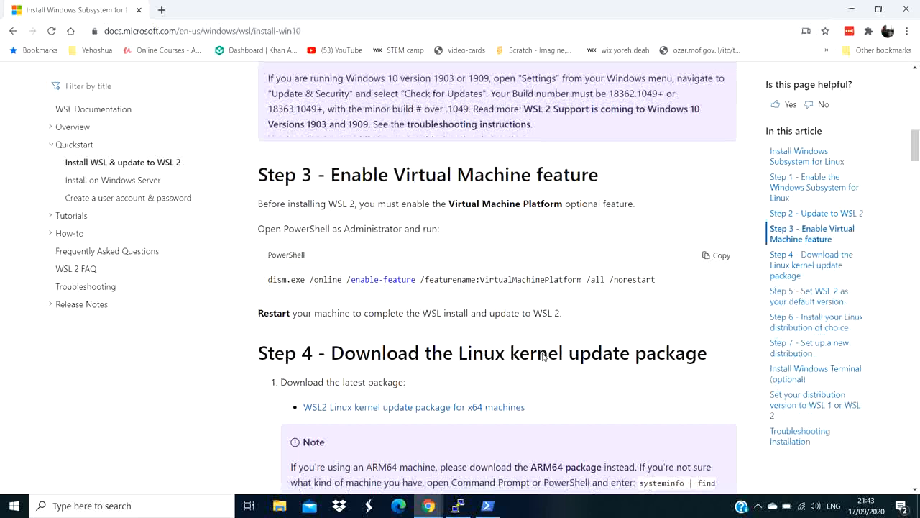
- Scroll the guide to Step 4, the Linux kernel update package
scroll(down, 3)
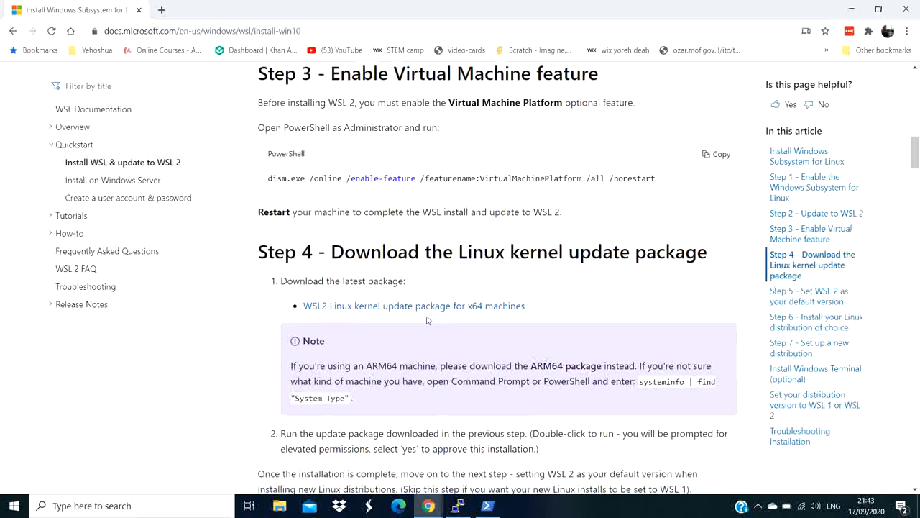
scroll(down, 3)
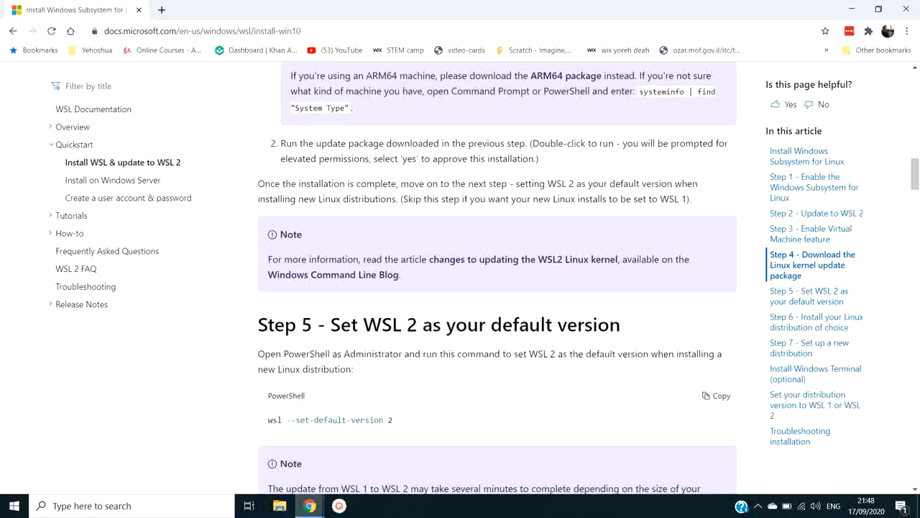
scroll(up, 3)
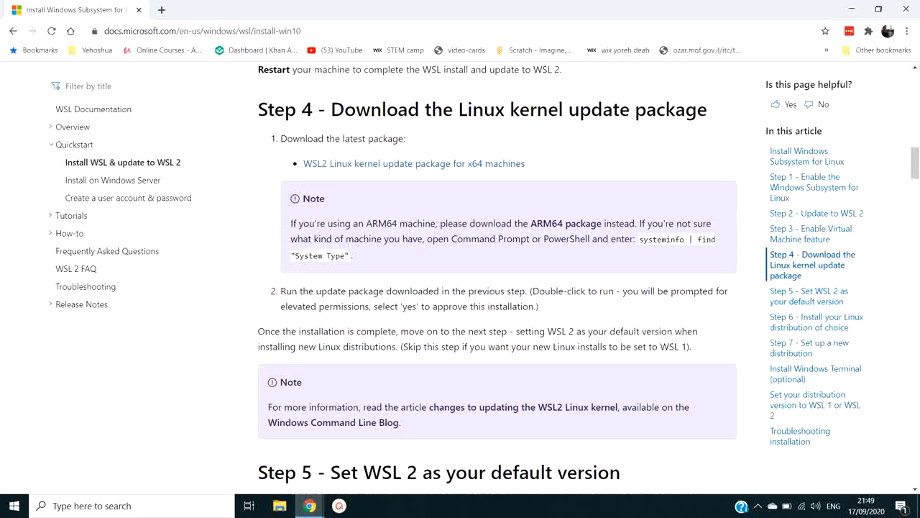
scroll(up, 3)
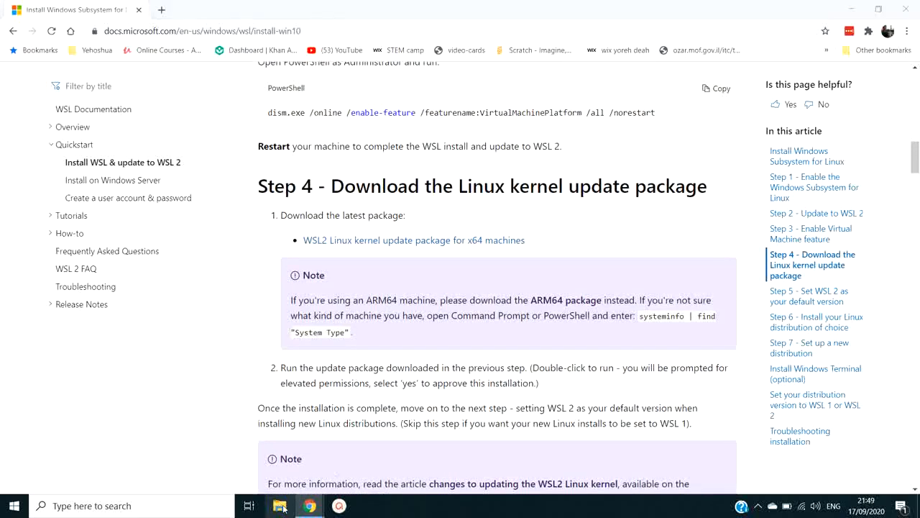
- Launch wsl_update_x64 from Downloads, advance its setup wizard, and close Explorer
click(280, 506)
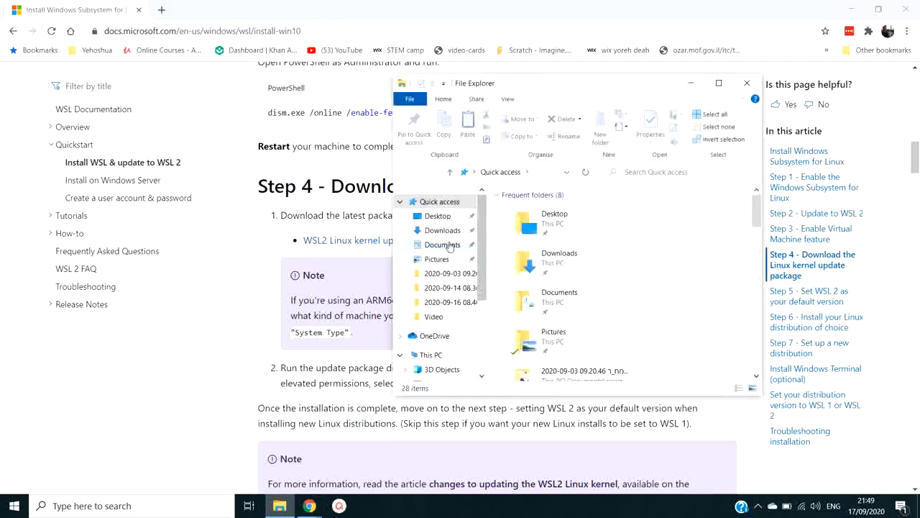
click(442, 230)
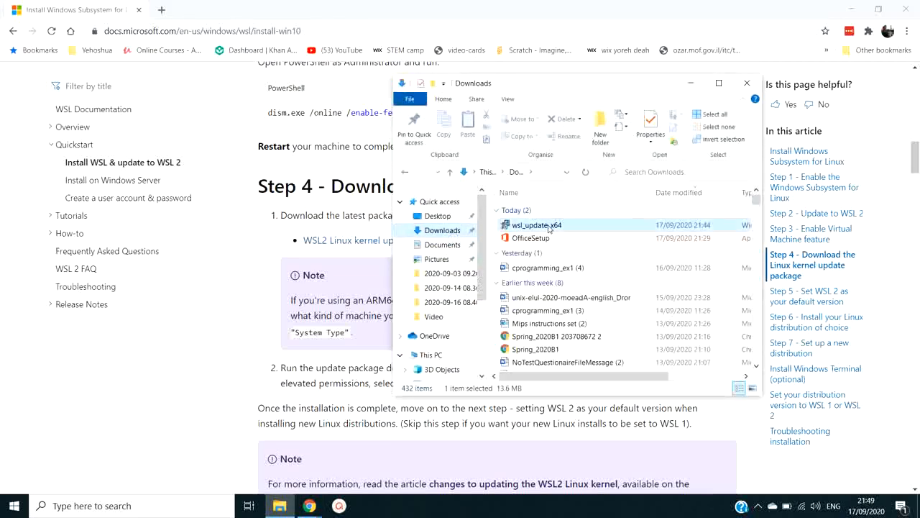
double_click(537, 224)
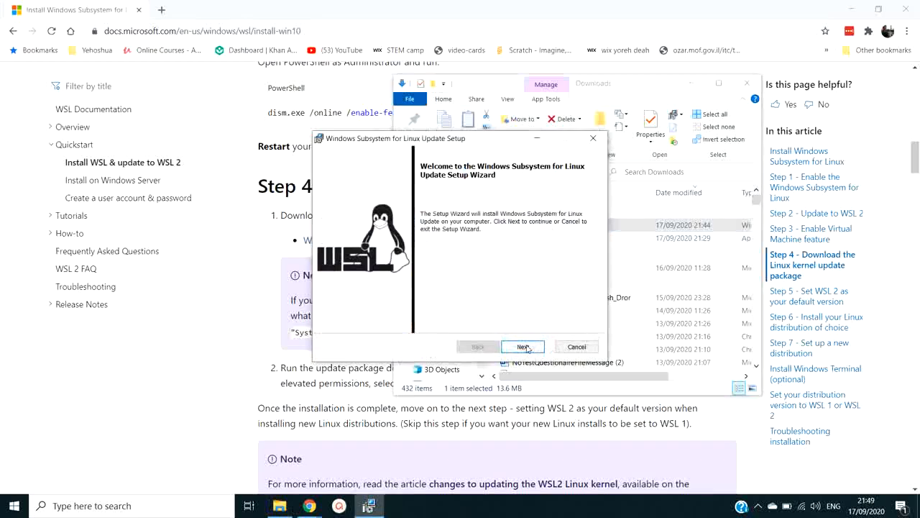
click(522, 346)
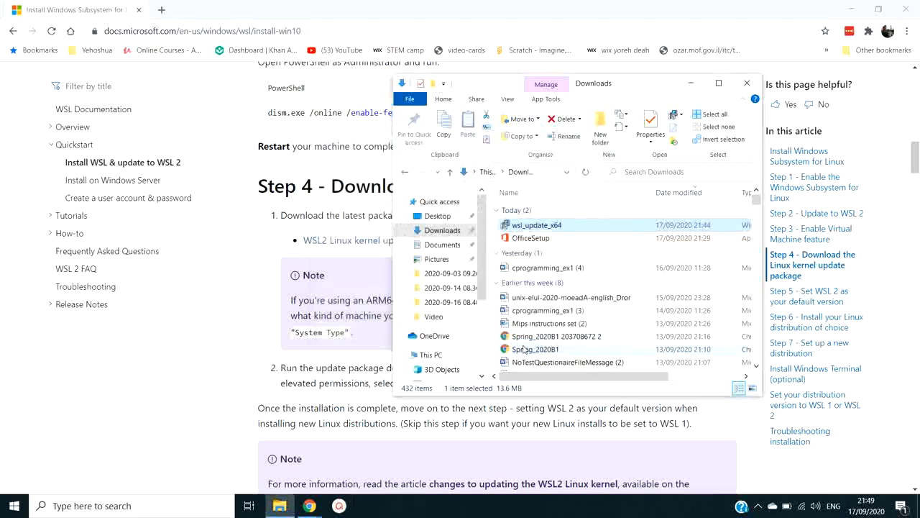
click(746, 82)
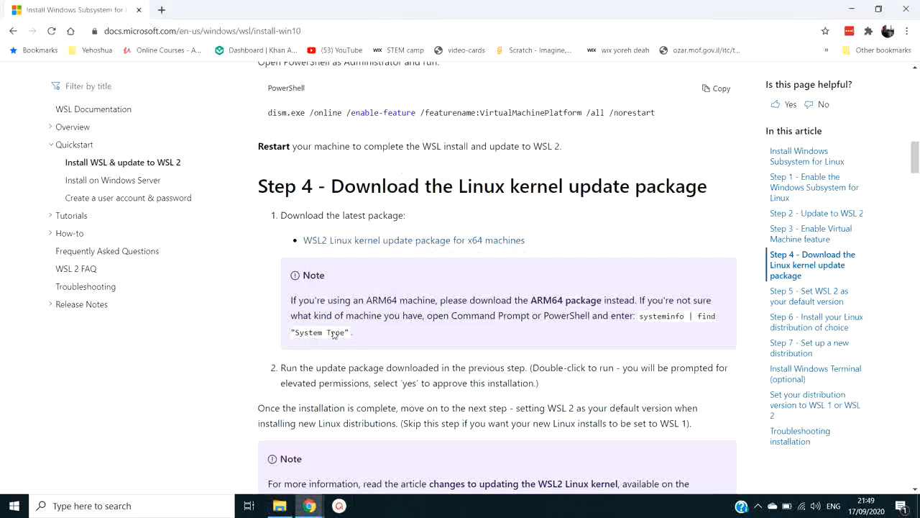
- Copy the wsl --set-default-version 2 command from the guide
scroll(down, 3)
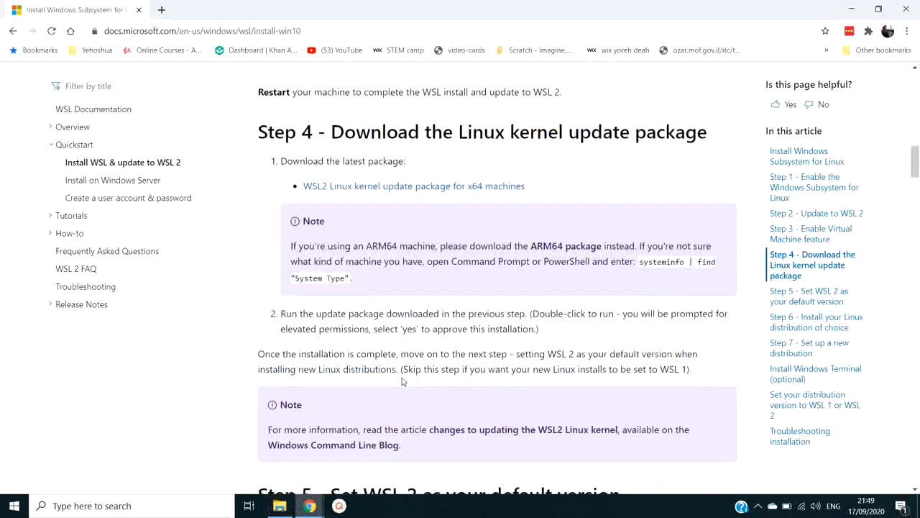
scroll(down, 3)
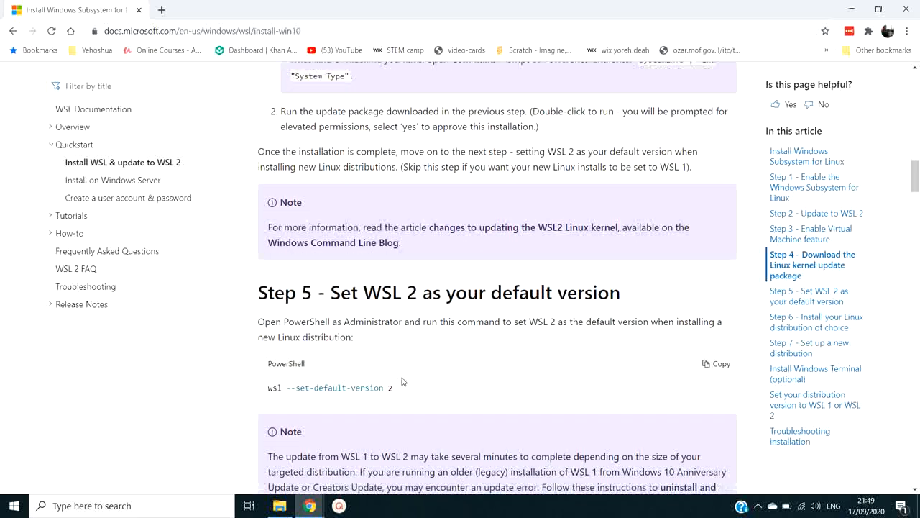
click(716, 363)
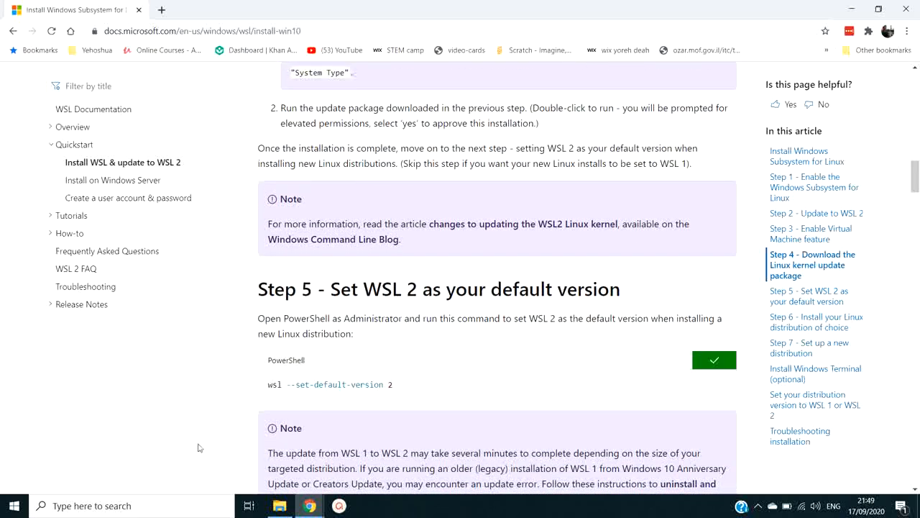
- Run wsl --set-default-version 2 in an administrator PowerShell
click(12, 506)
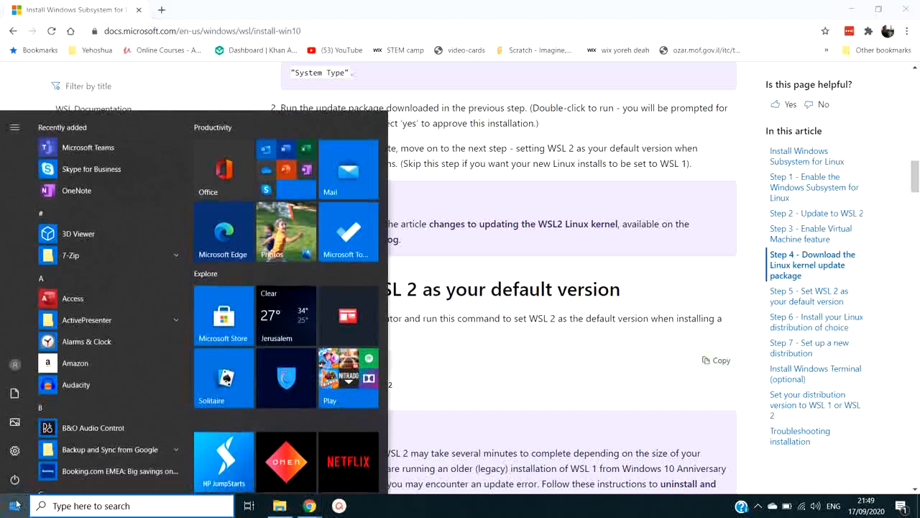
text(power)
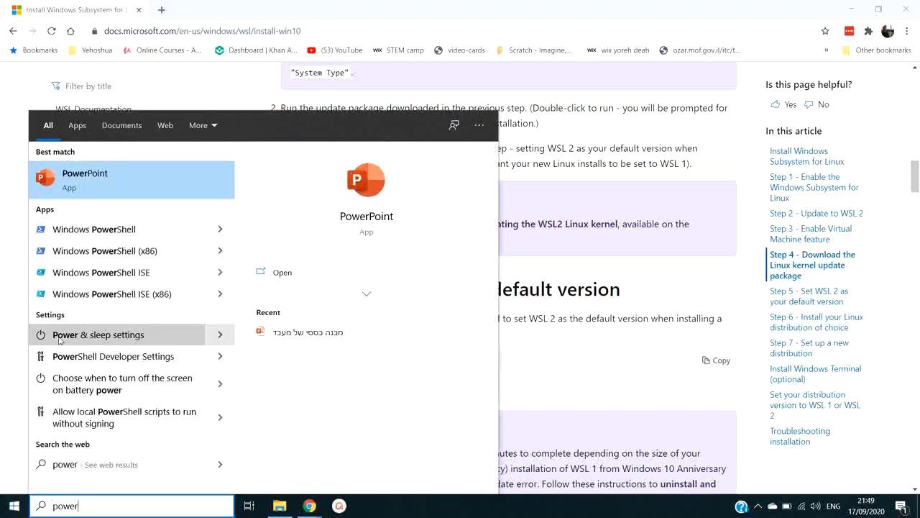
right_click(93, 229)
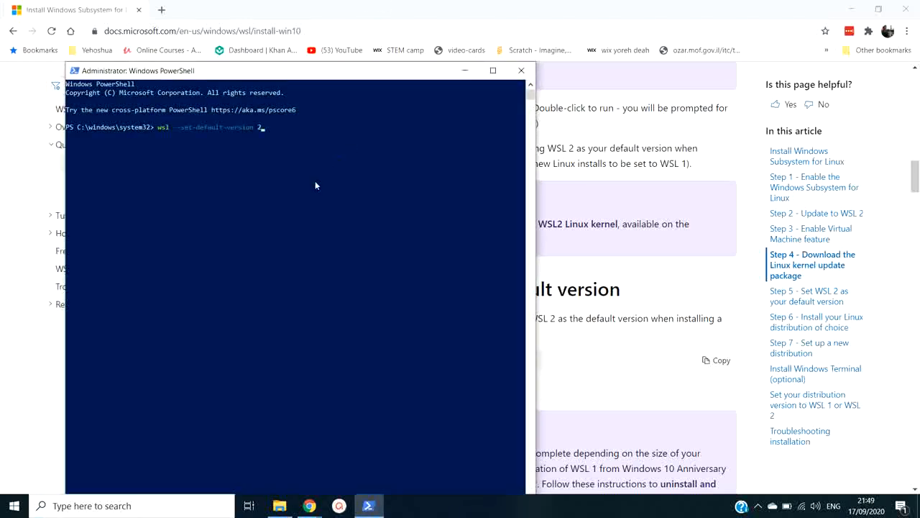
key(Return)
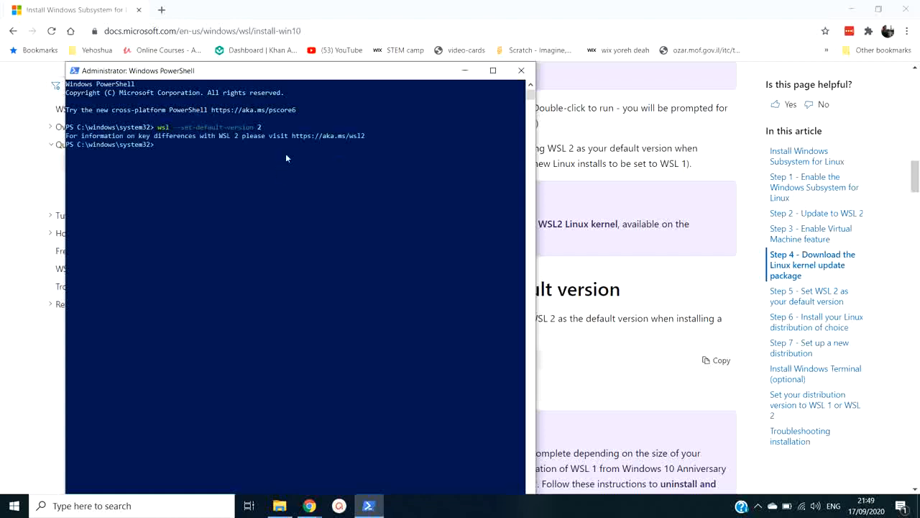
mouse_move(141, 149)
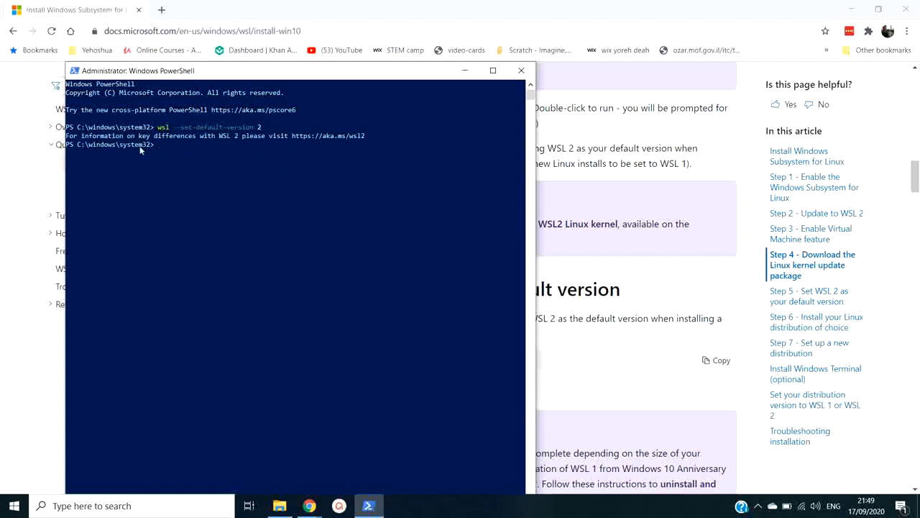
mouse_move(374, 211)
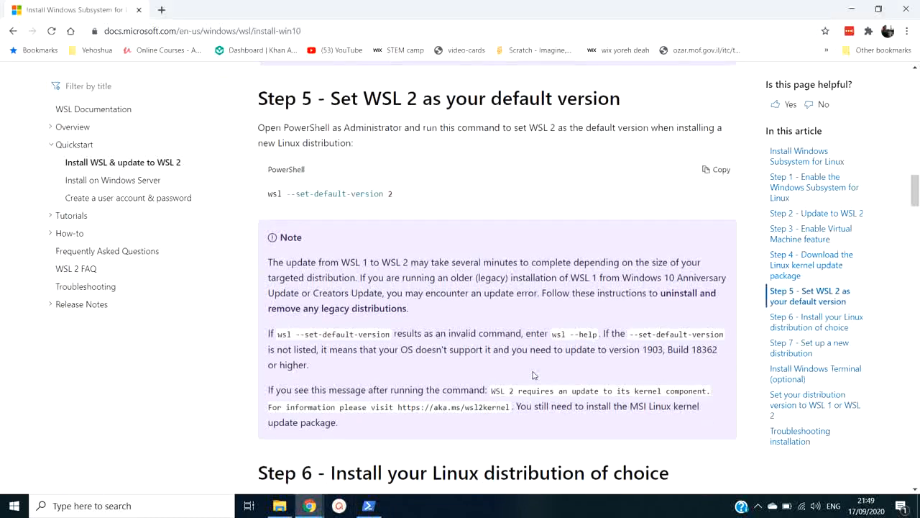
- Scroll to Step 6 and follow the Ubuntu 20.04 LTS store link
scroll(down, 3)
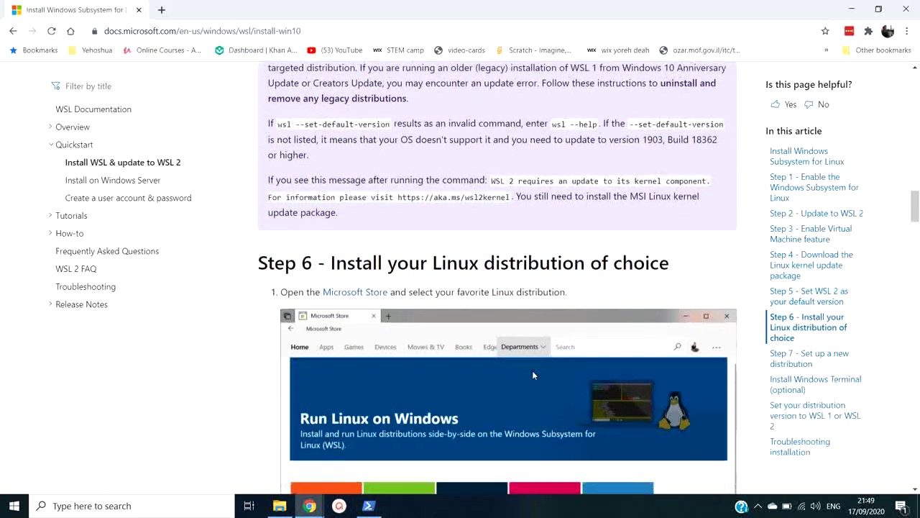
scroll(down, 3)
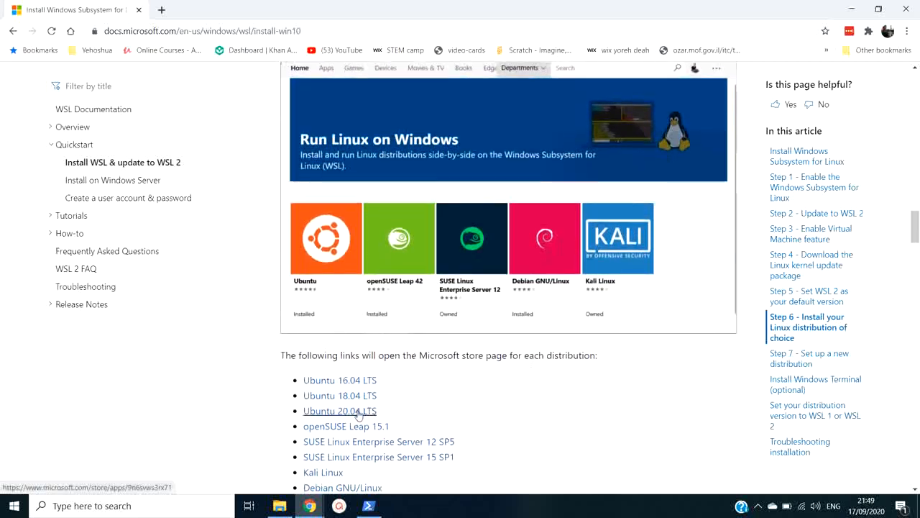
scroll(down, 3)
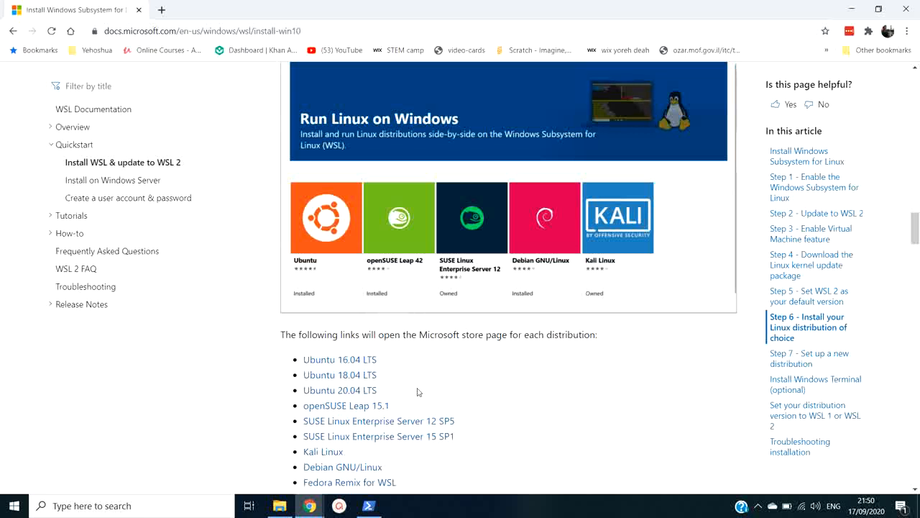
mouse_move(339, 390)
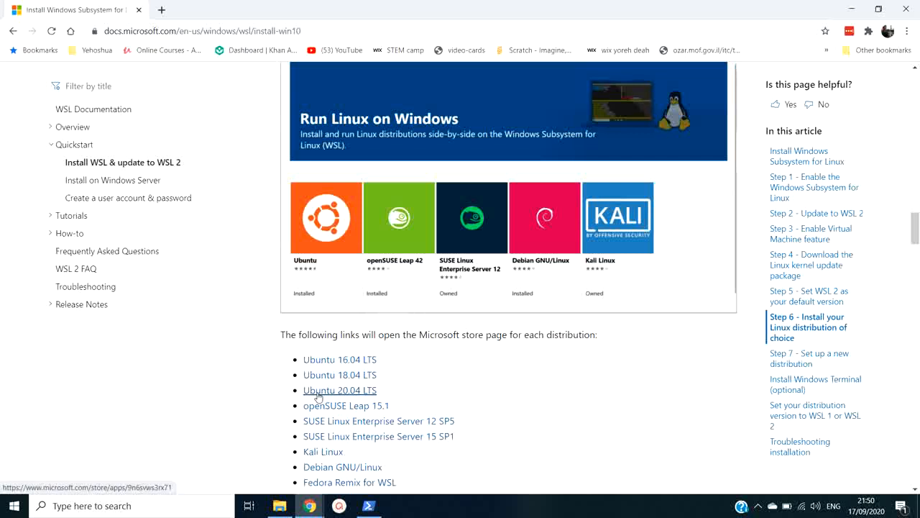
click(340, 389)
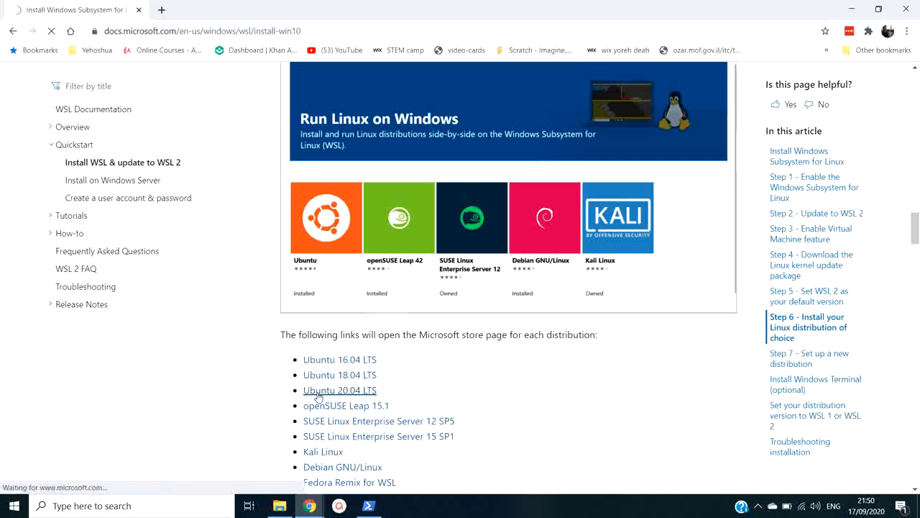
- Click Get for Ubuntu 20.04 LTS and open it in the Microsoft Store app
click(340, 390)
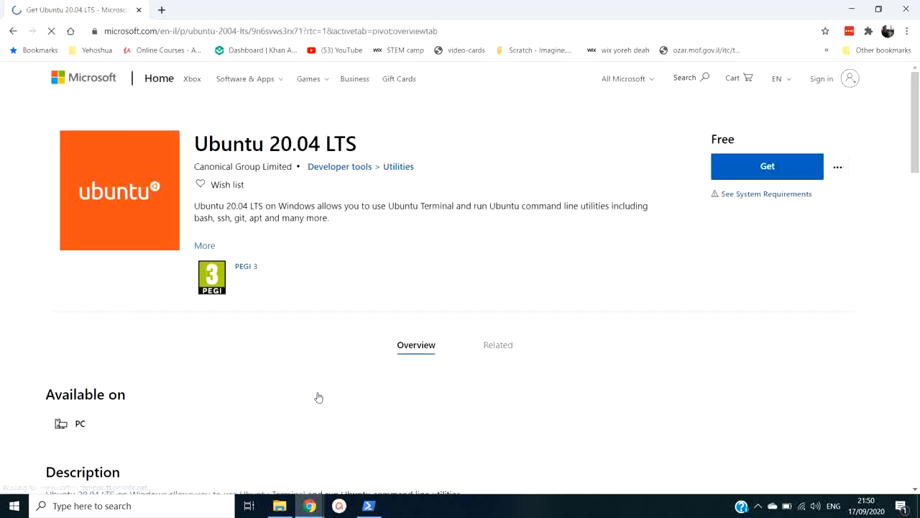
click(767, 166)
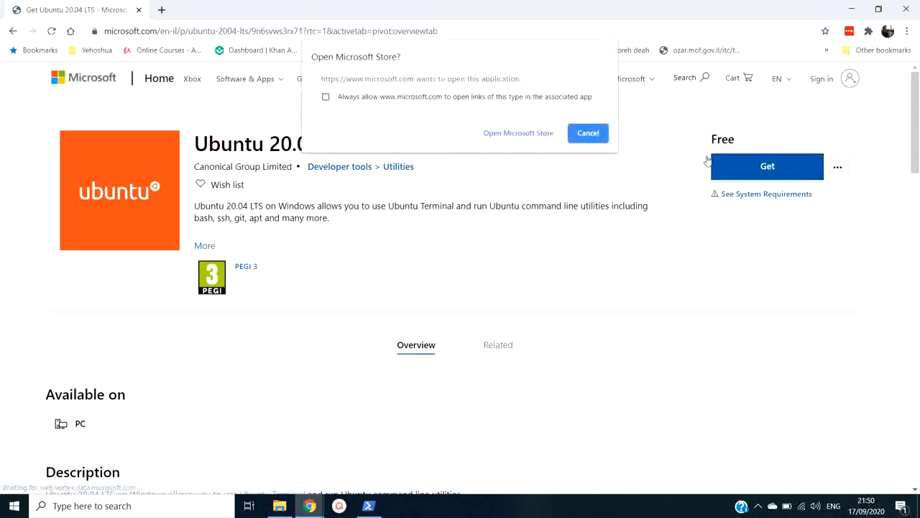
click(518, 133)
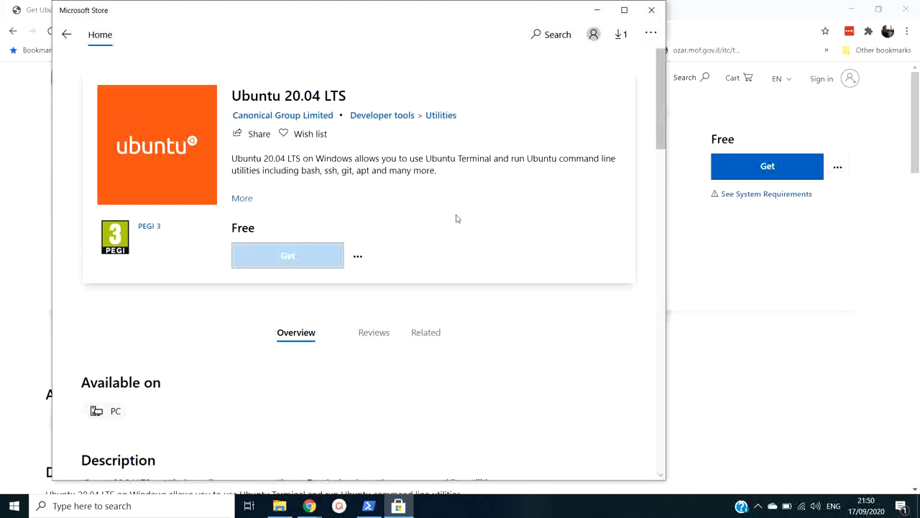
- Get Ubuntu 20.04 LTS and download it now until installation completes
click(288, 255)
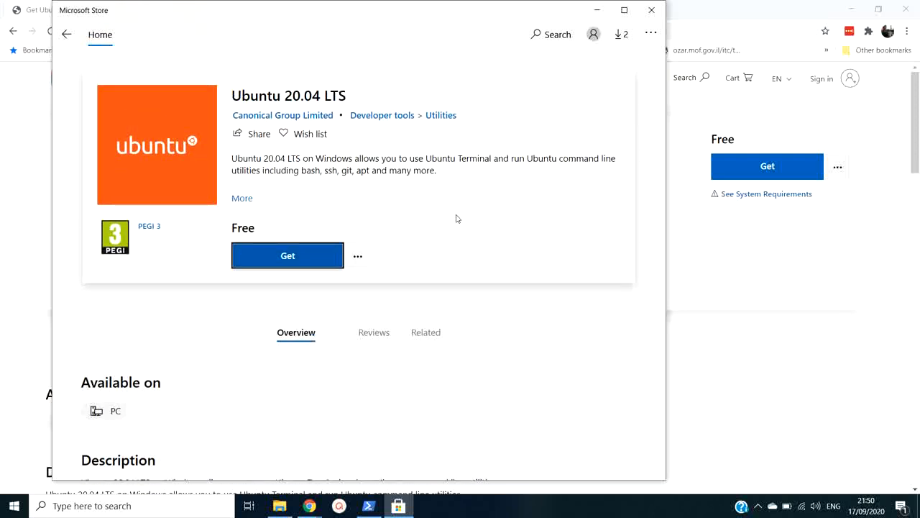
click(287, 256)
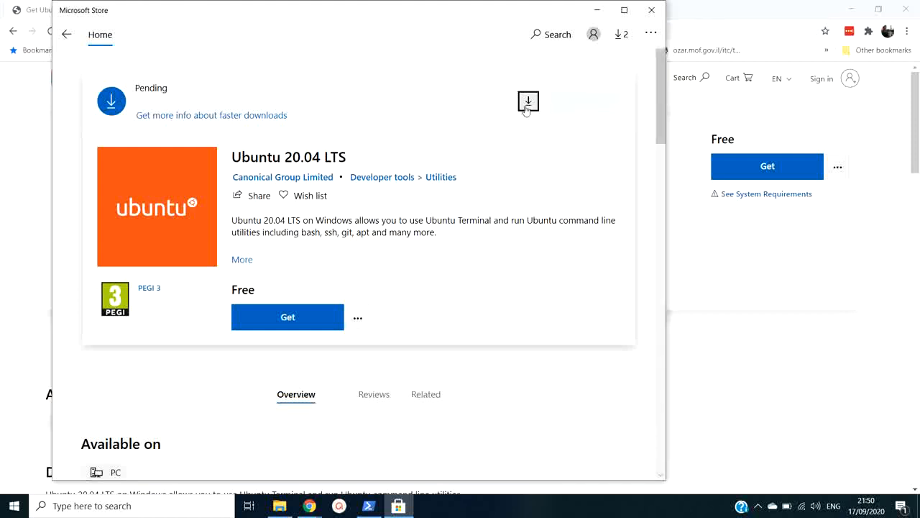
mouse_move(528, 102)
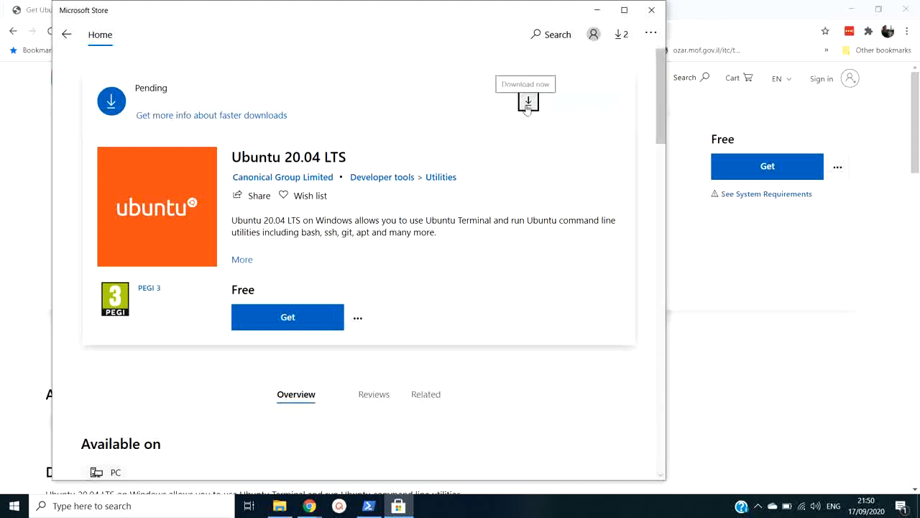
click(528, 102)
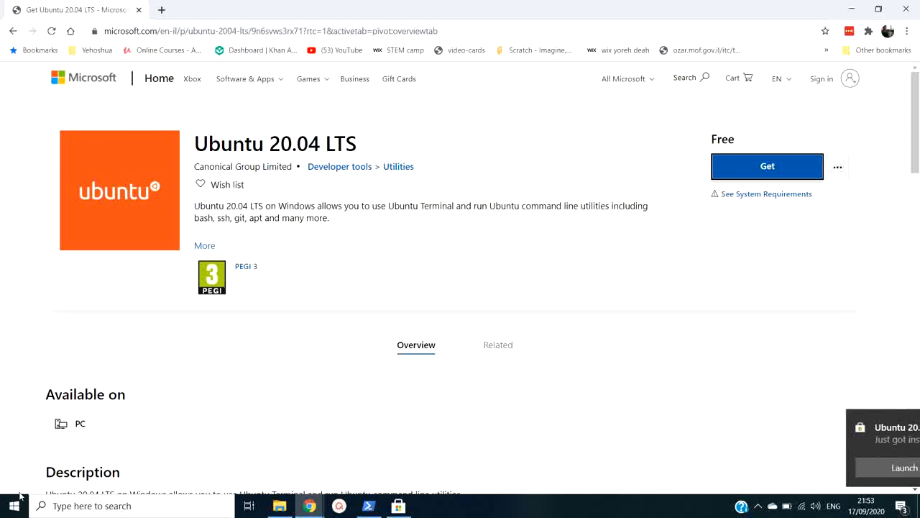
- Launch Ubuntu 20.04 LTS from Start and create the default UNIX username and password
click(11, 505)
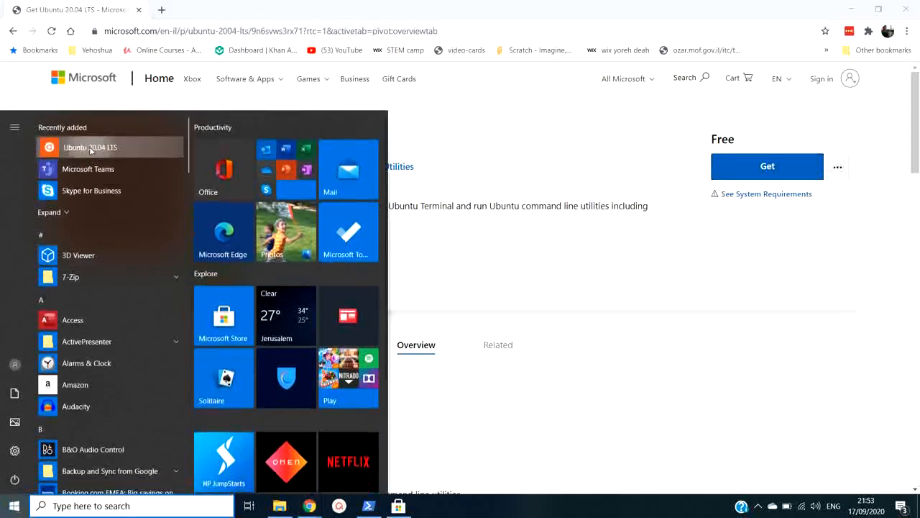
click(89, 147)
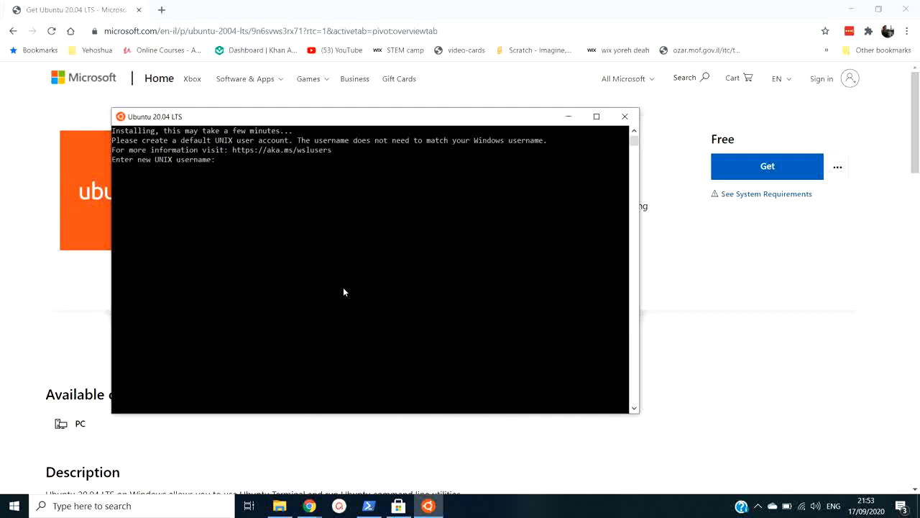
text(danzig)
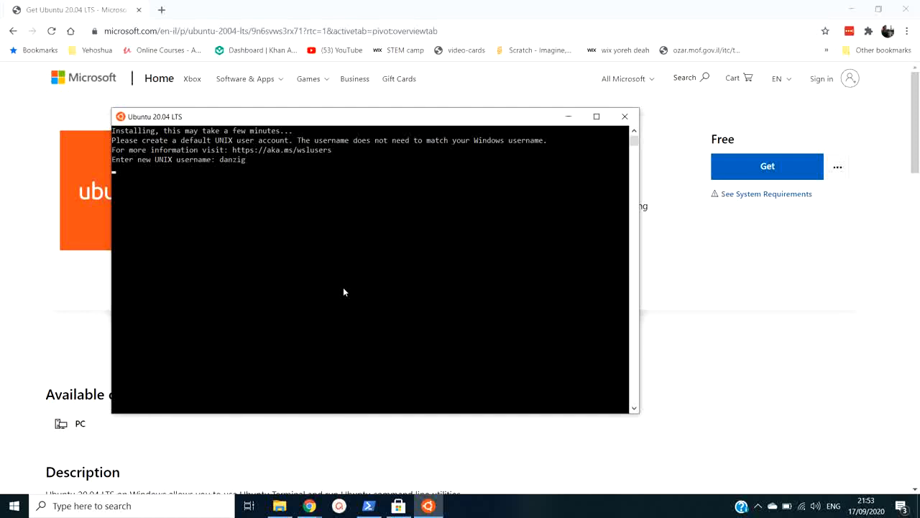
key(Return)
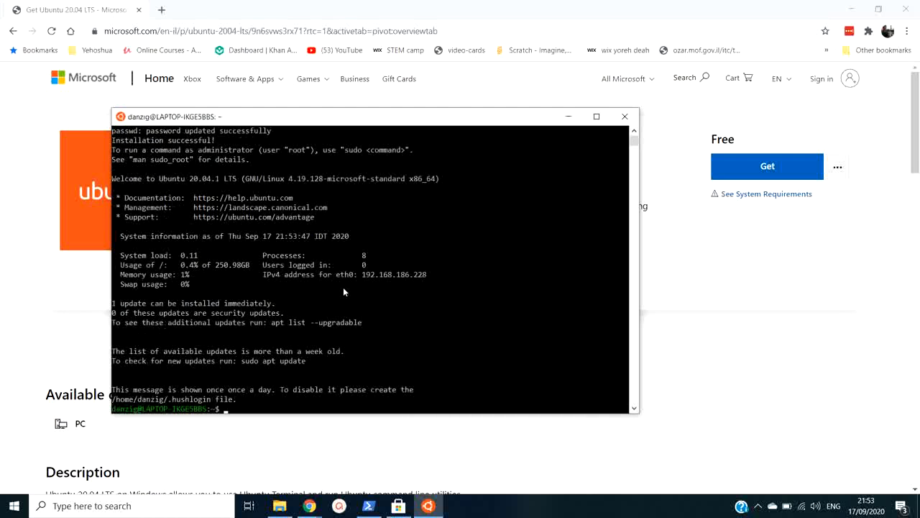
key(Return)
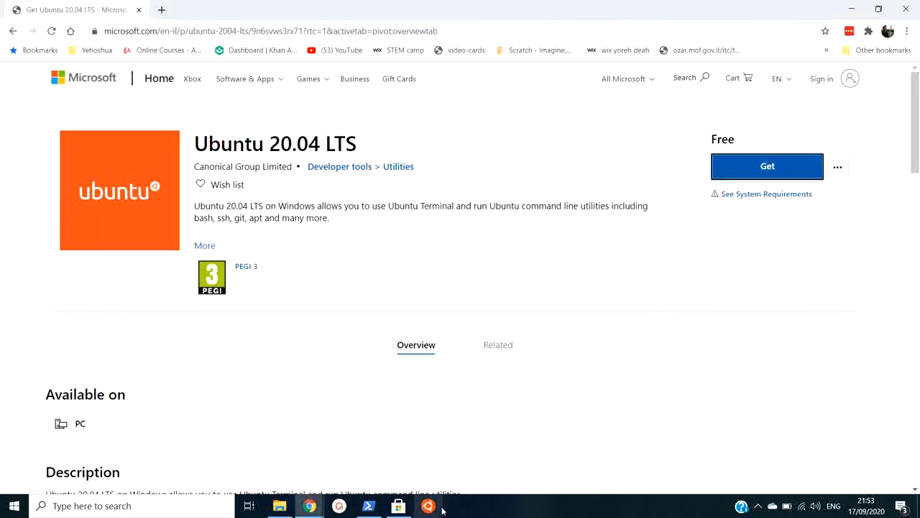
- Restore the Ubuntu terminal, run basic cd and ls commands, then return to Chrome
click(429, 506)
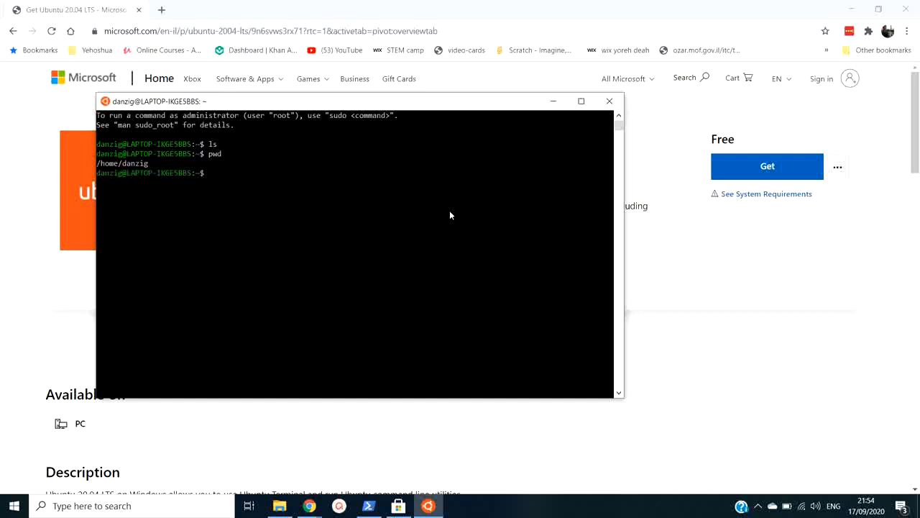
text(cd /)
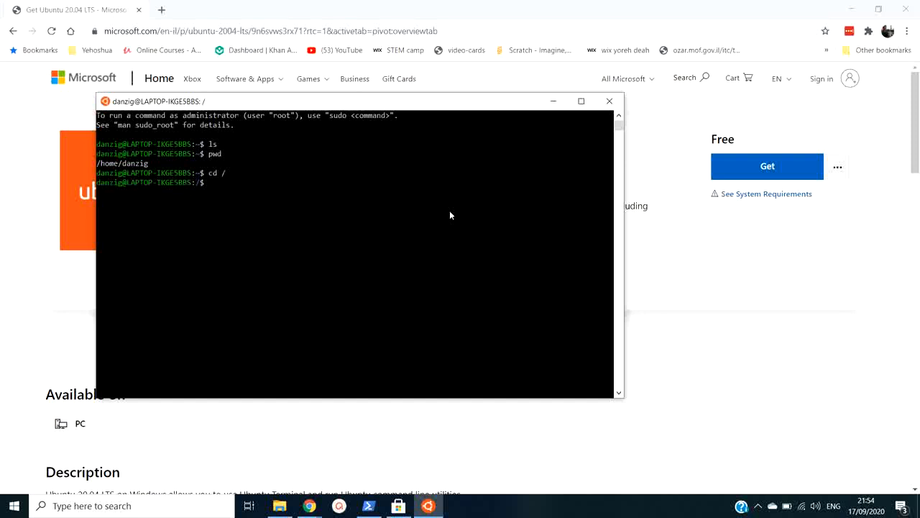
text(l)
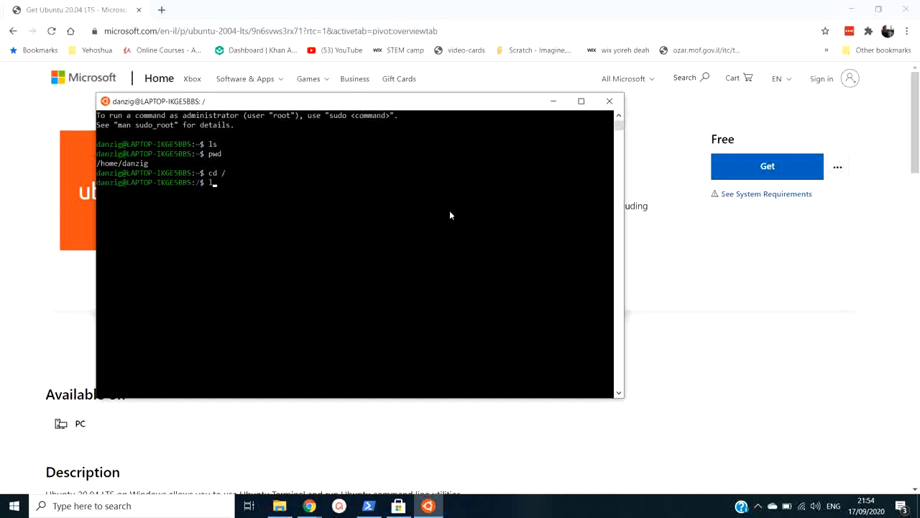
click(219, 10)
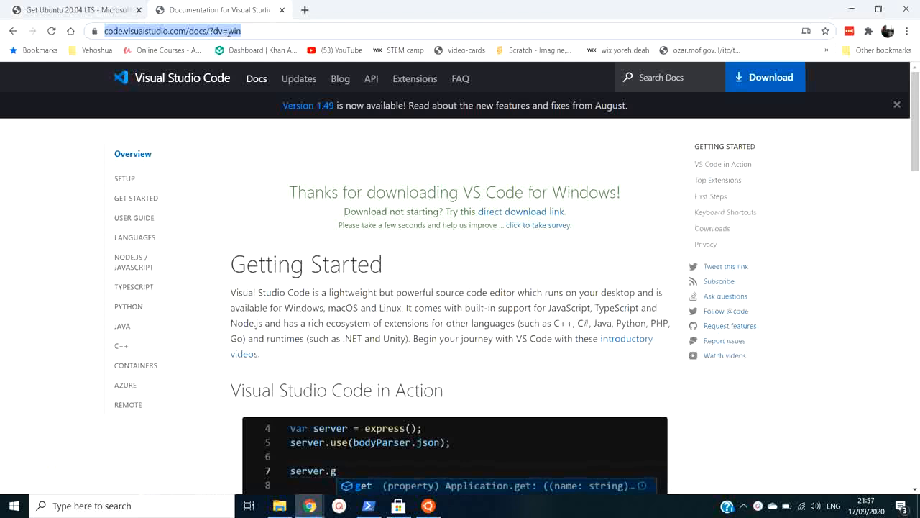
- Search 'visual code', download the VS Code Windows installer, and launch it
text(visual code)
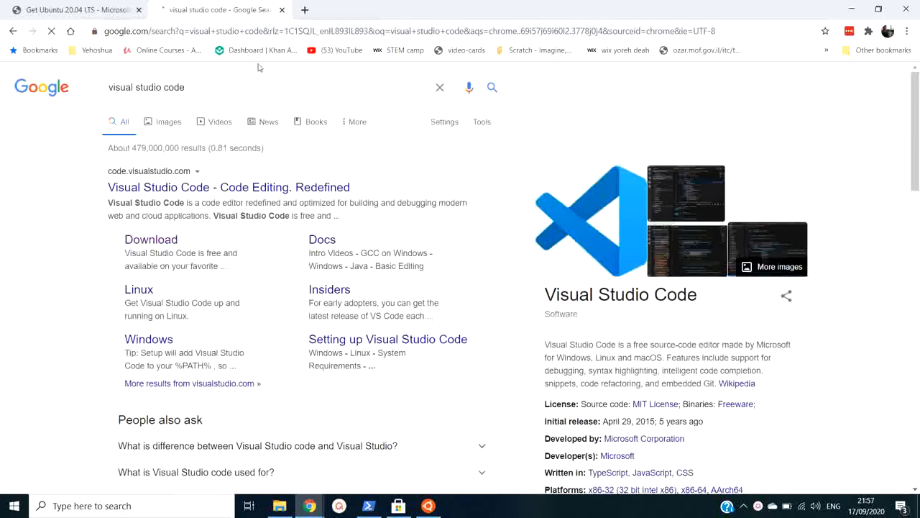
click(151, 239)
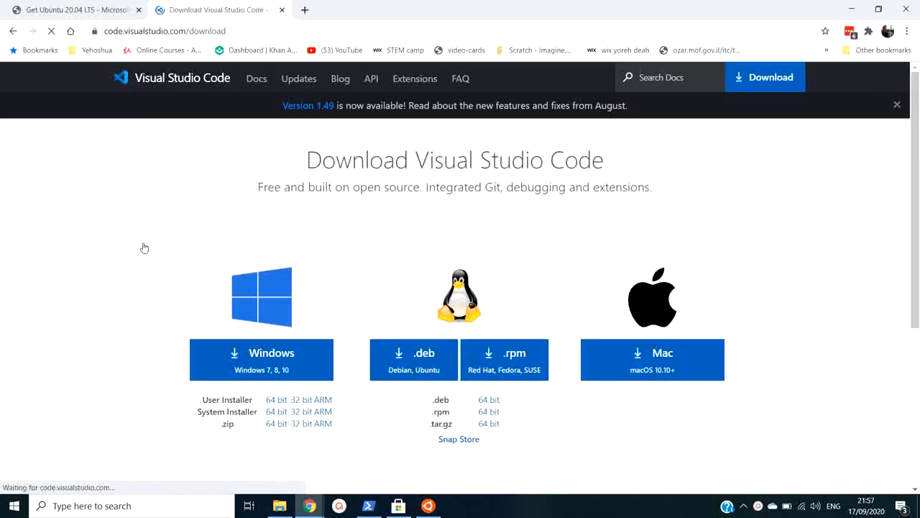
click(261, 360)
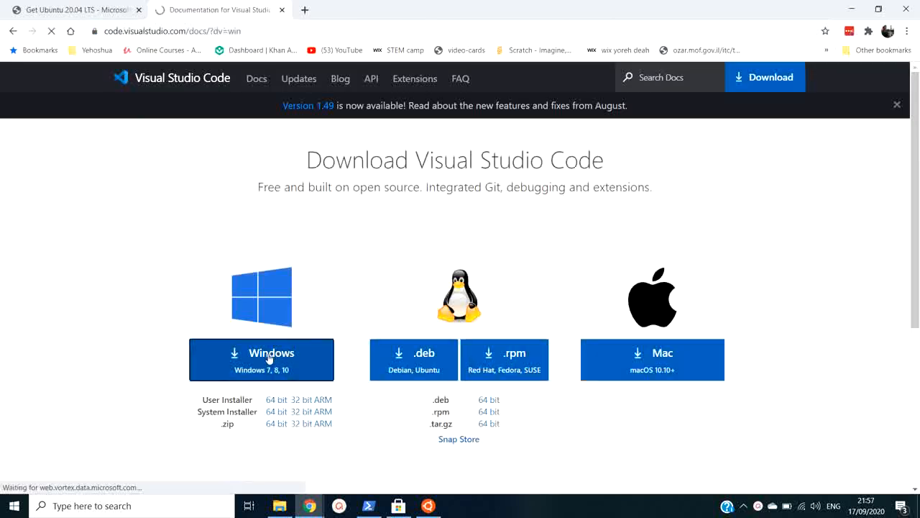
click(261, 359)
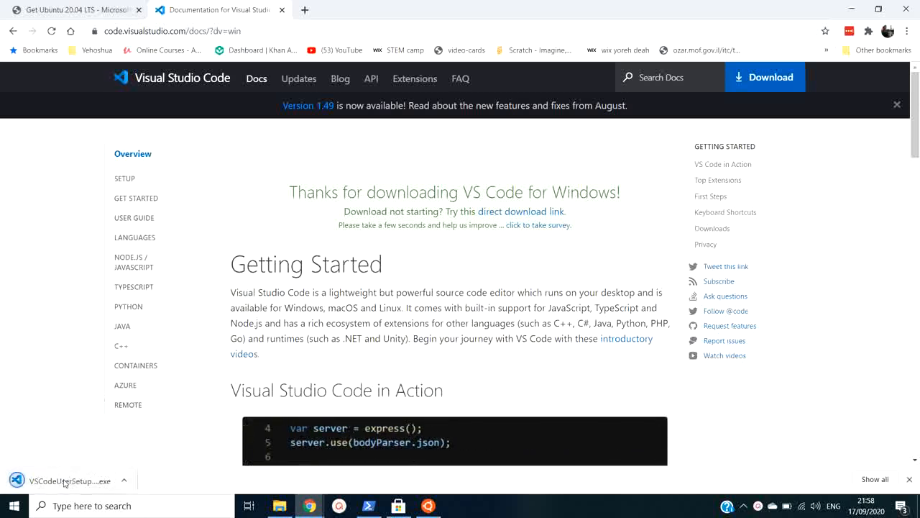
click(69, 480)
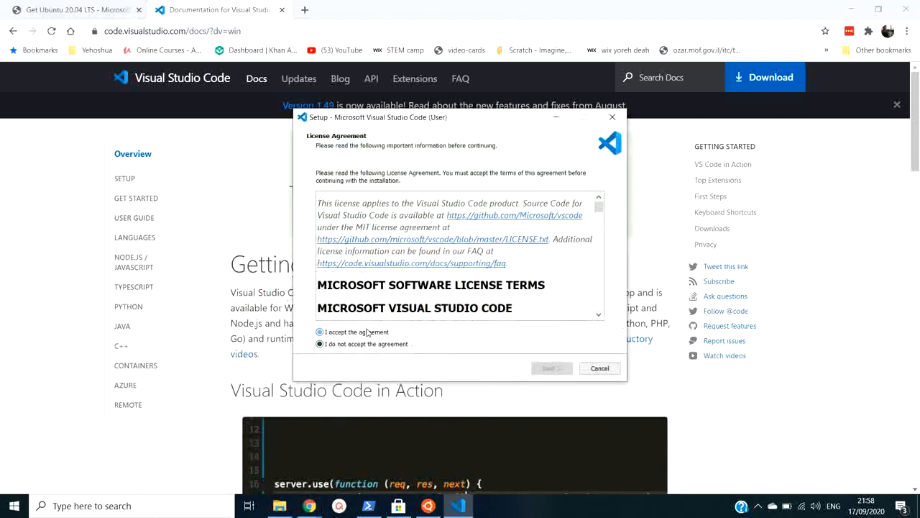
- Accept the VS Code license and keep the install location after browsing the folder picker
click(552, 367)
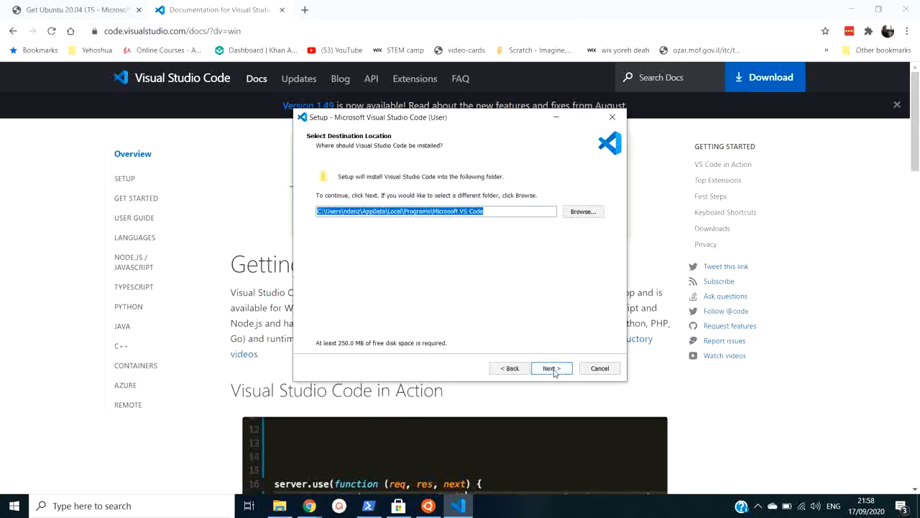
click(583, 210)
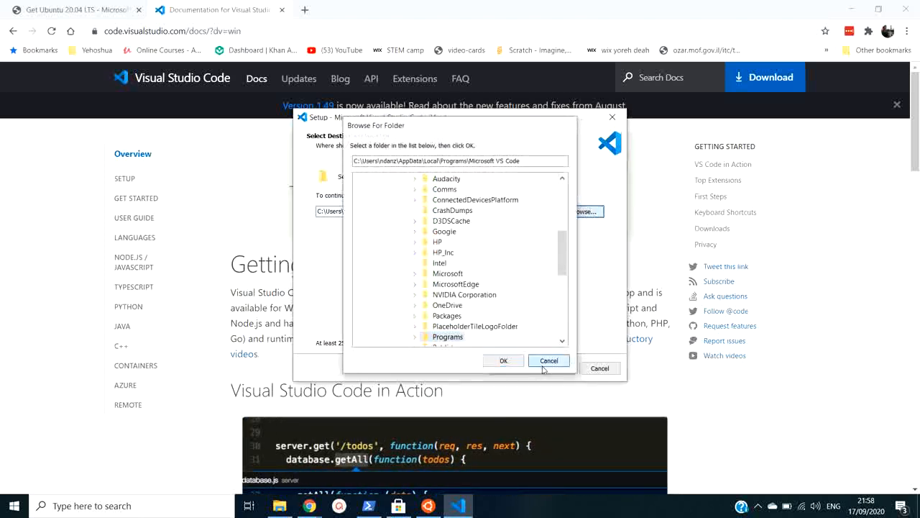
click(548, 360)
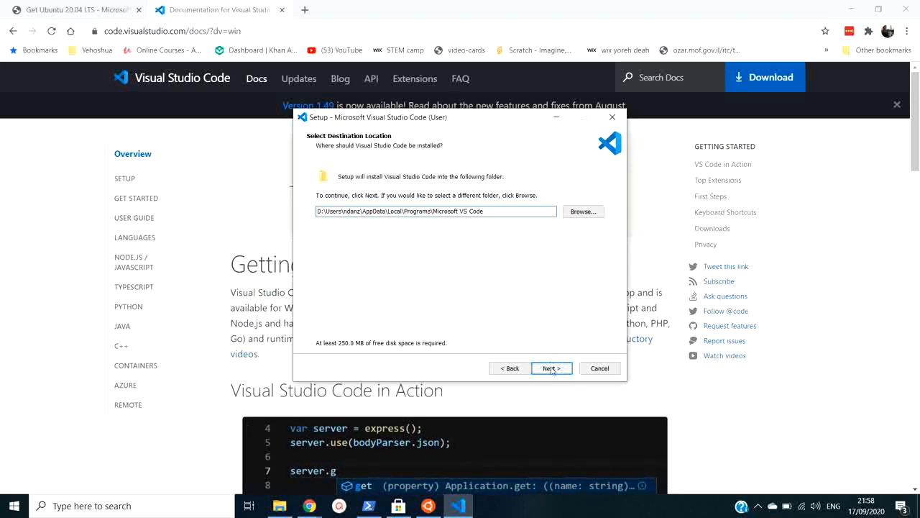
click(551, 368)
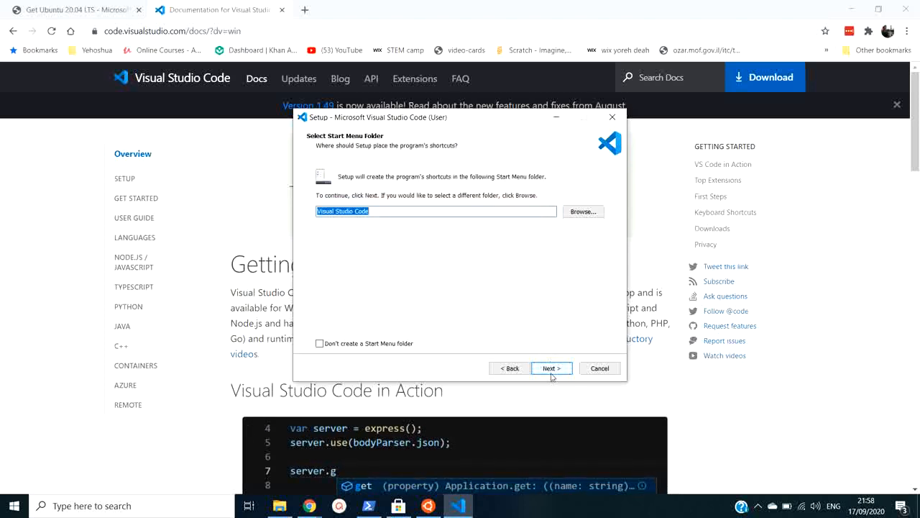
- Keep the default Start Menu folder and Add to PATH, install, and launch VS Code
click(551, 368)
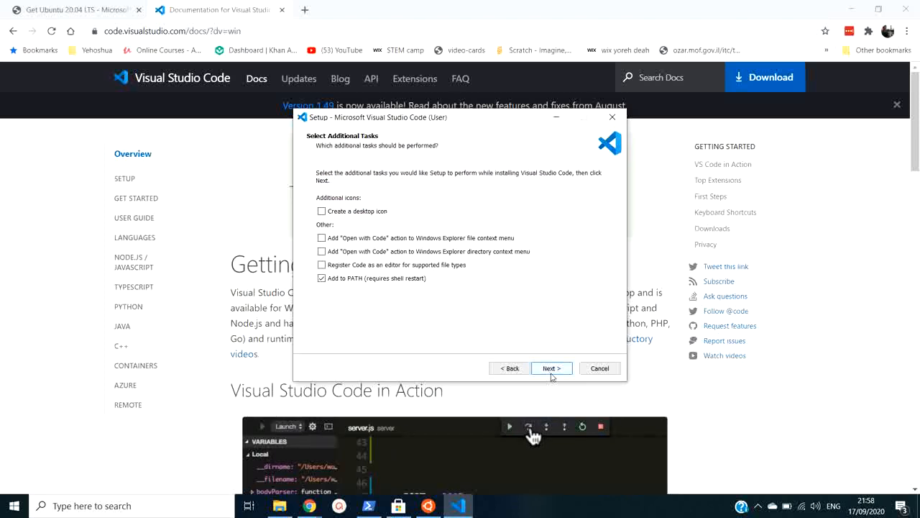
click(551, 367)
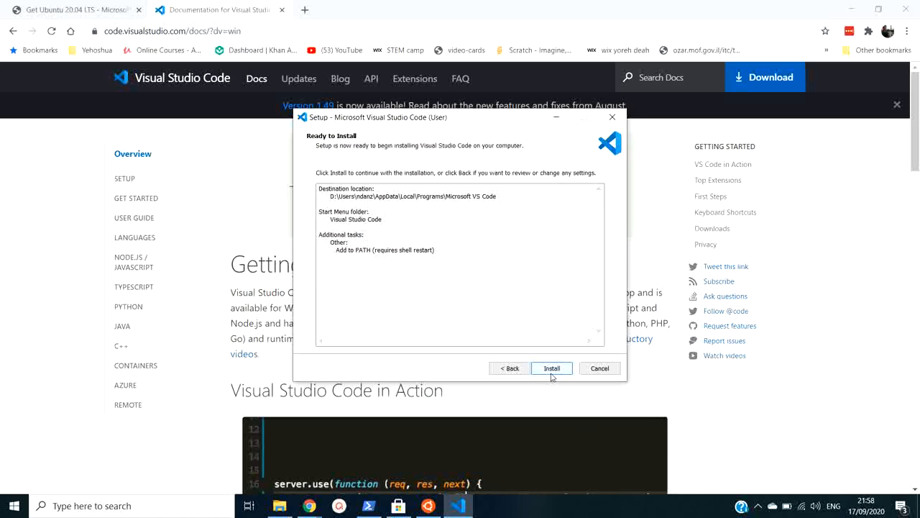
click(552, 369)
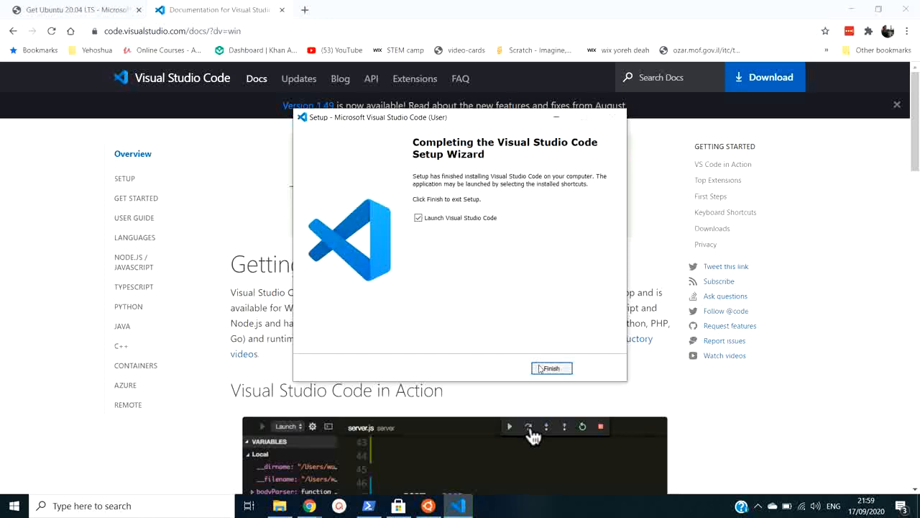
click(552, 368)
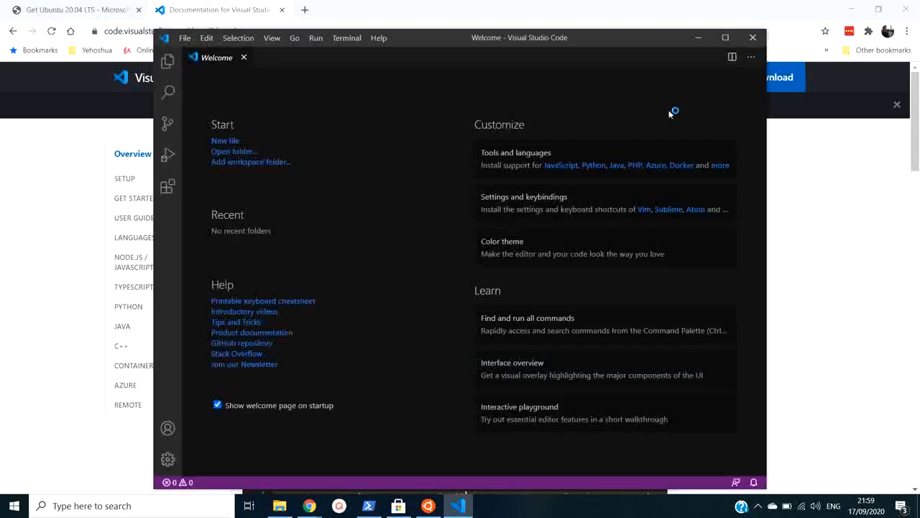
- Maximize VS Code and install Remote - WSL from the recommendation notification
click(726, 37)
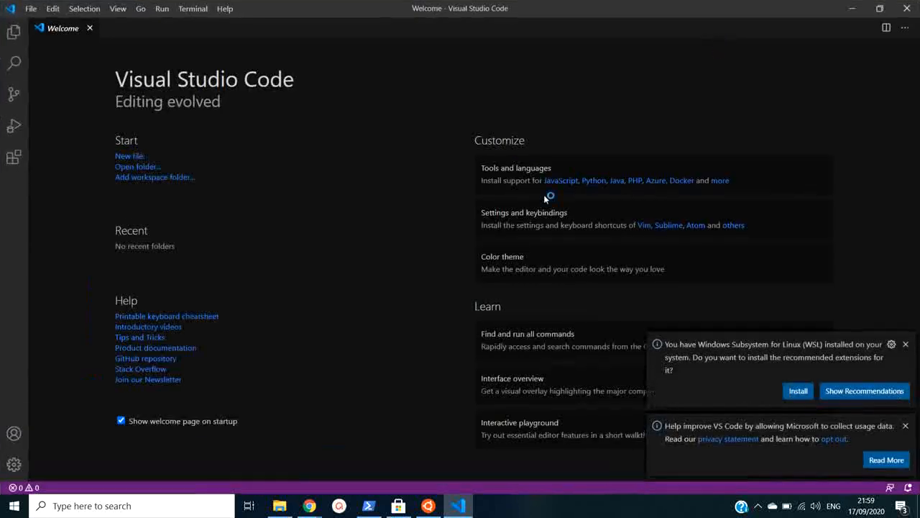
mouse_move(681, 308)
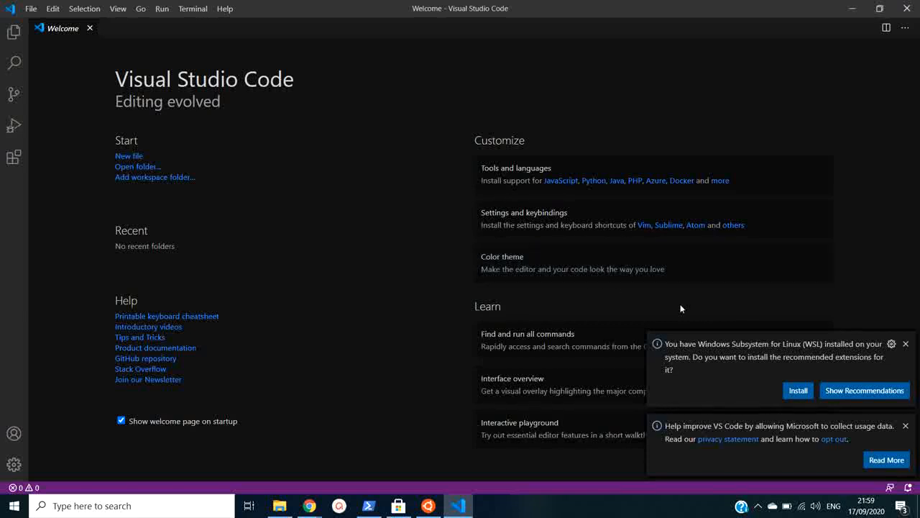
mouse_move(812, 352)
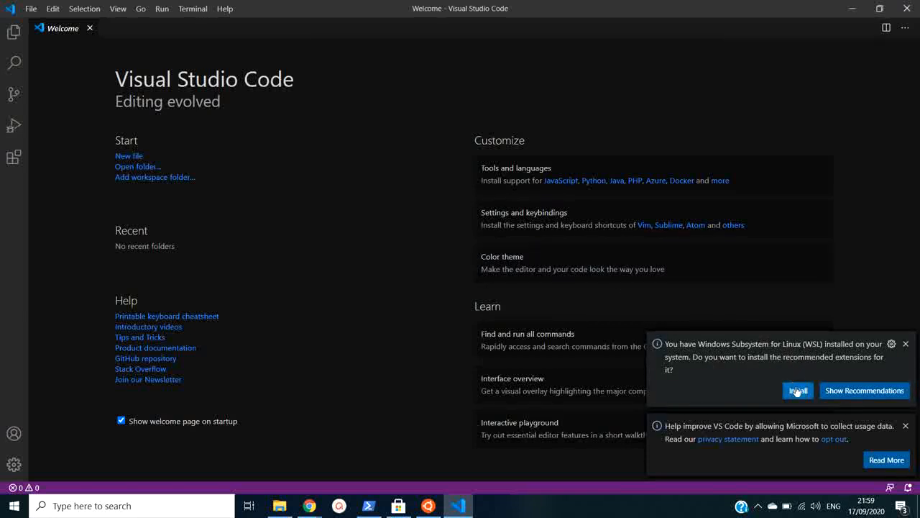
click(864, 390)
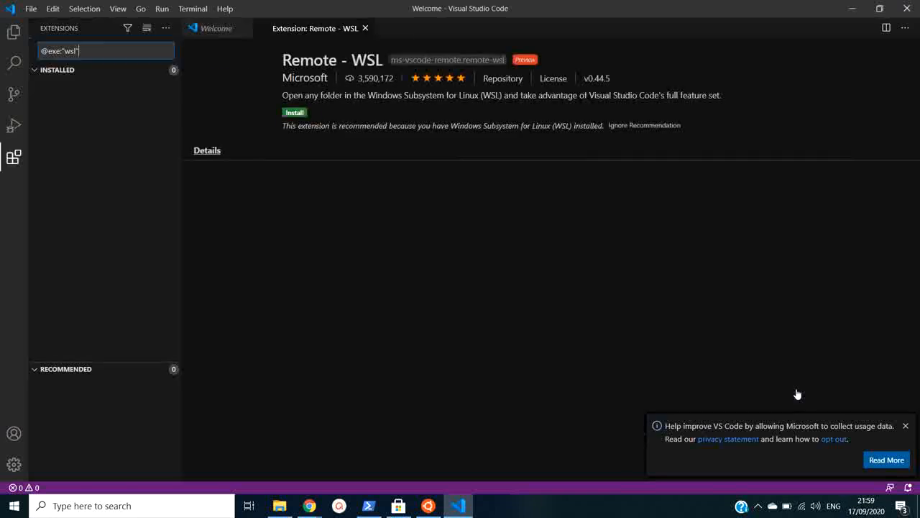
click(294, 113)
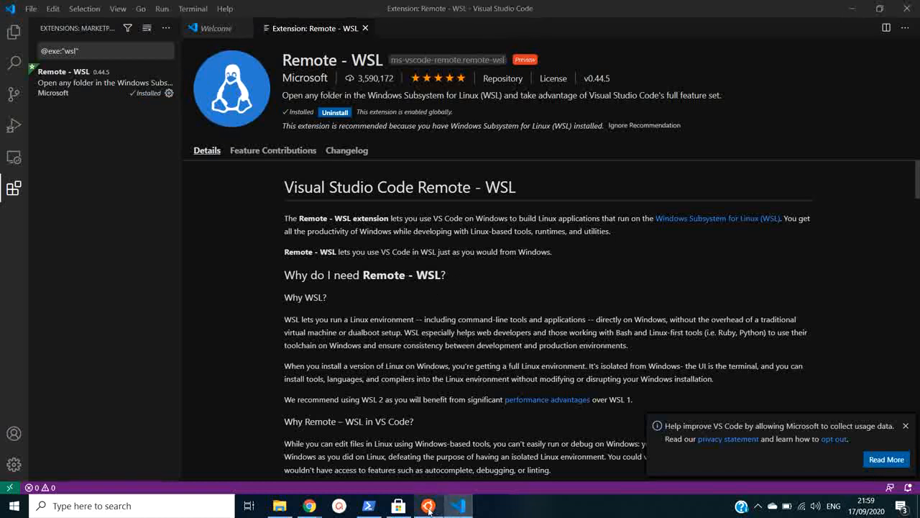
click(428, 506)
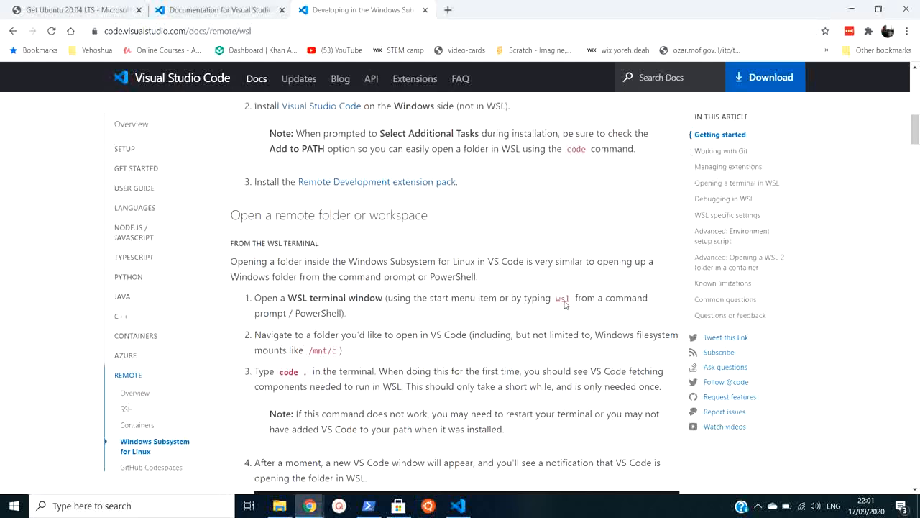
- Run `code .` in the Ubuntu terminal to open the home folder in VS Code
click(428, 506)
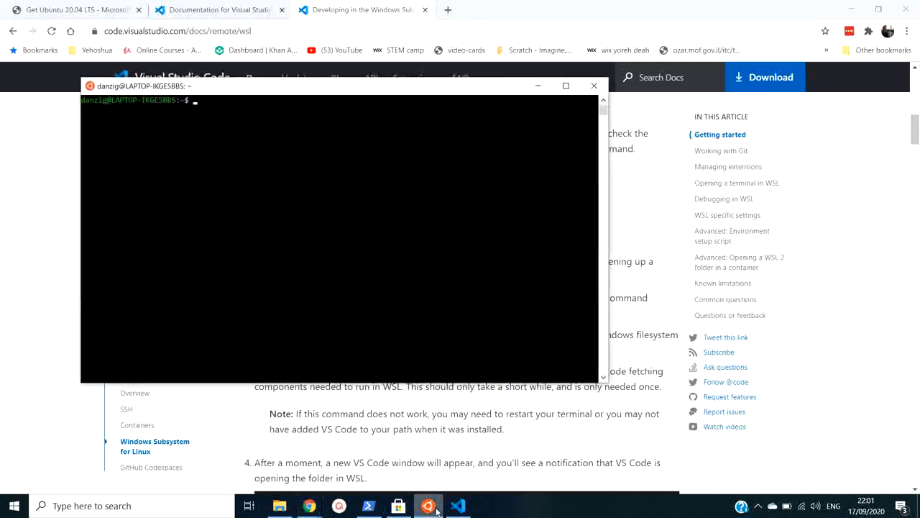
text(code .)
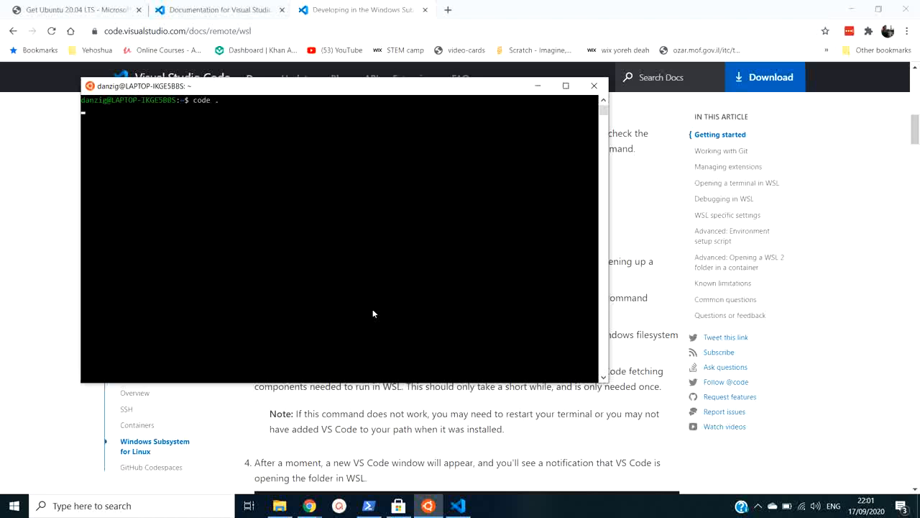
key(Return)
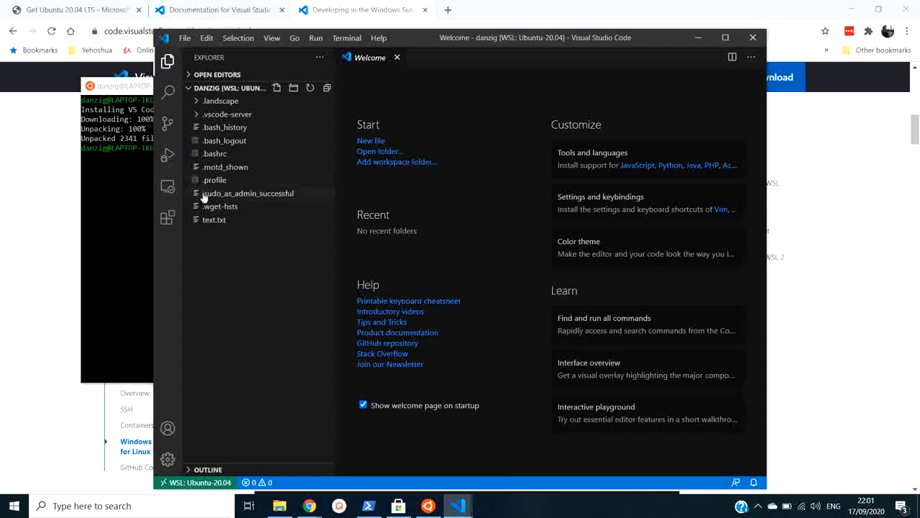
mouse_move(214, 220)
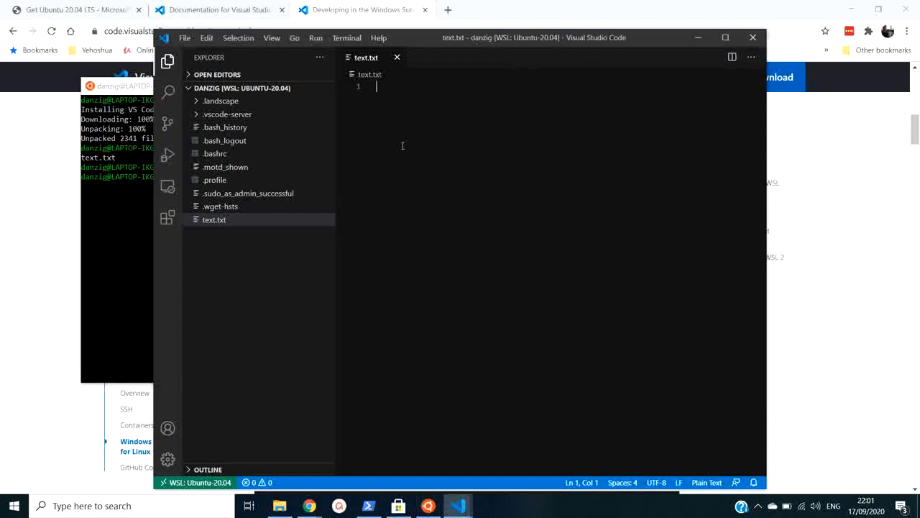
- Type 'hello from windows' into text.txt and save it
text(he)
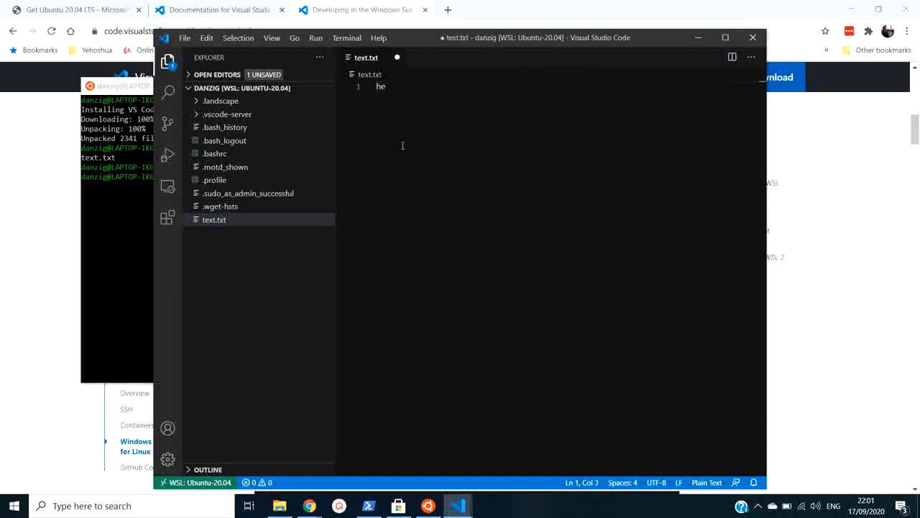
text(llo from)
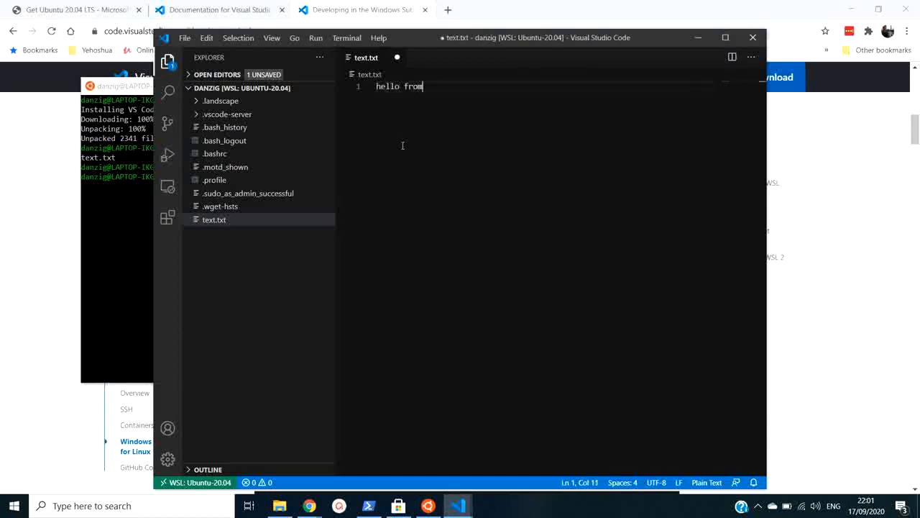
text(windows)
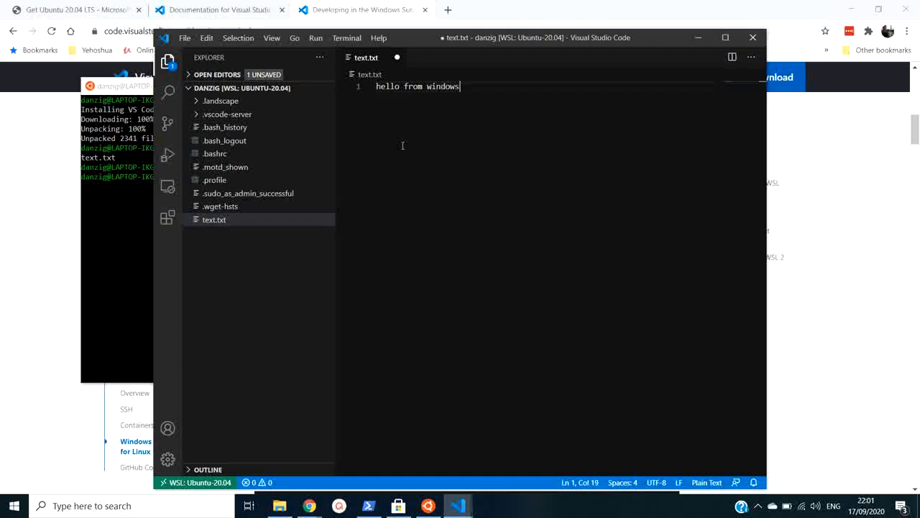
key(ctrl+s)
text(more text.txt)
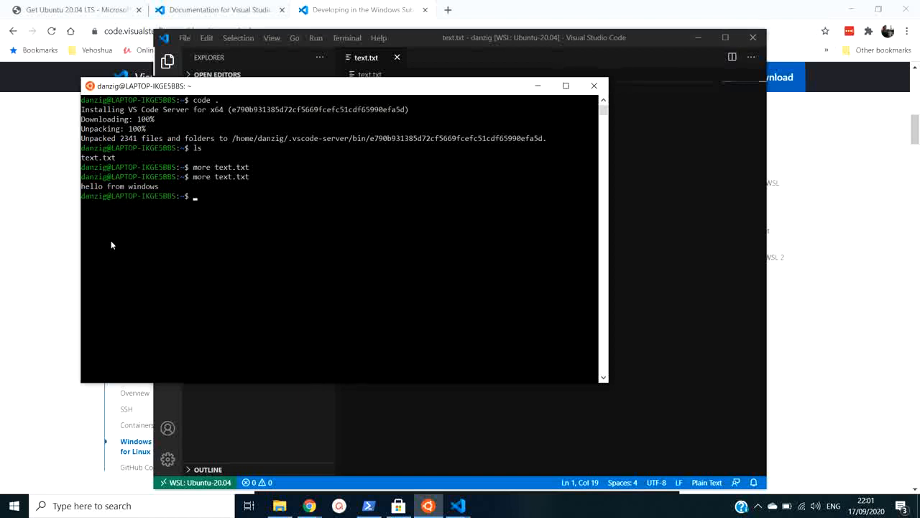
- Open text.txt with sudo nano, add the line 'hello from ubuntu', and save it
text(sudo n)
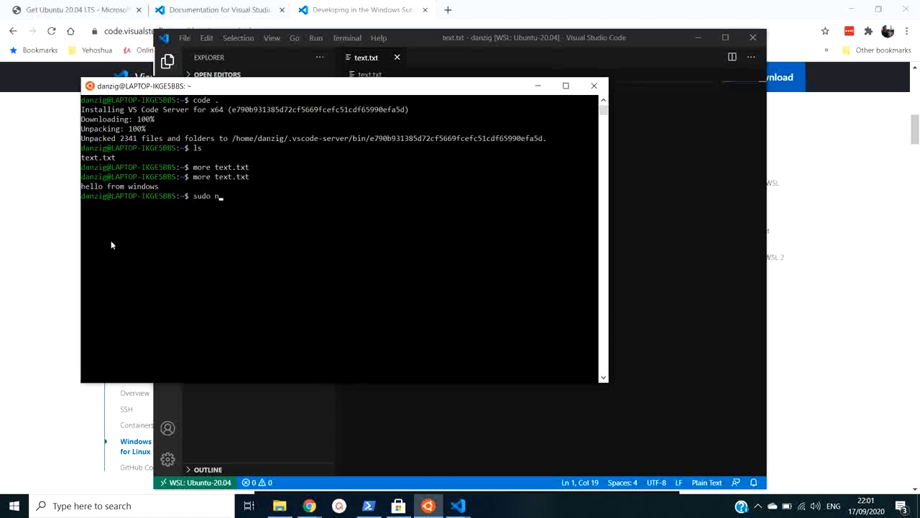
text(ano tex)
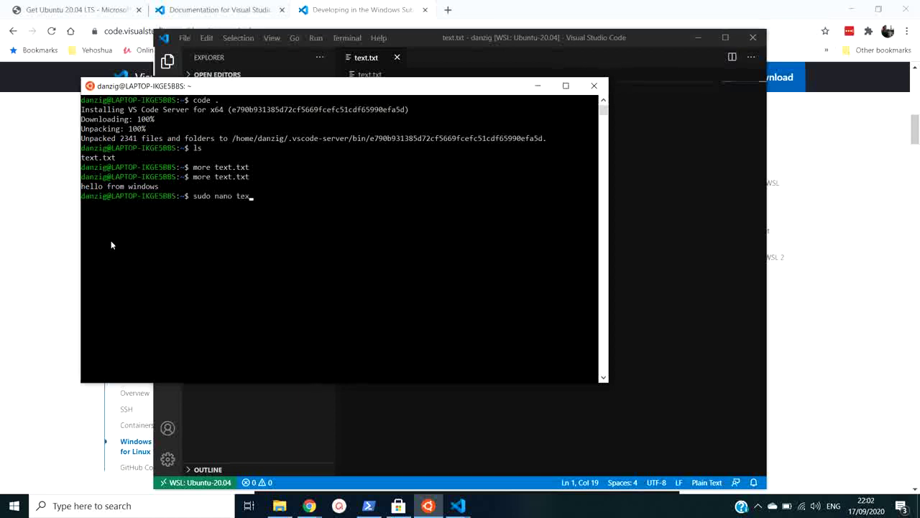
text(t.txt)
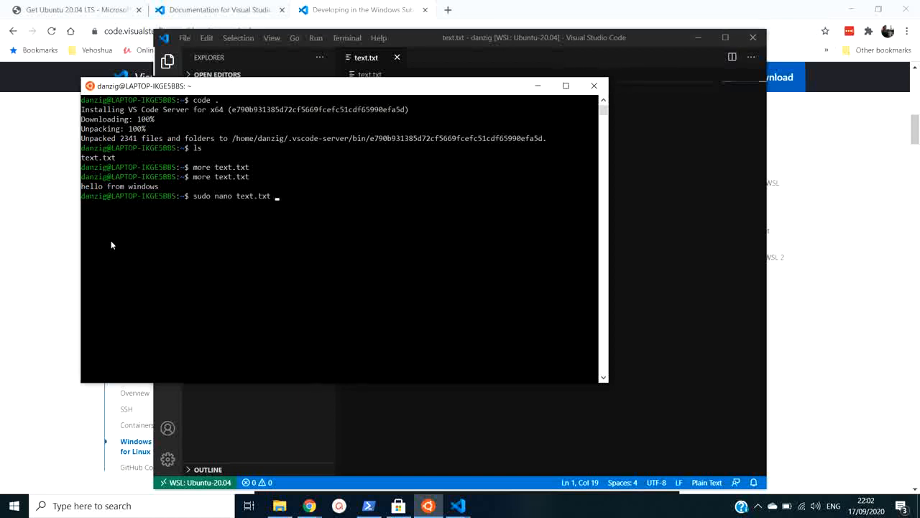
key(Return)
text(hello from)
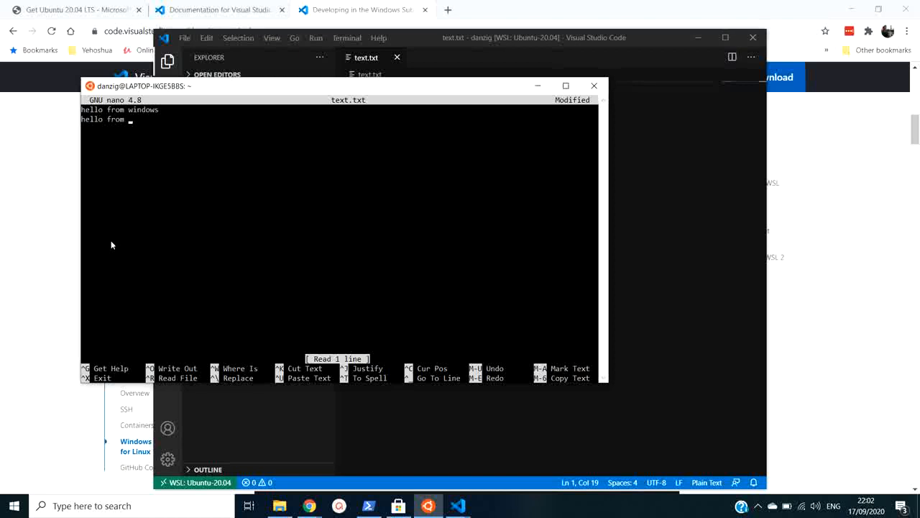
text(ubuntu)
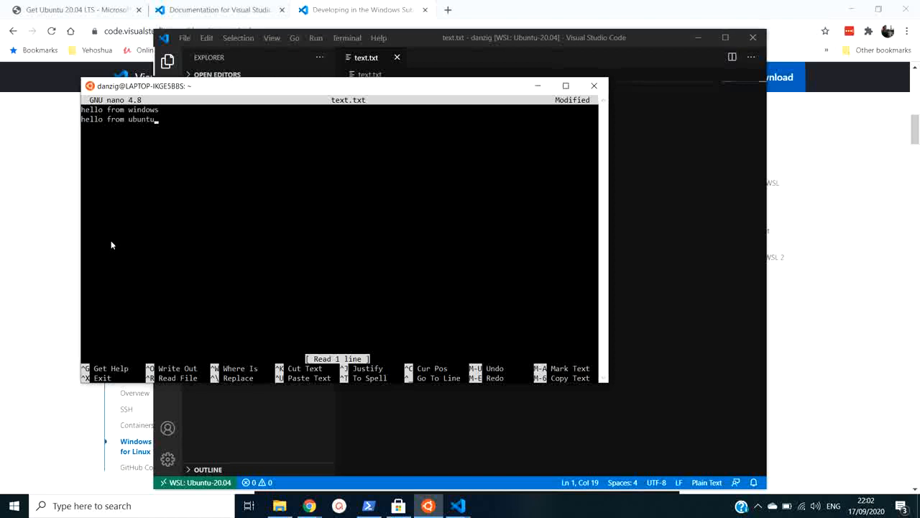
key(ctrl+o)
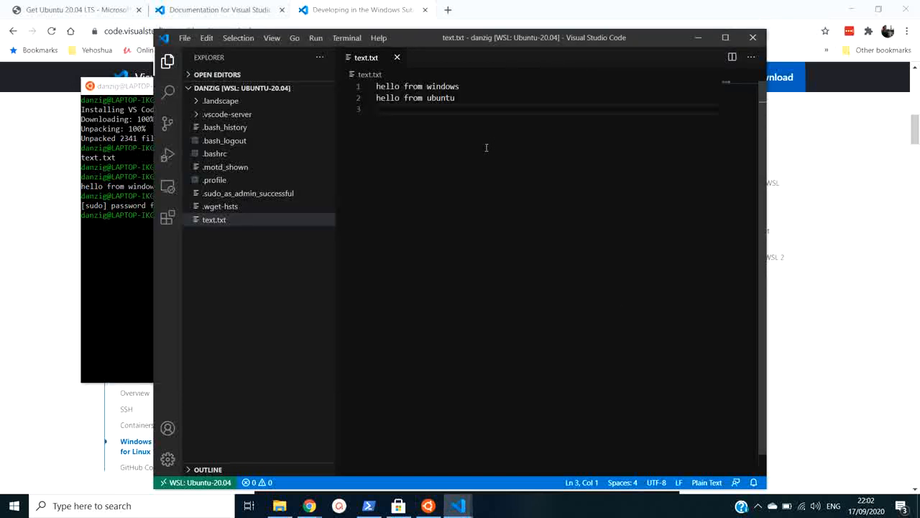
- Replace text.txt's contents with 'int main() { cout<< }' and close its tab
key(ctrl+a)
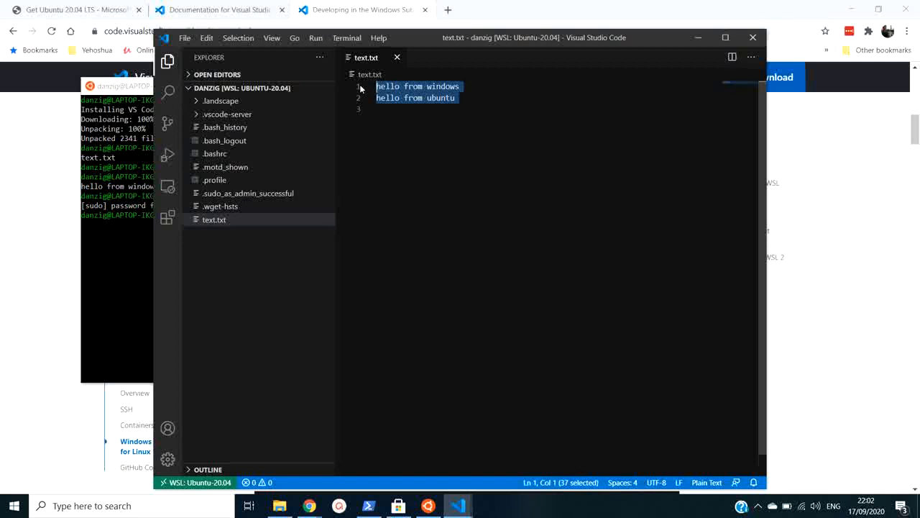
key(Delete)
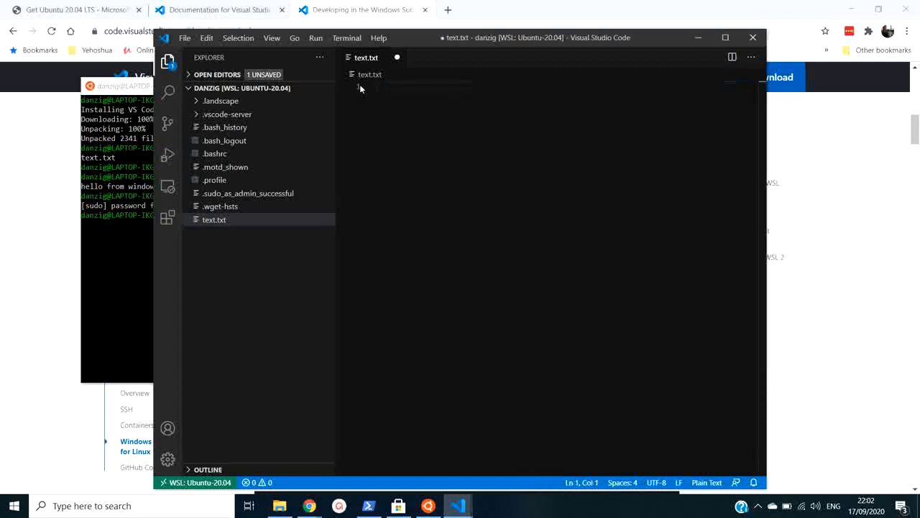
text(int)
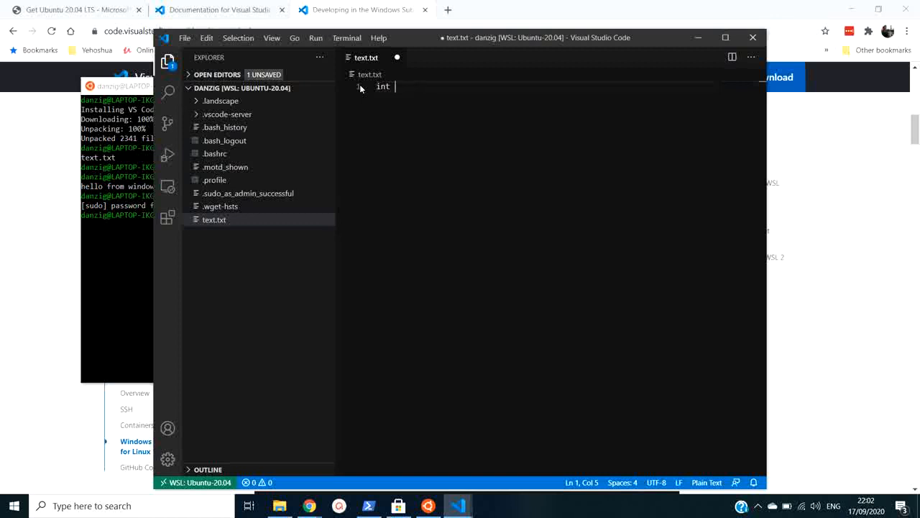
text(main)
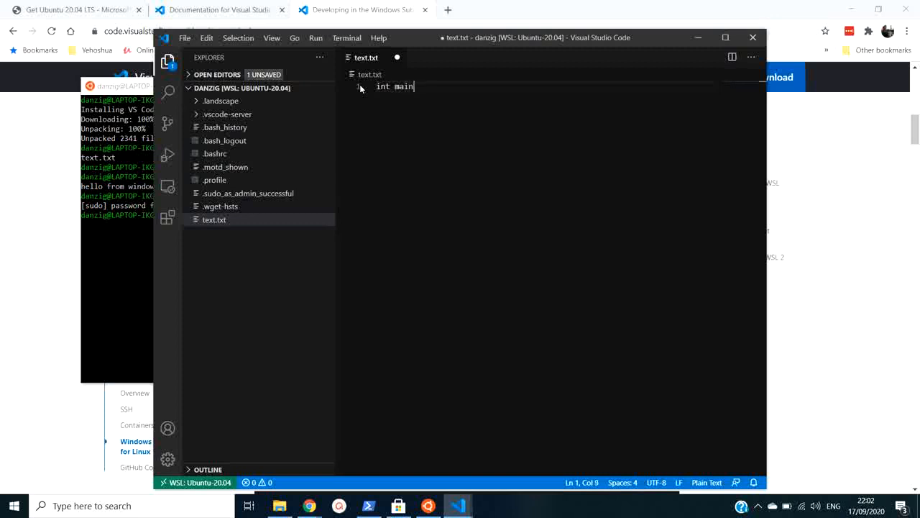
text(())
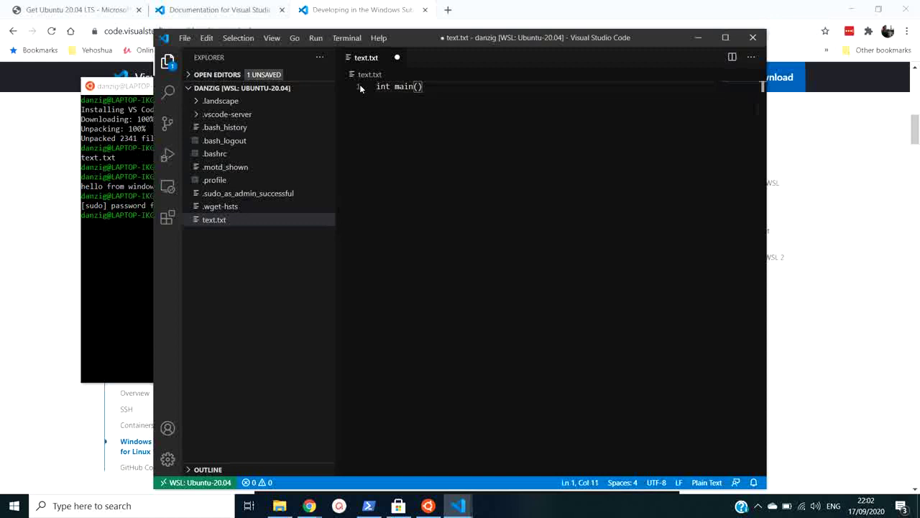
text({)
text(co)
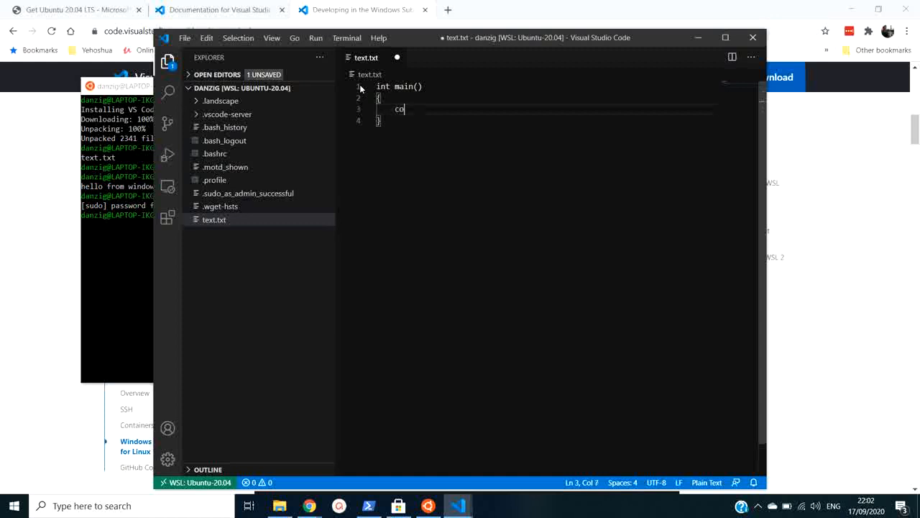
text(ut<)
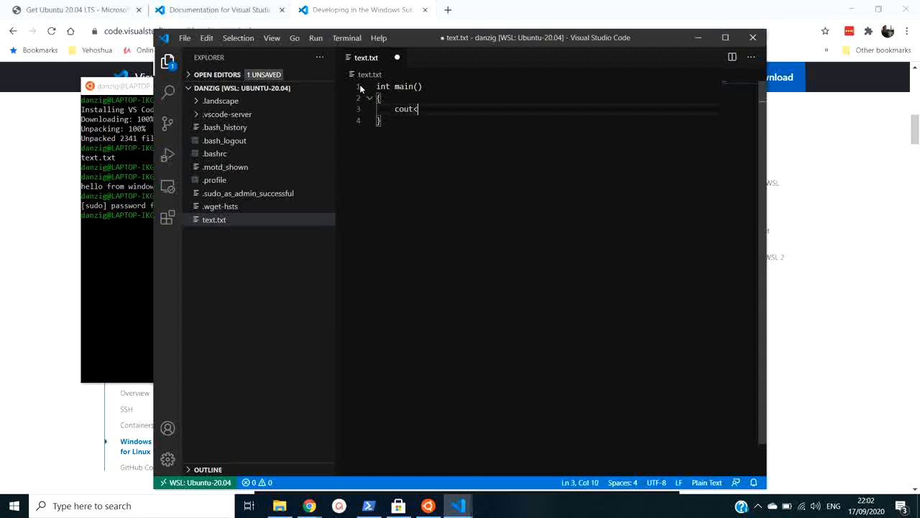
text(<)
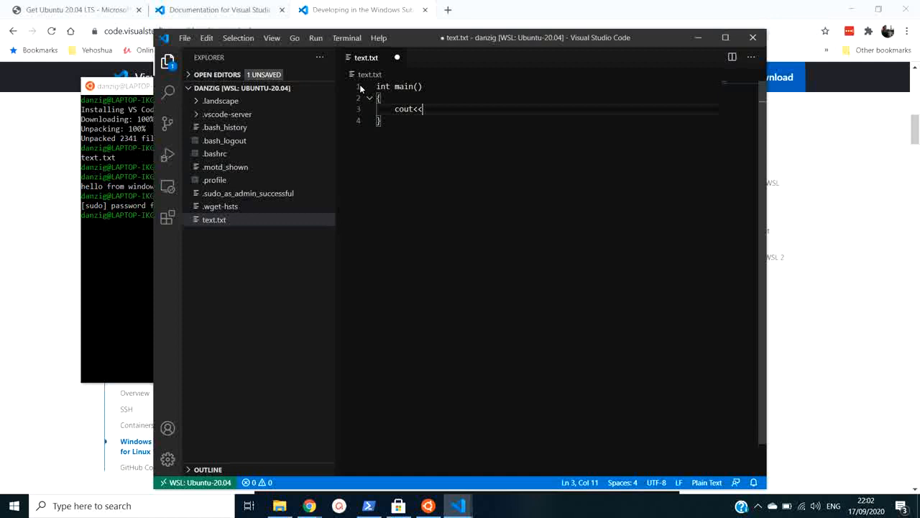
mouse_move(367, 57)
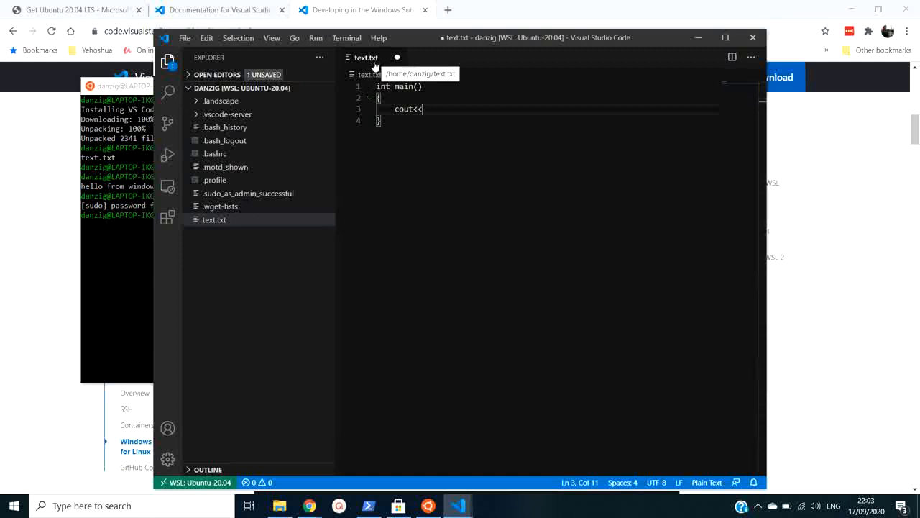
mouse_move(366, 58)
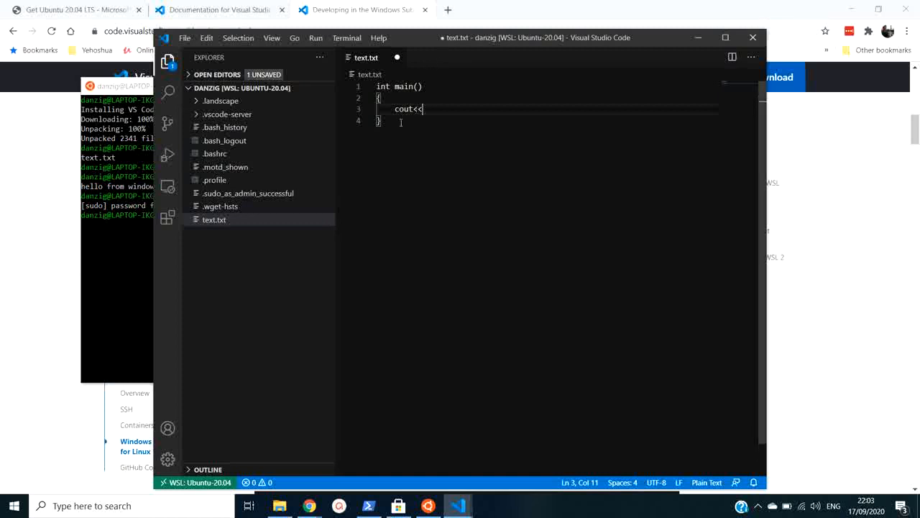
mouse_move(392, 111)
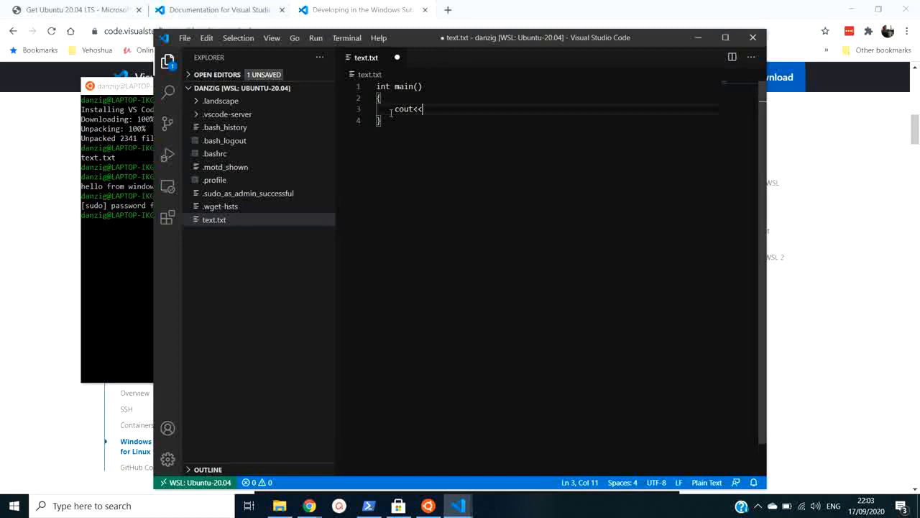
click(396, 58)
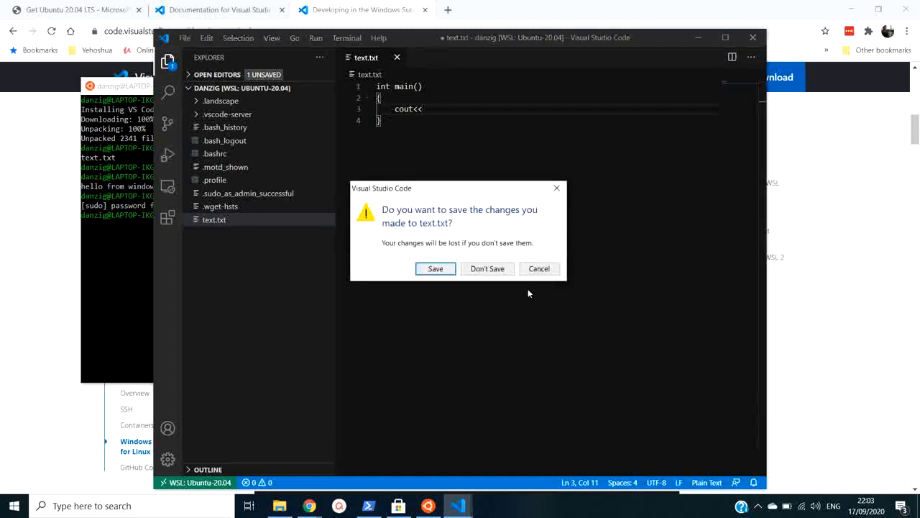
- Discard the text.txt changes and create a new file named hello.c in the Explorer
click(486, 268)
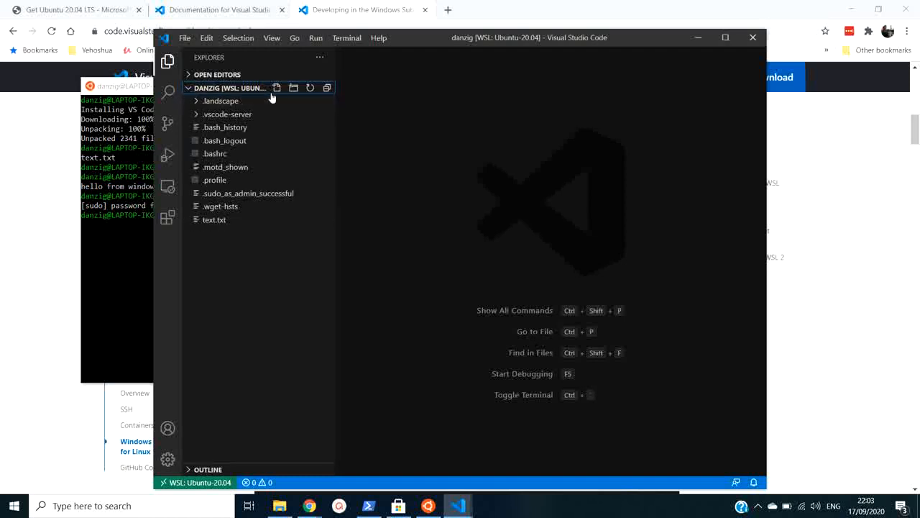
click(277, 87)
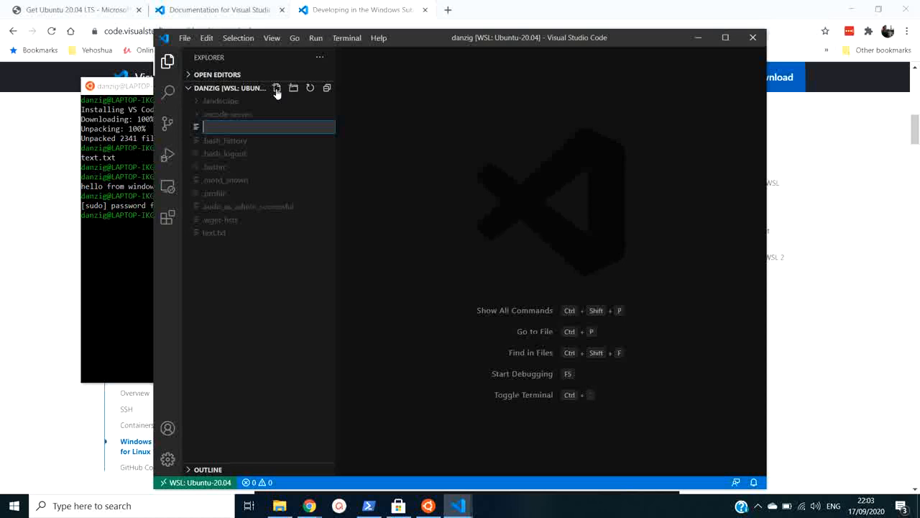
text(h)
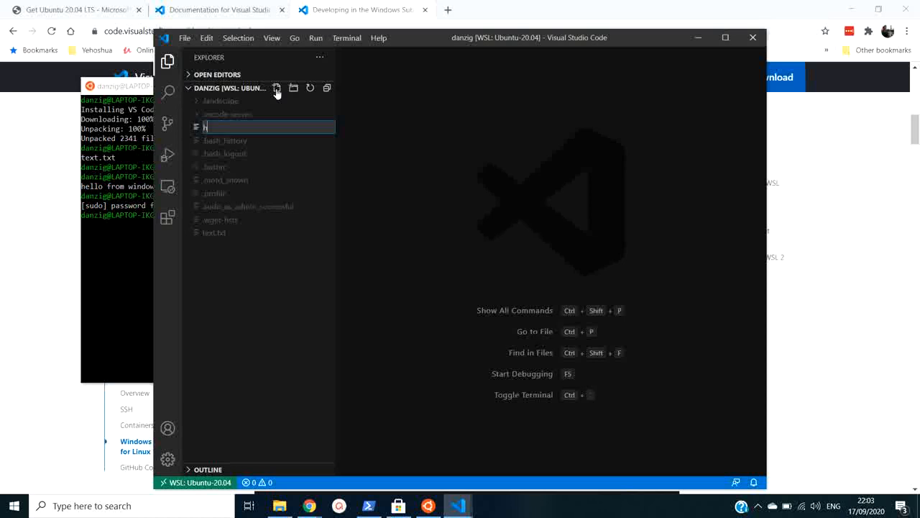
text(hello.)
click(117, 214)
text(ls)
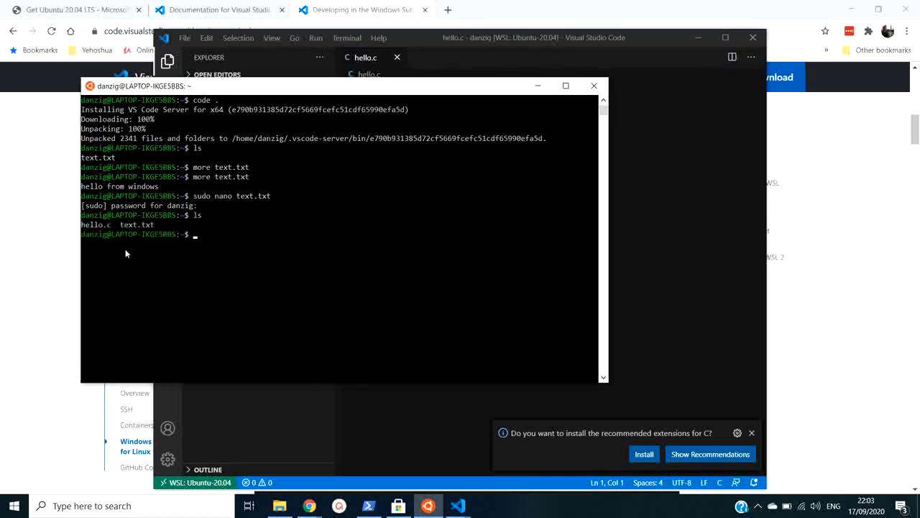
mouse_move(493, 222)
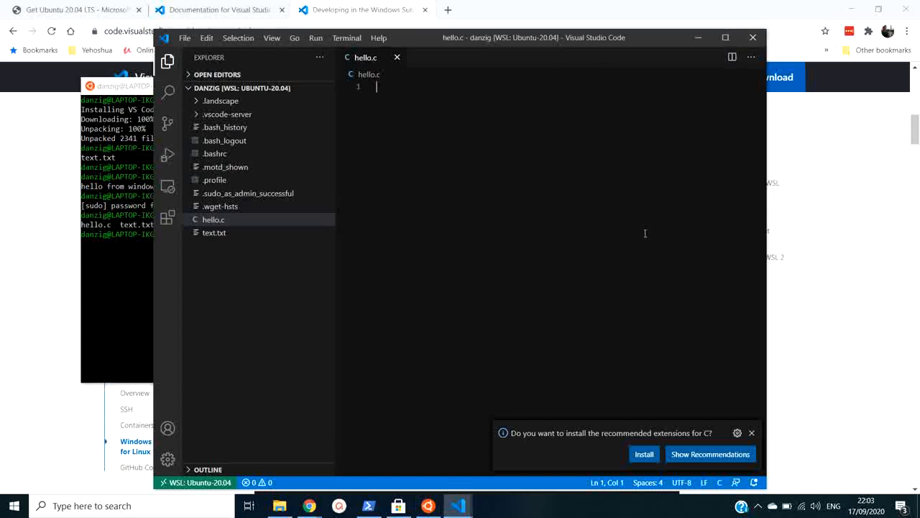
- Type int main() { printf("hello"); } into hello.c
text(int)
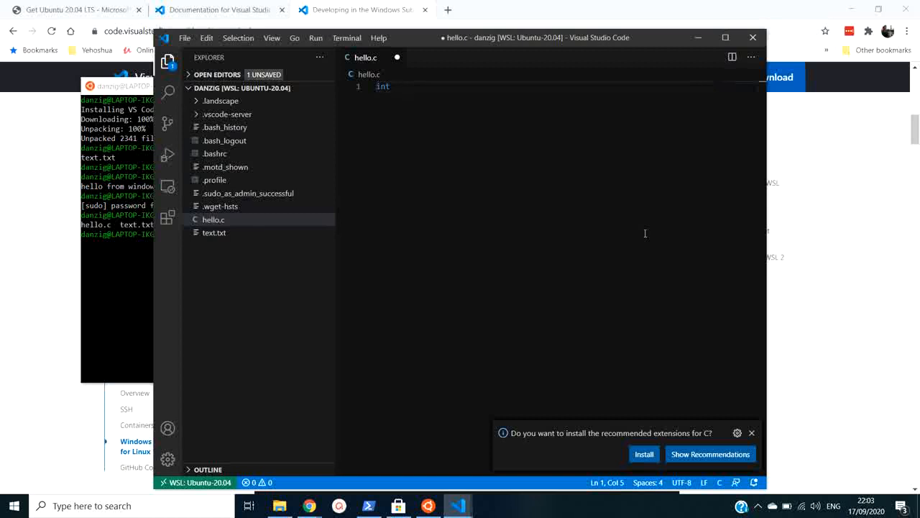
text(main)
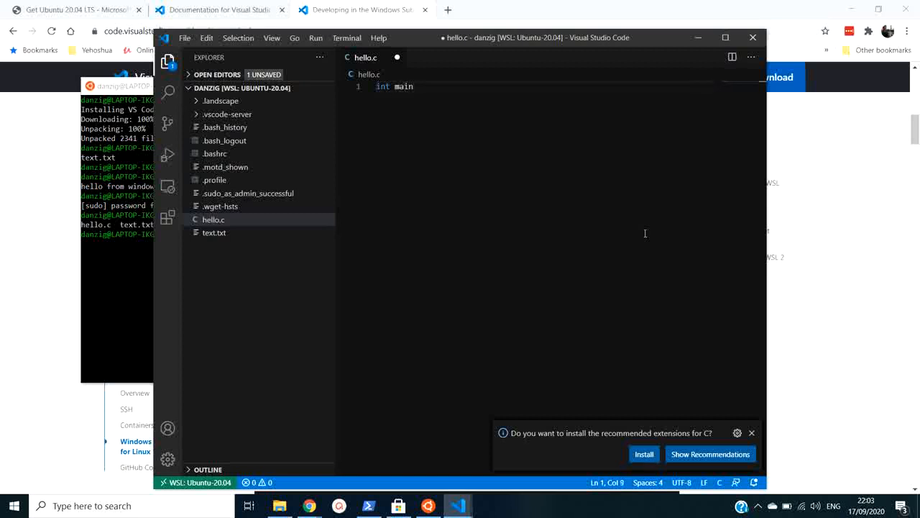
text(())
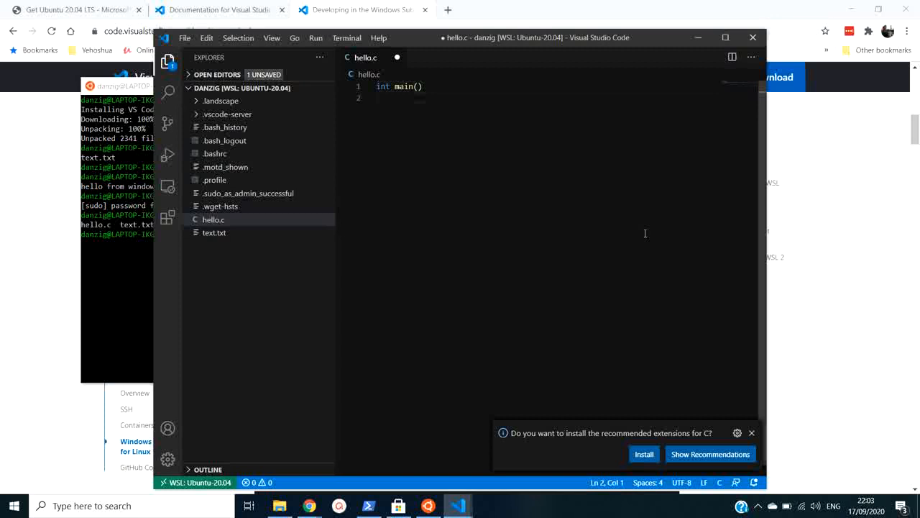
text({})
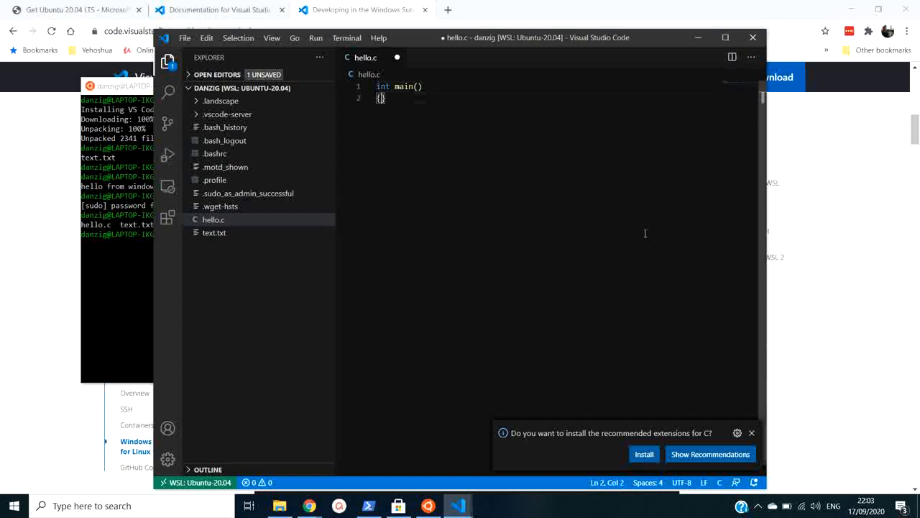
key(Enter)
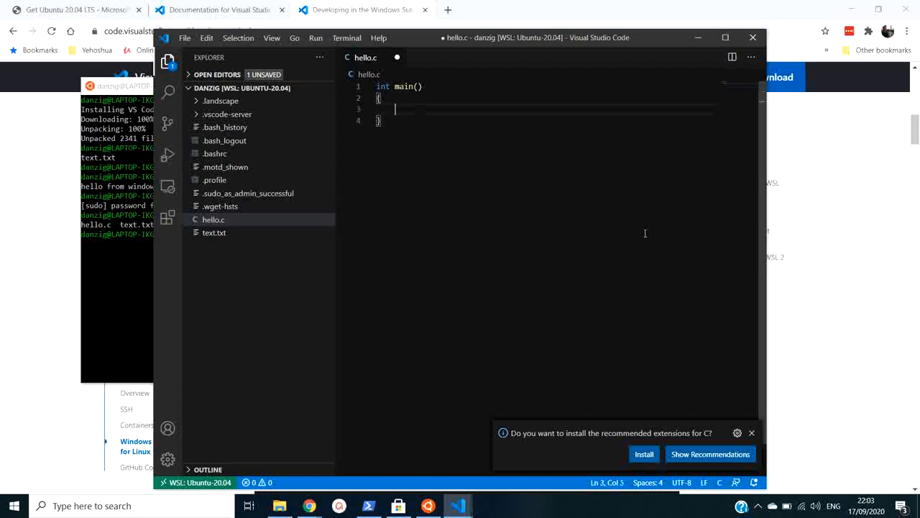
text(prin)
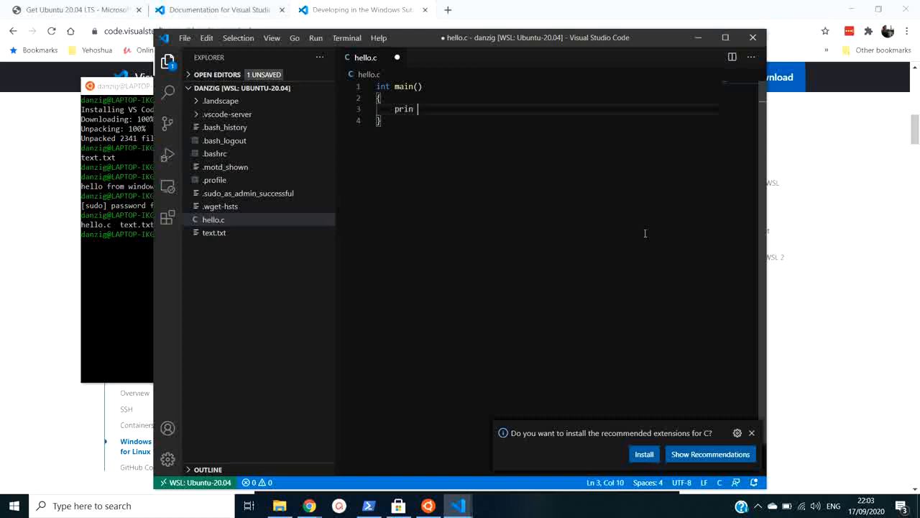
text(t)
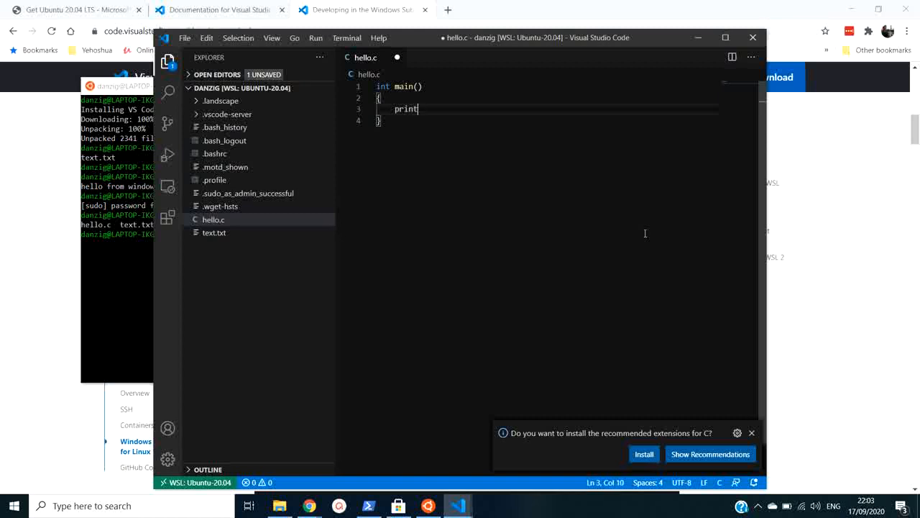
text(f())
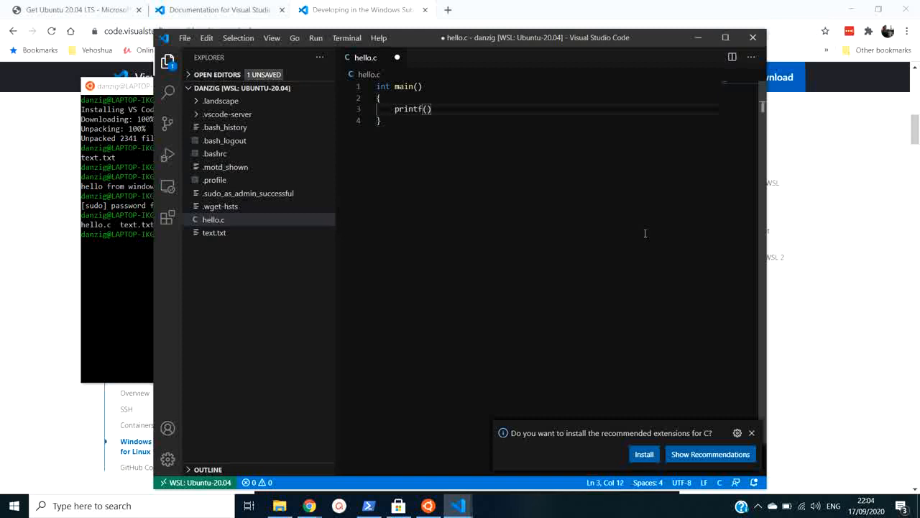
text("hel)
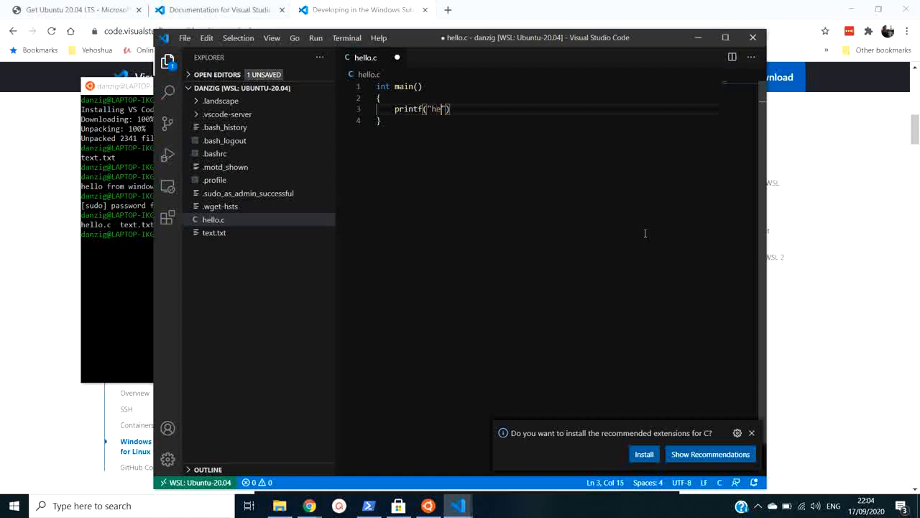
text(llo)
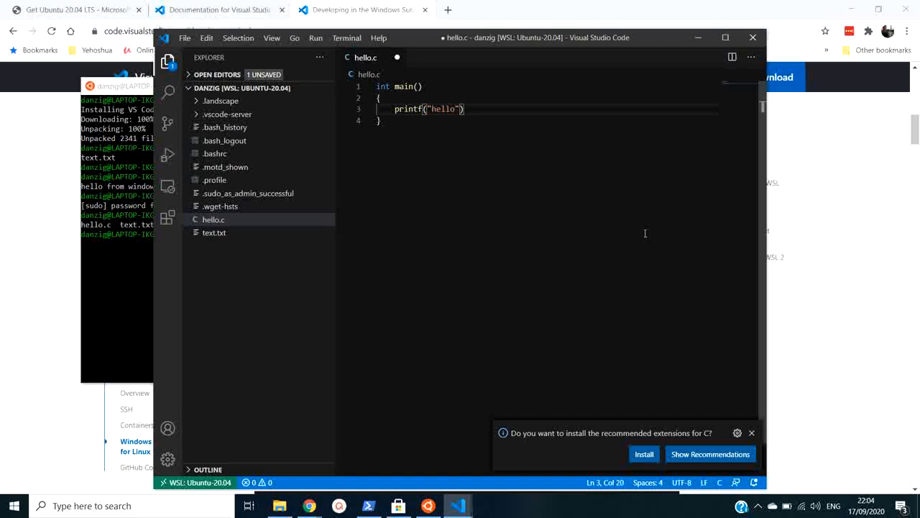
text(;)
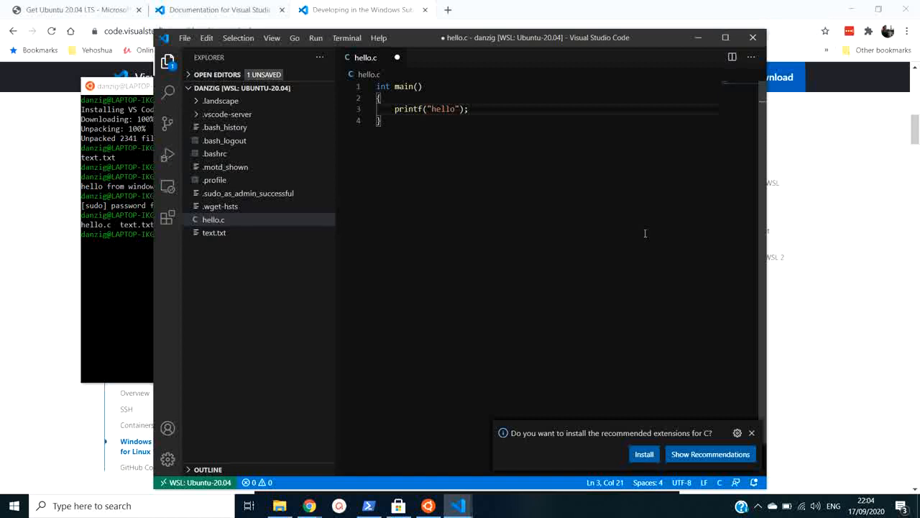
mouse_move(373, 114)
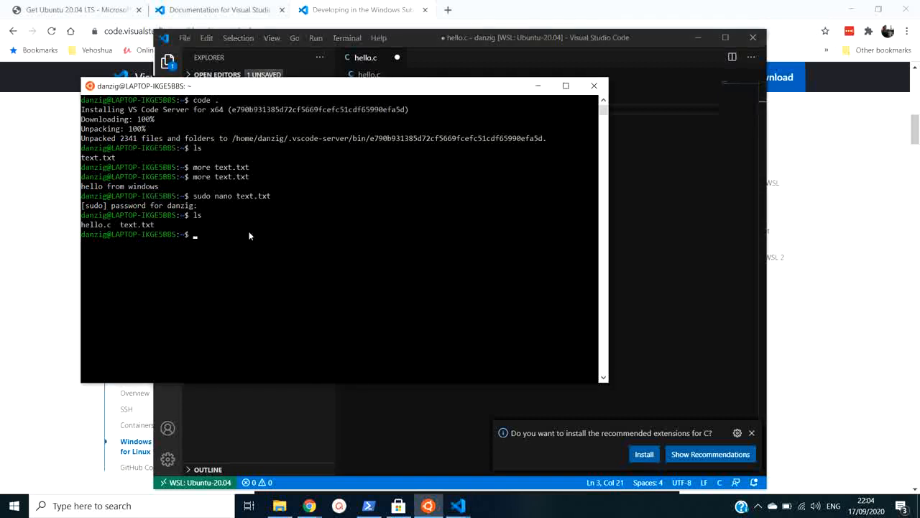
mouse_move(273, 237)
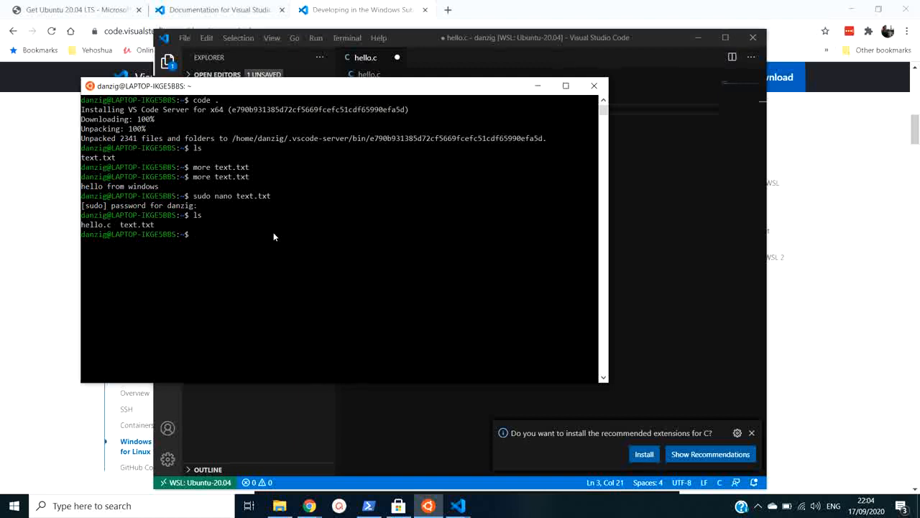
- Run cat hello.c in the Ubuntu terminal, showing the file is still empty
text(cat)
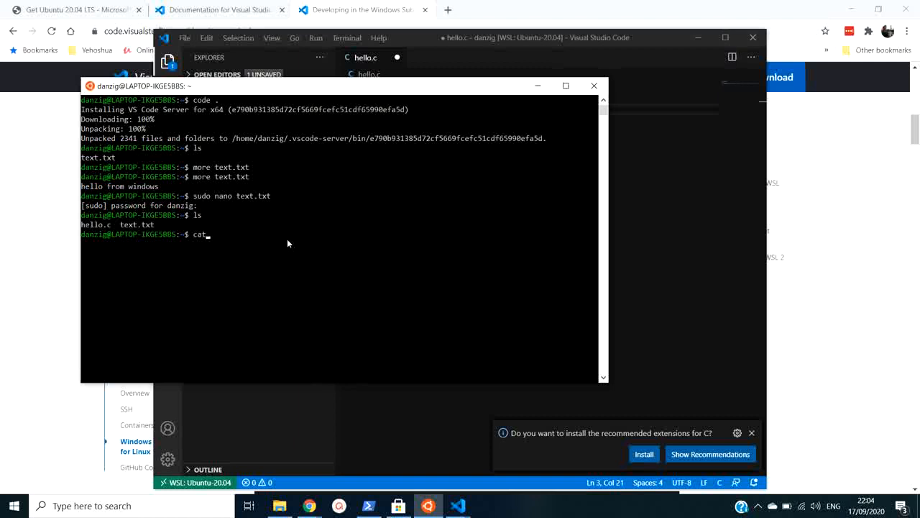
text(he)
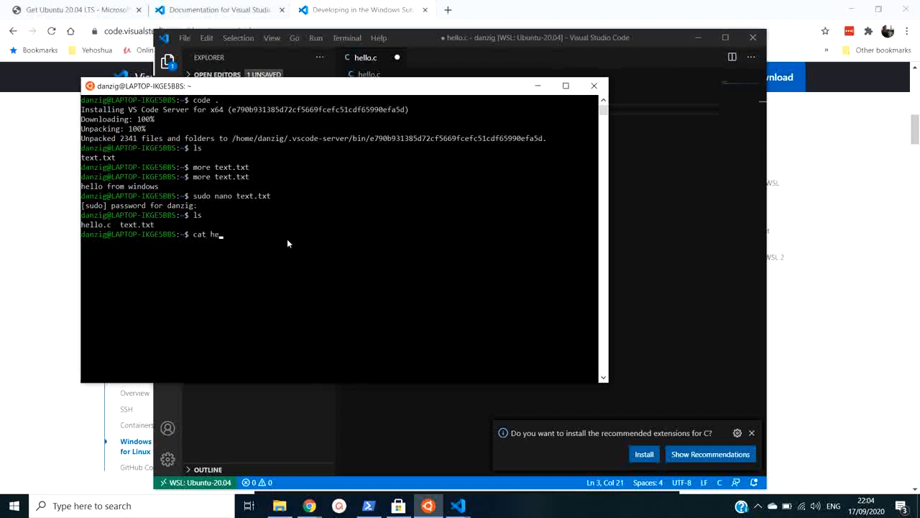
key(Return)
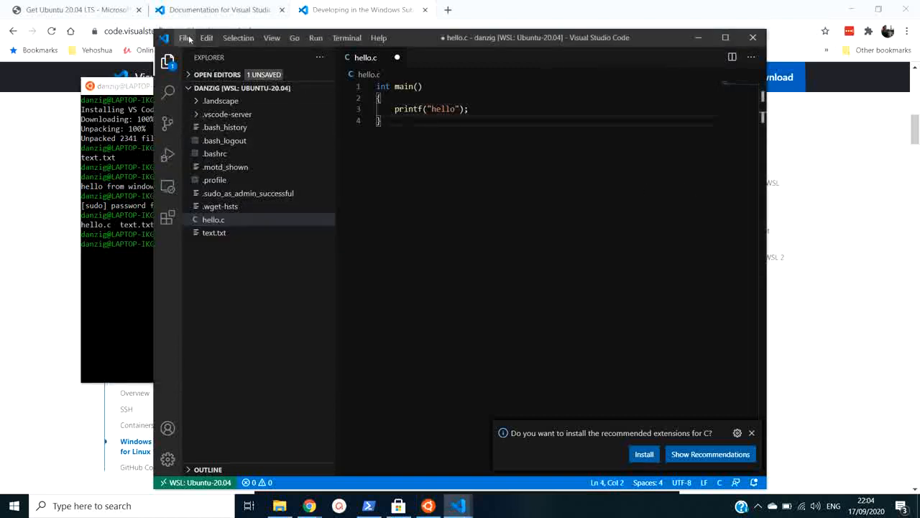
click(184, 37)
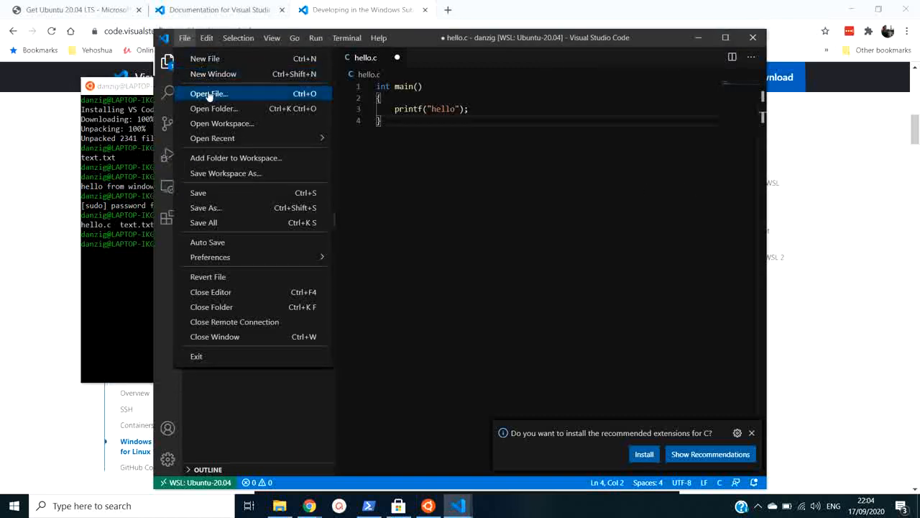
mouse_move(221, 202)
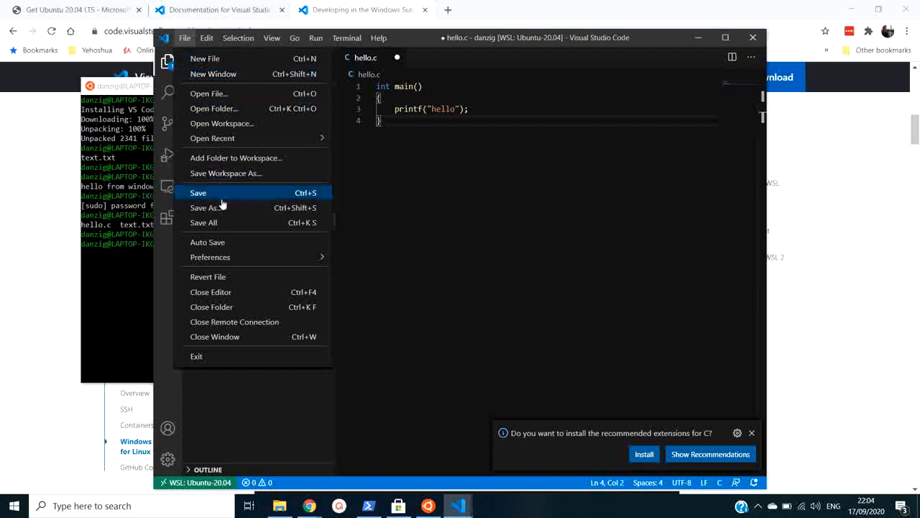
- Save hello.c and re-run cat hello.c in Ubuntu to show its code
click(198, 192)
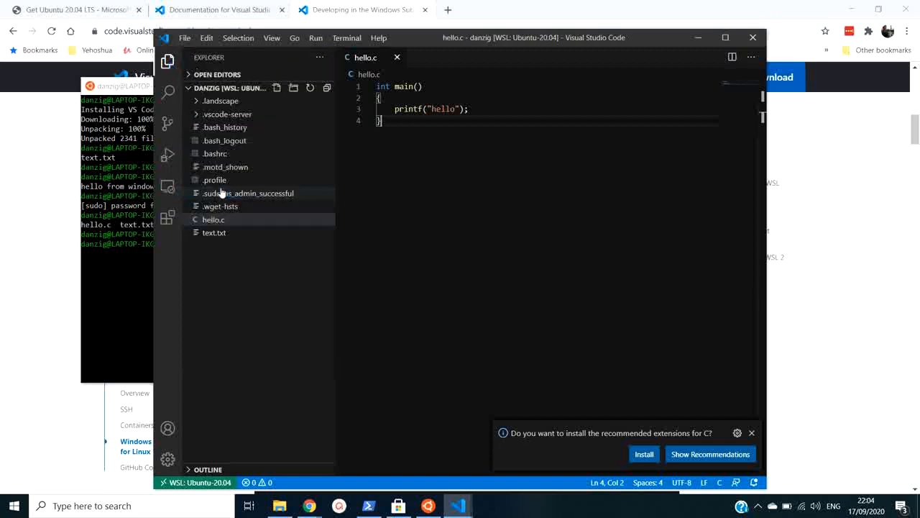
click(428, 505)
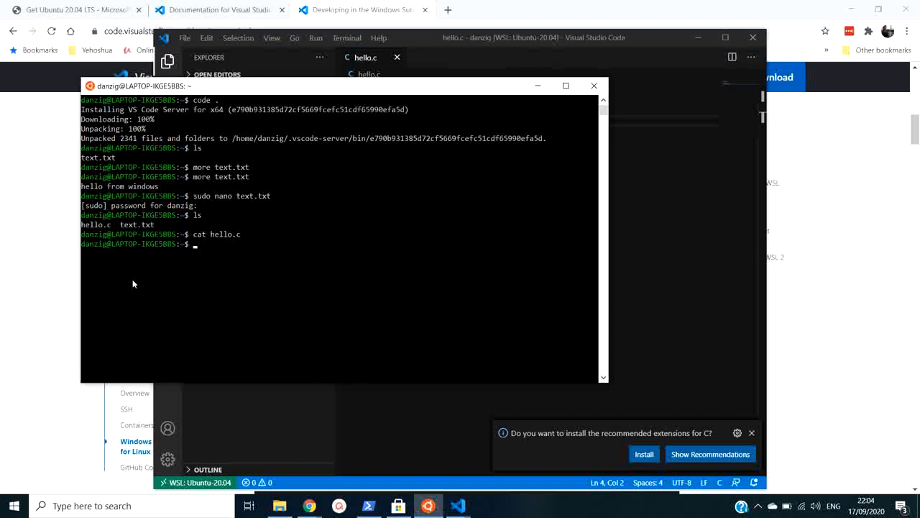
key(Return)
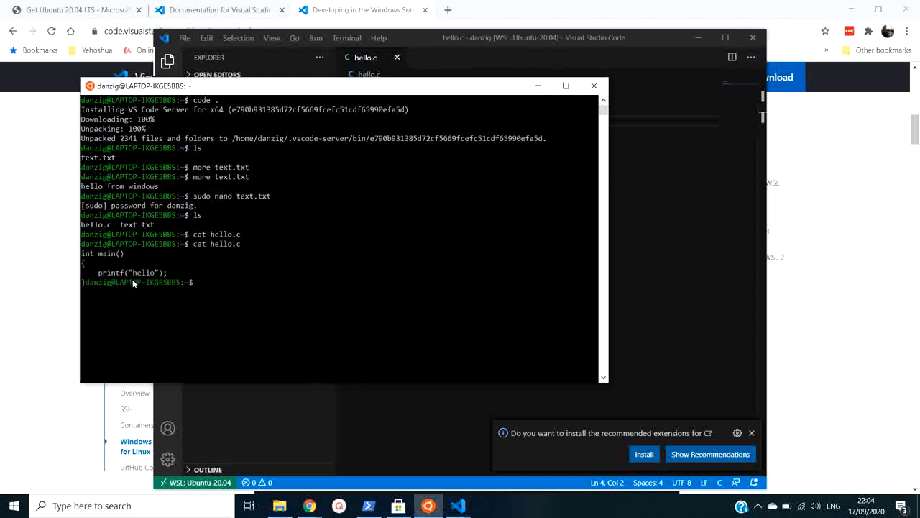
mouse_move(617, 192)
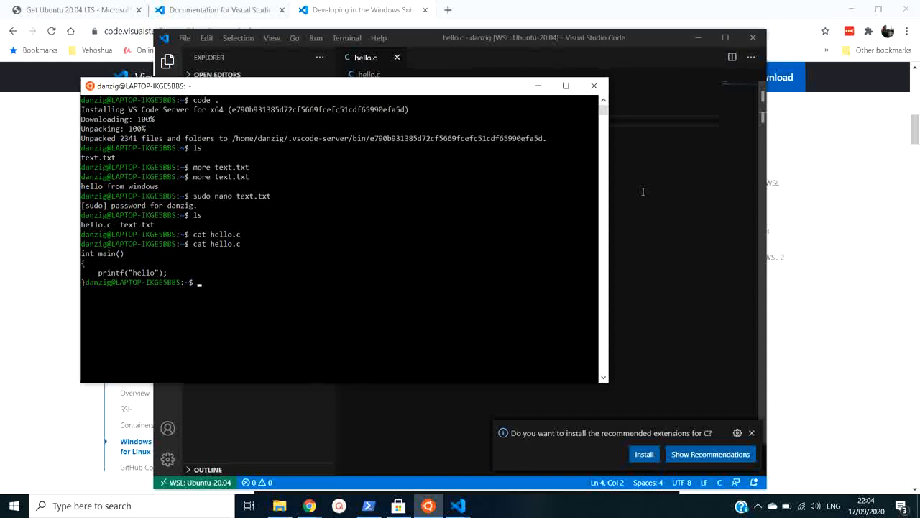
- Try gcc, then run sudo apt install gcc and confirm with y
text(gcc)
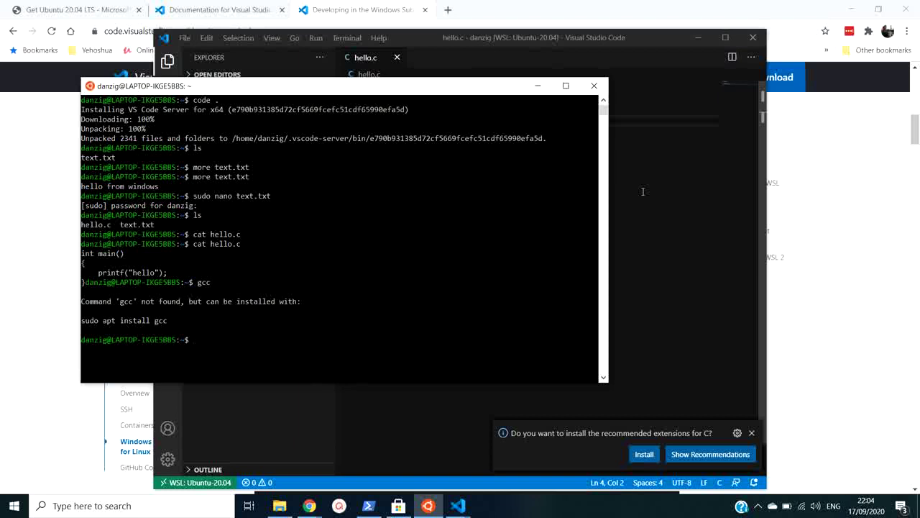
text(sudo)
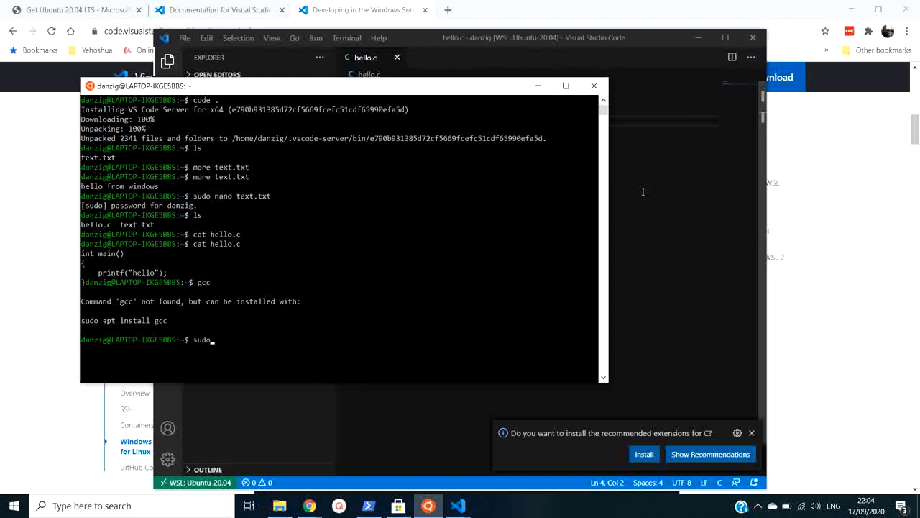
text(apt install gc)
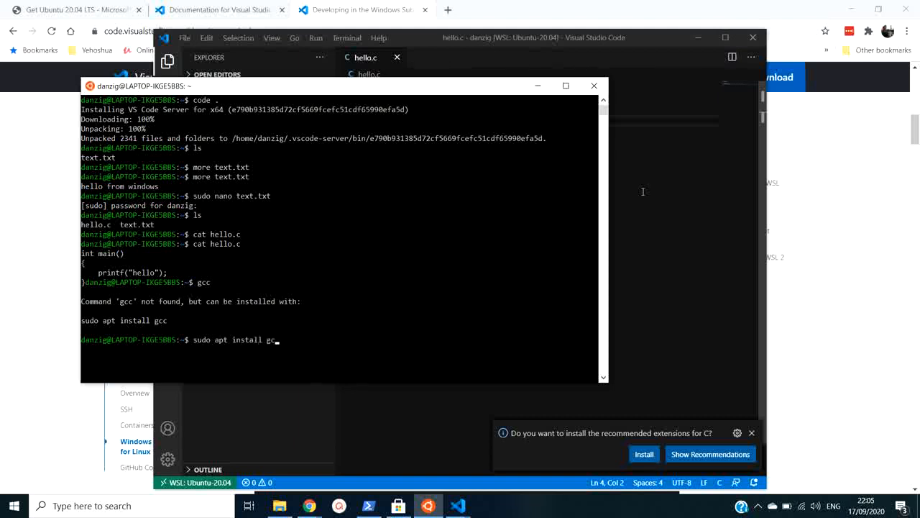
key(Return)
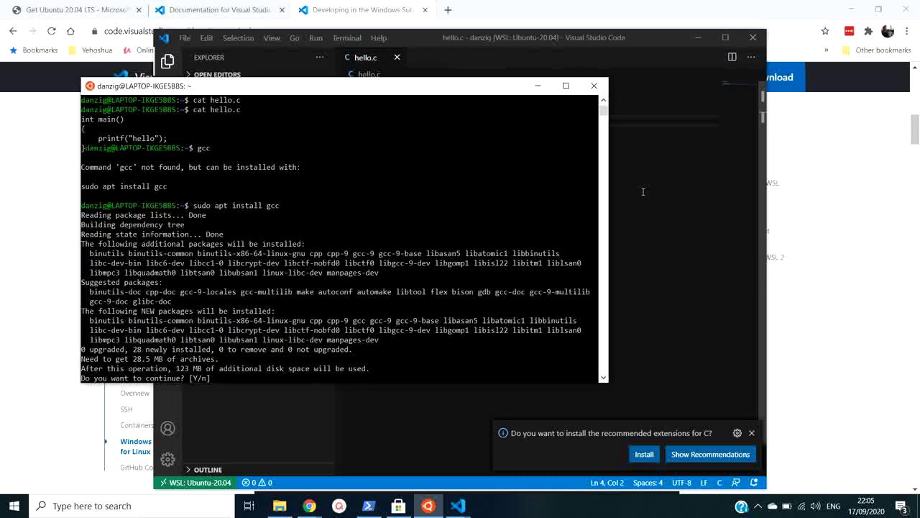
text(y)
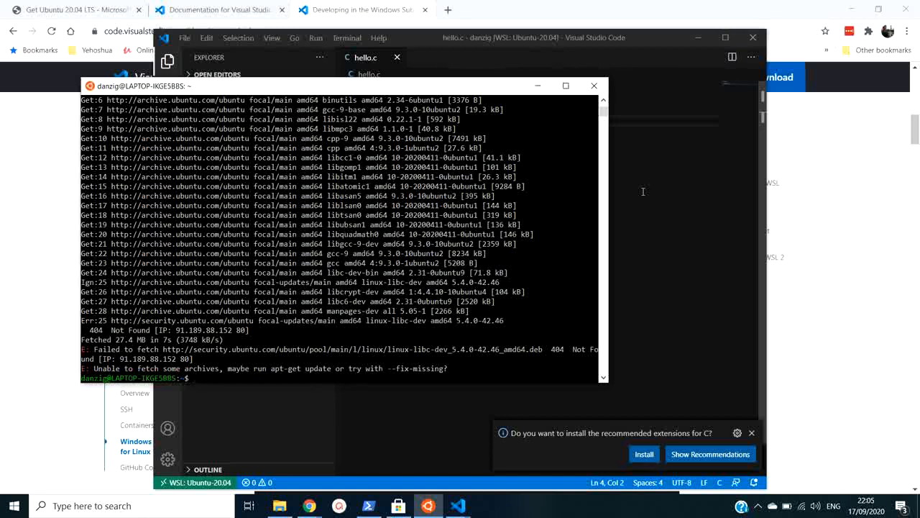
- Refresh the Ubuntu package lists with sudo apt-get update, as the install error suggested
text(a)
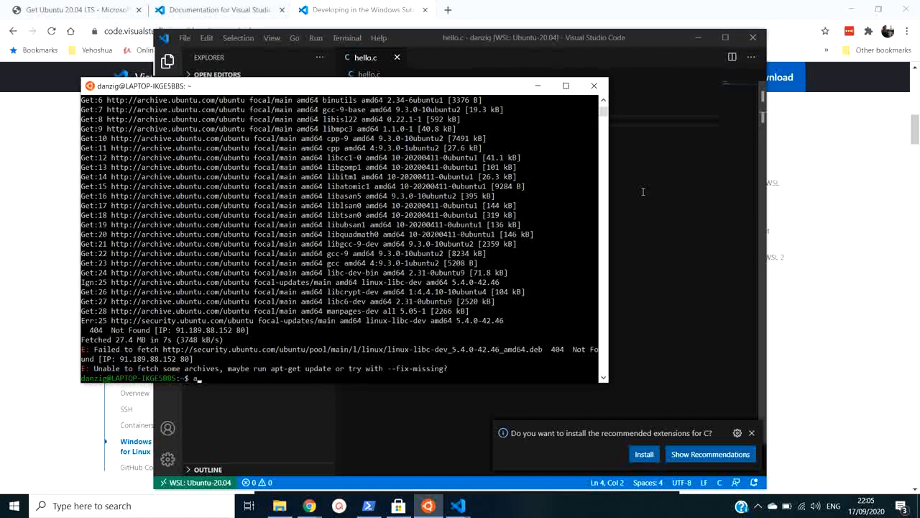
text(pt)
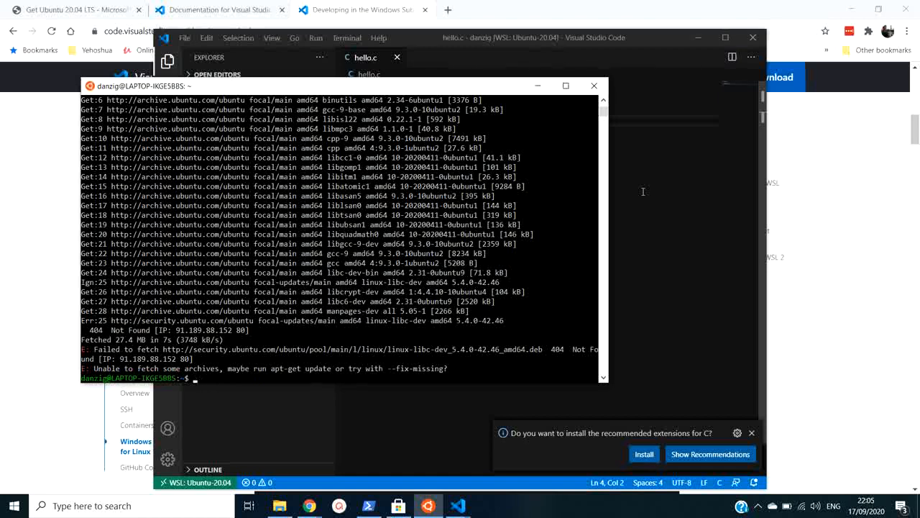
text(sudo)
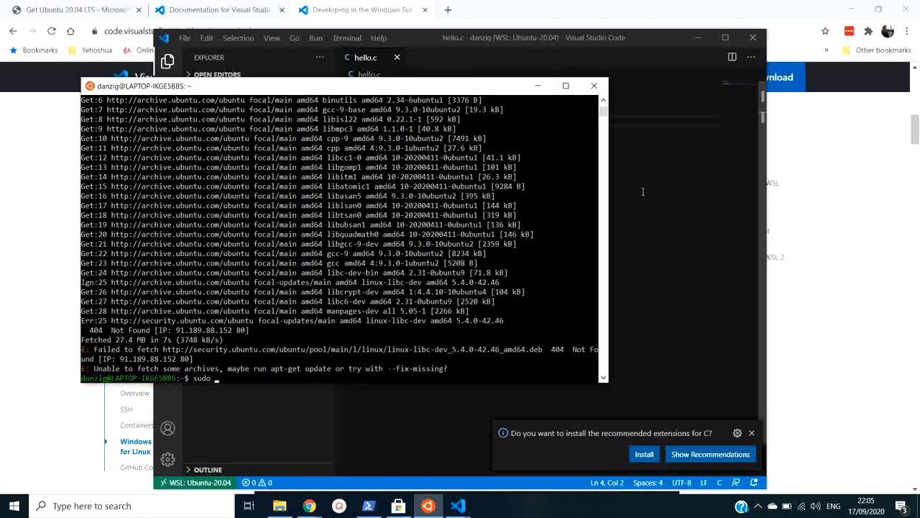
mouse_move(443, 334)
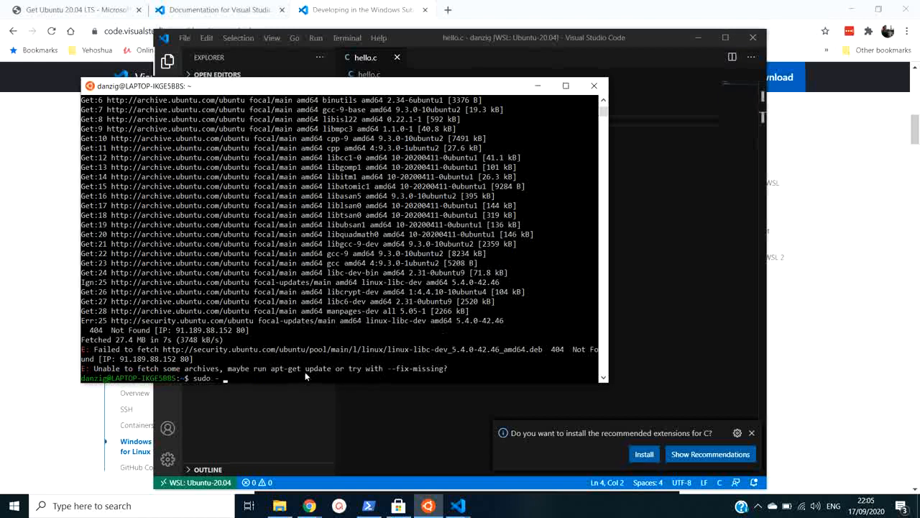
mouse_move(331, 370)
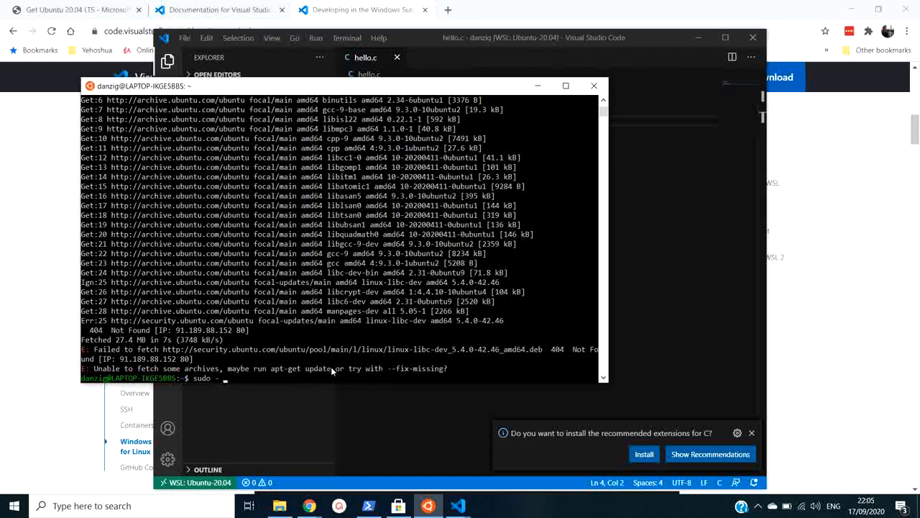
double_click(309, 368)
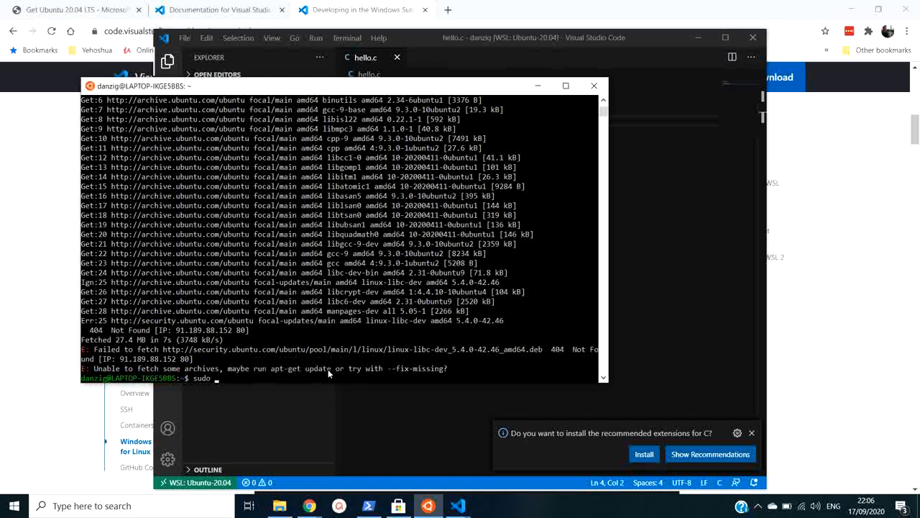
text(apt-get update)
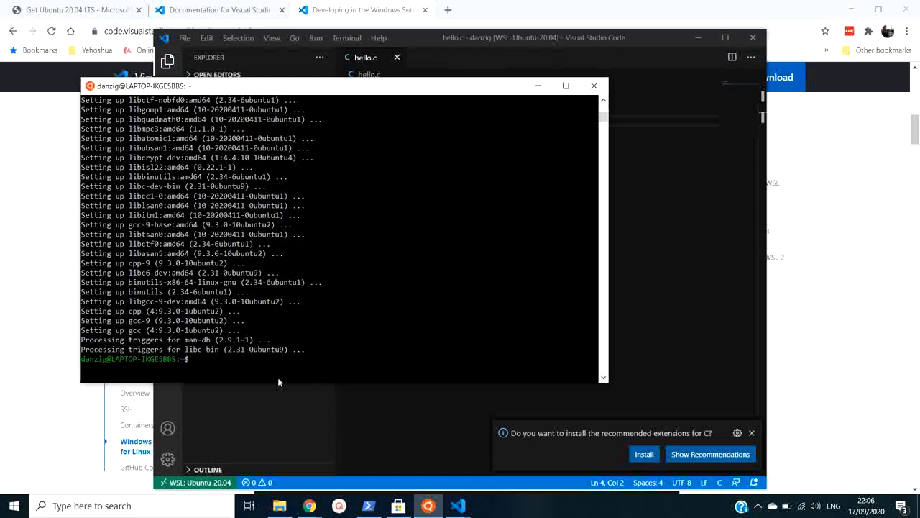
- Rerun sudo apt install gcc in the Ubuntu terminal
text(sudo apt install gcc)
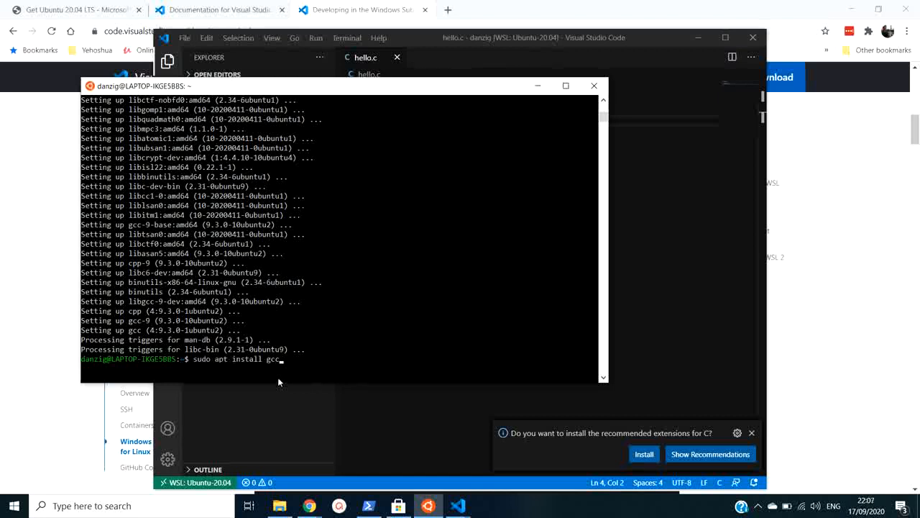
key(Return)
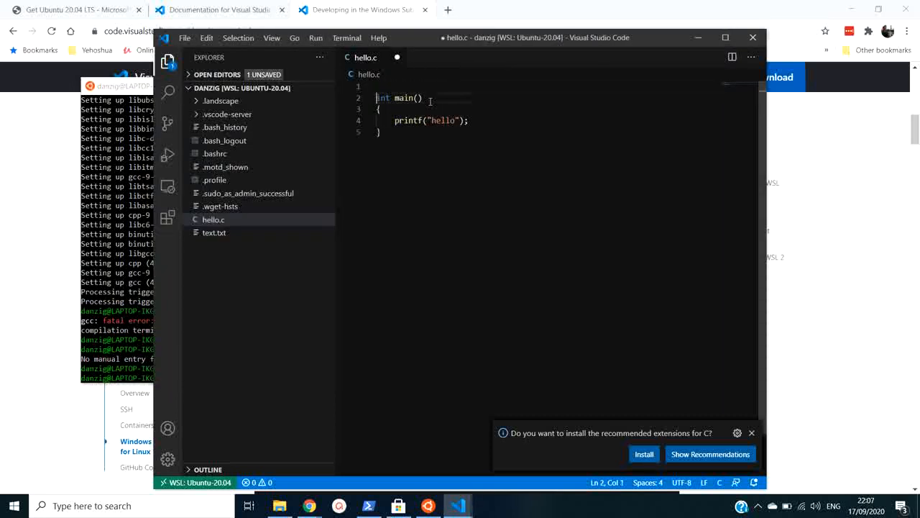
- Put #include "stdio.h" on line 1 of hello.c and save via File > Save
click(377, 86)
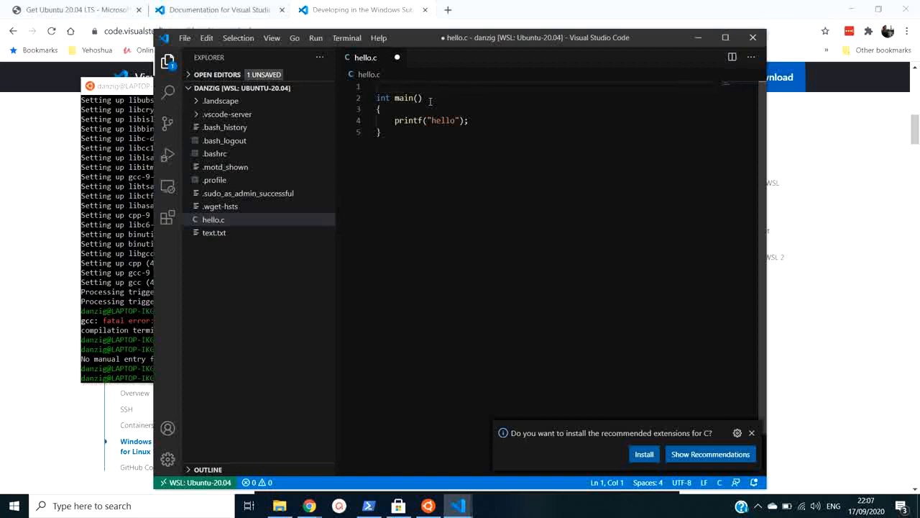
text(#)
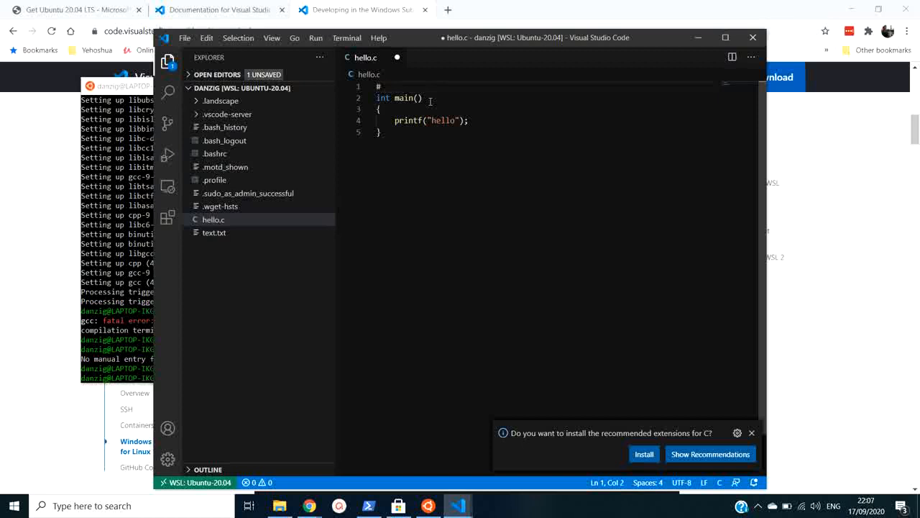
text(include)
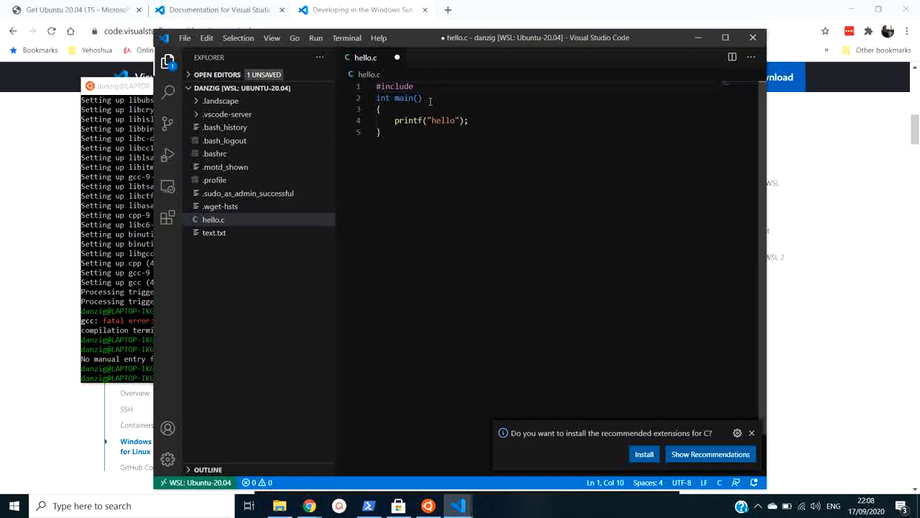
text(")
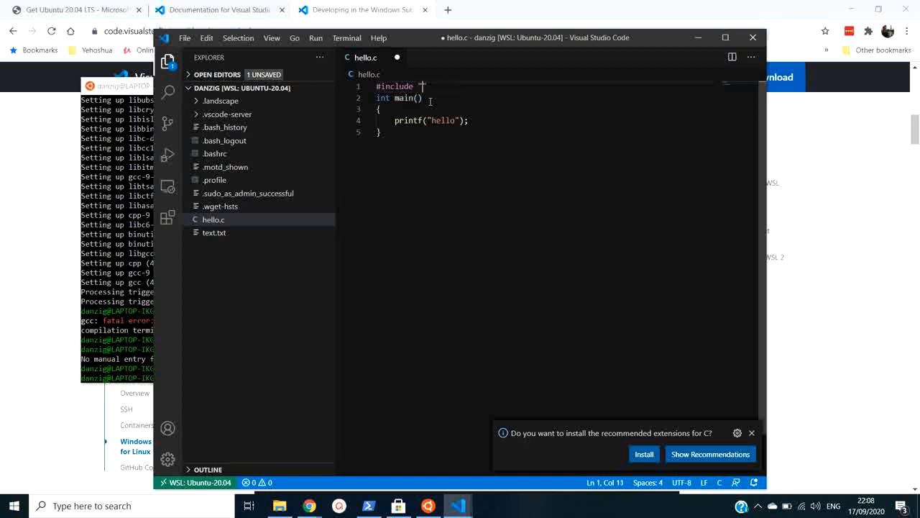
text(st)
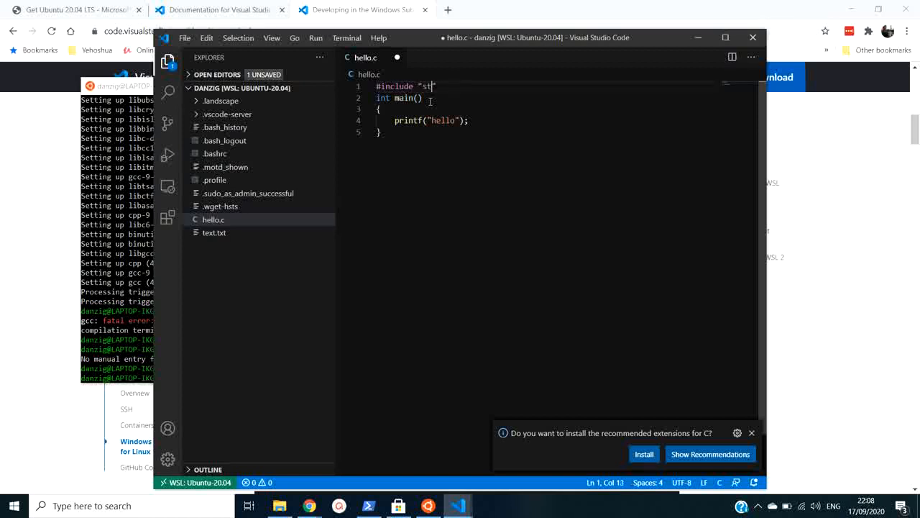
text(d)
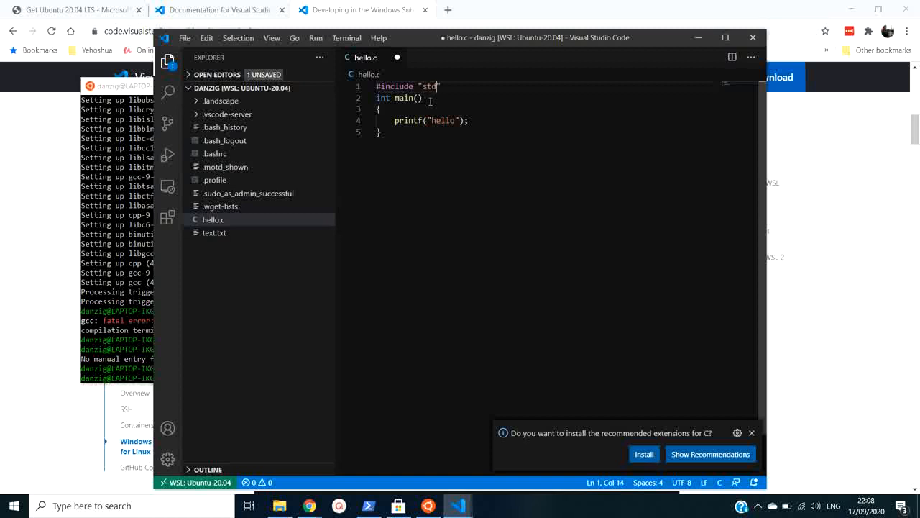
text(io.h)
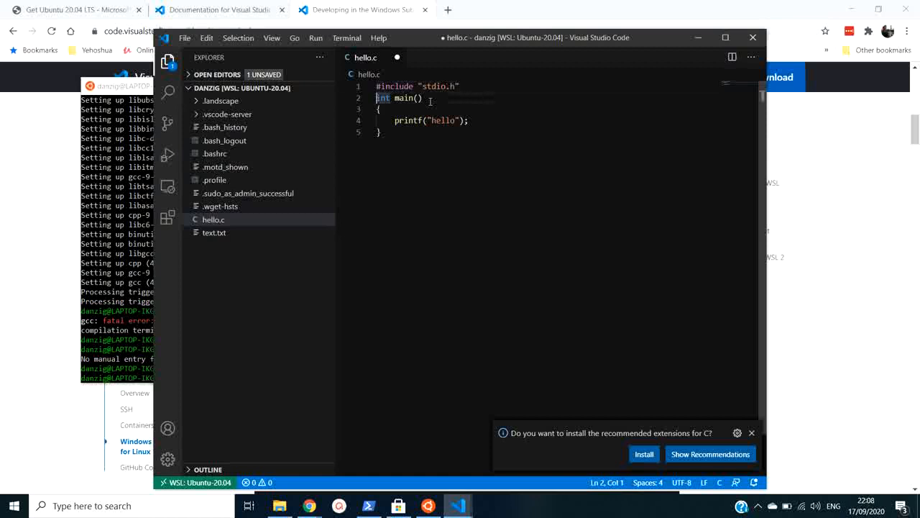
click(381, 133)
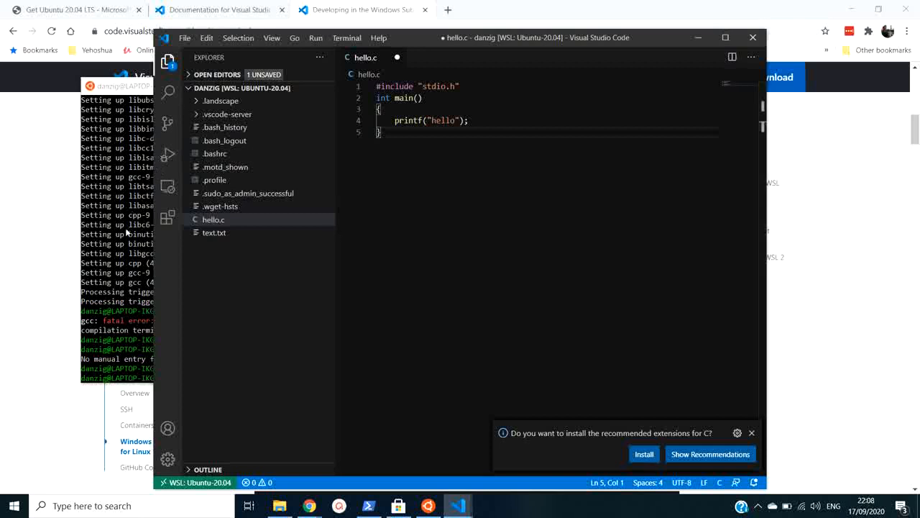
click(185, 37)
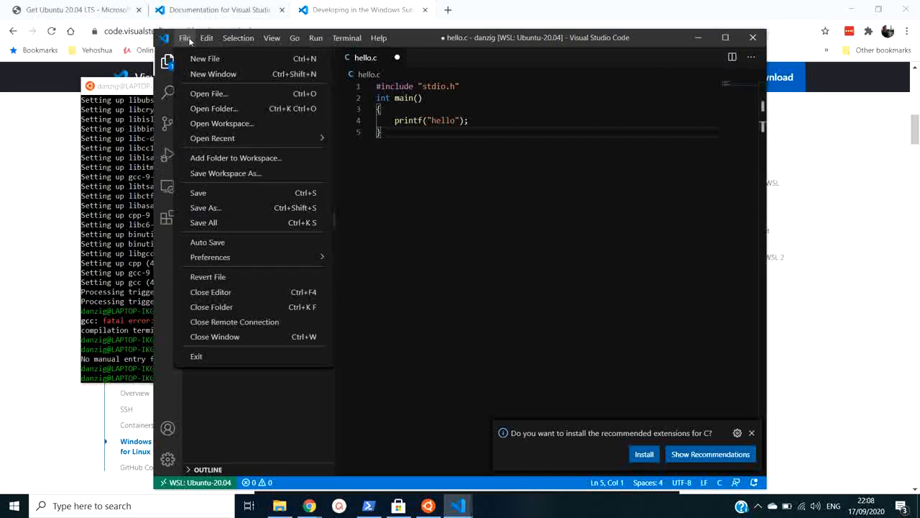
mouse_move(208, 94)
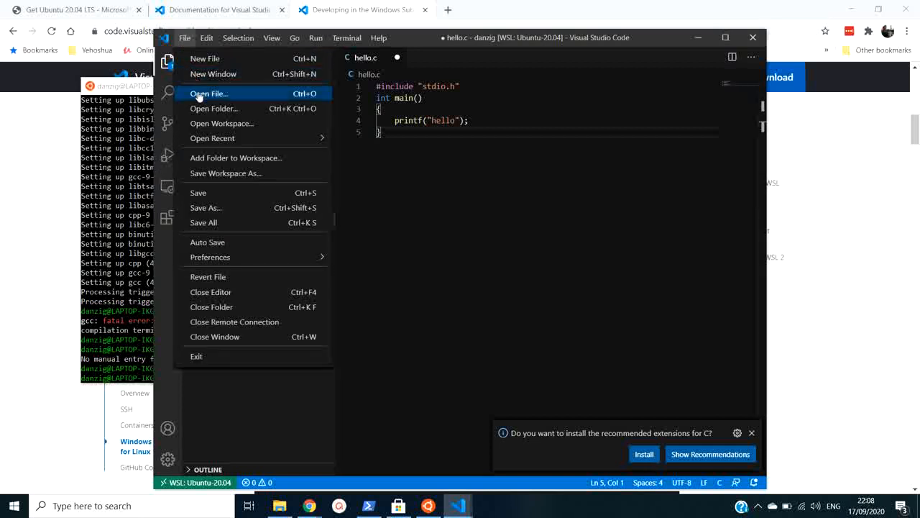
mouse_move(205, 193)
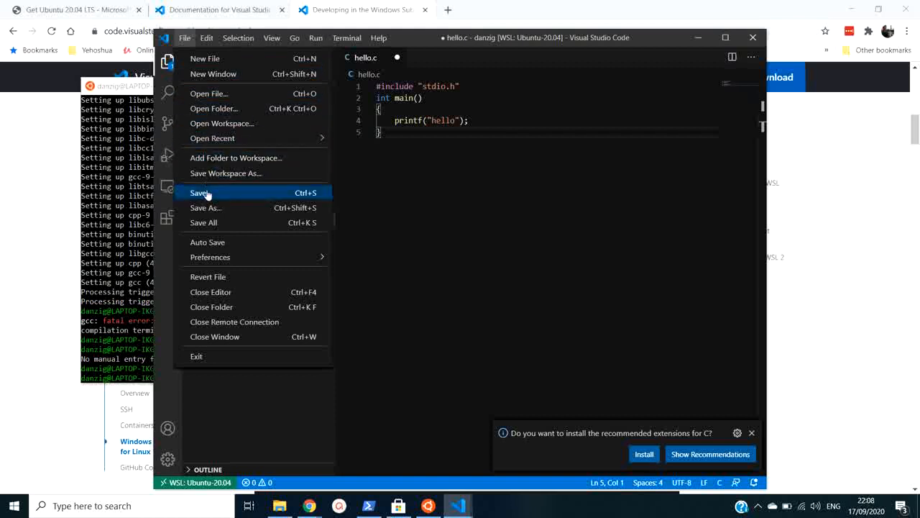
click(200, 192)
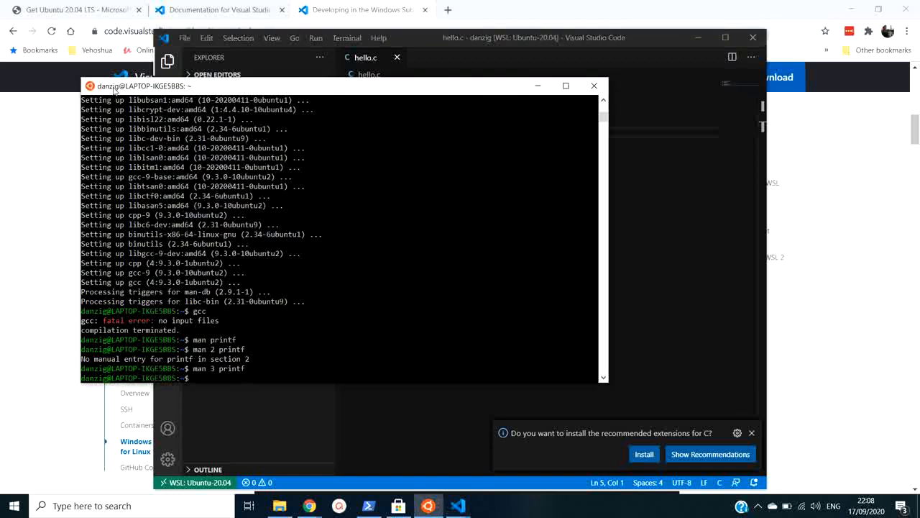
mouse_move(365, 151)
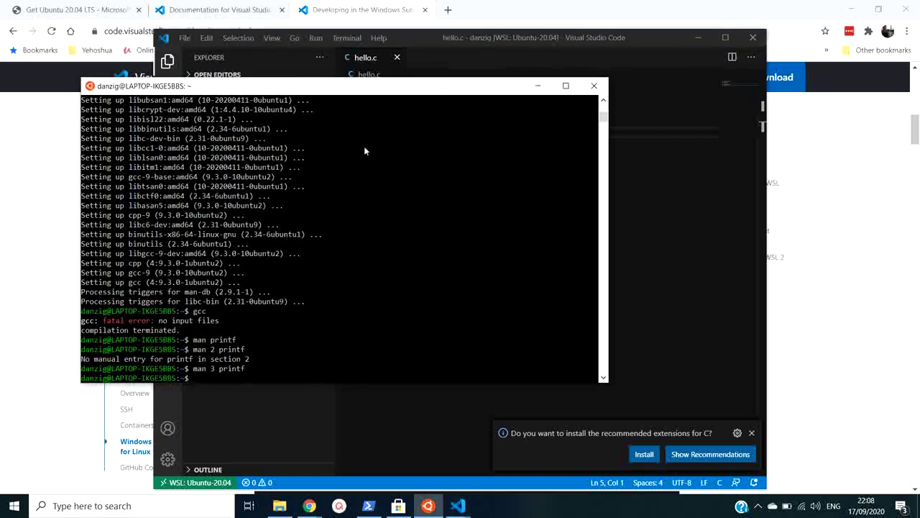
- Compile hello.c with gcc and run ./a.out, which prints hello
text(man 3 printf)
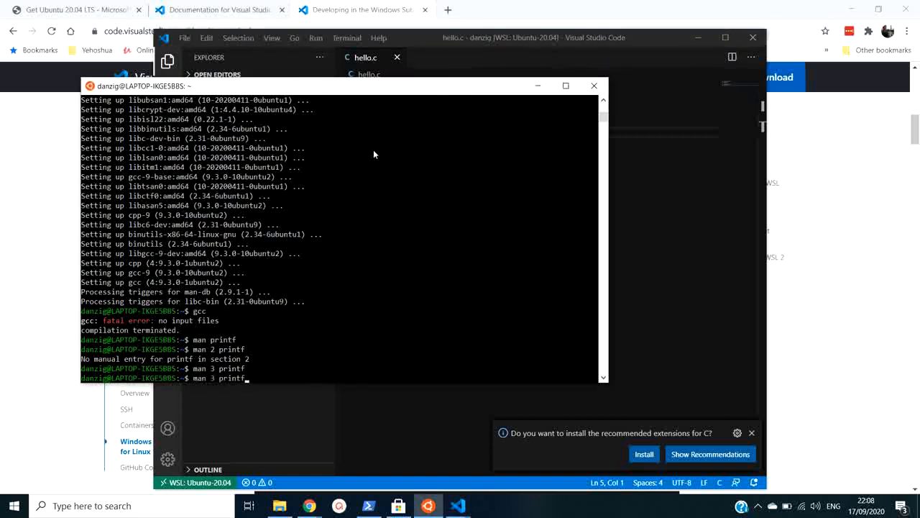
text(gcc)
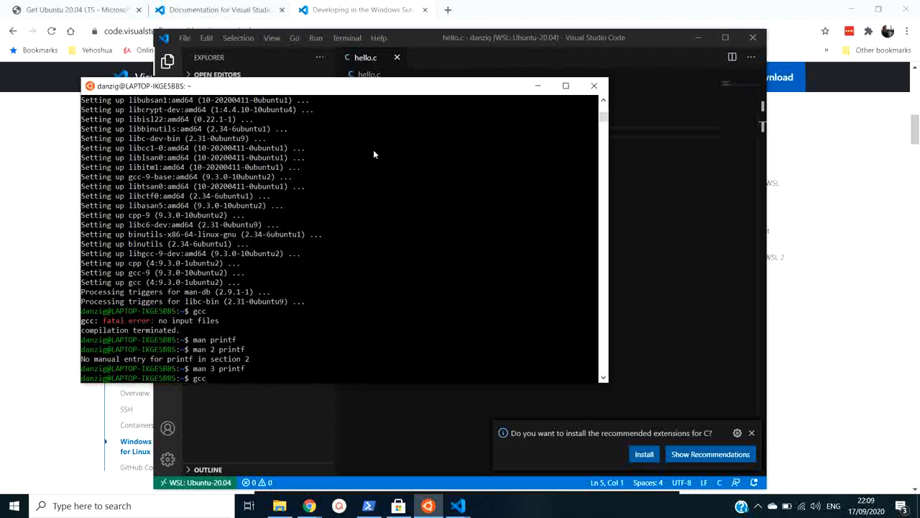
text(hello.c)
text(./)
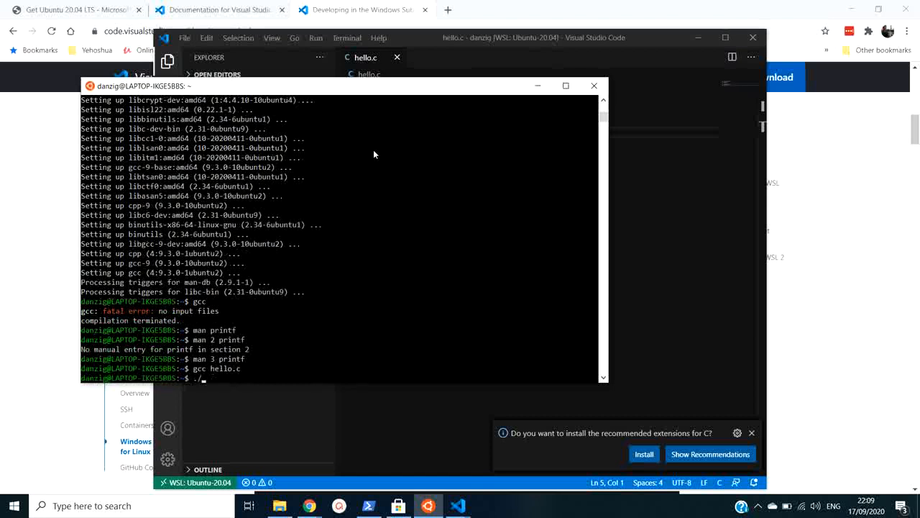
text(a.out)
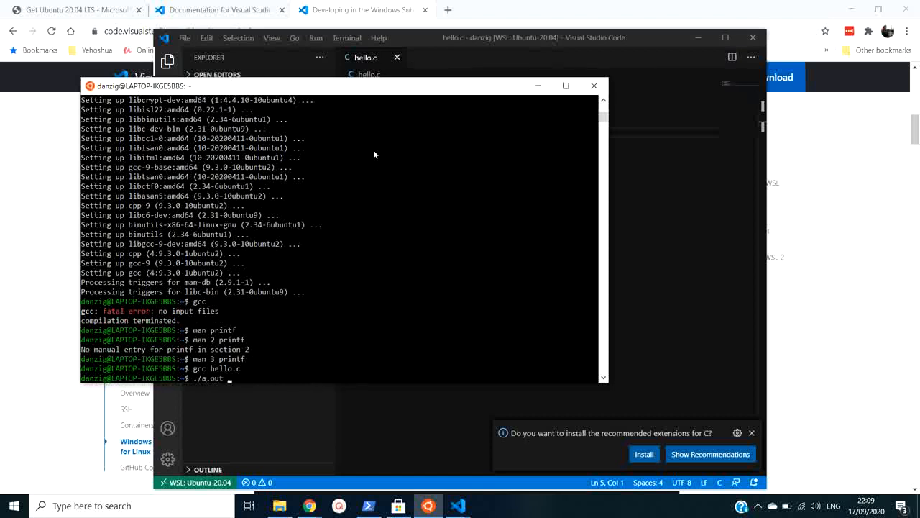
key(Return)
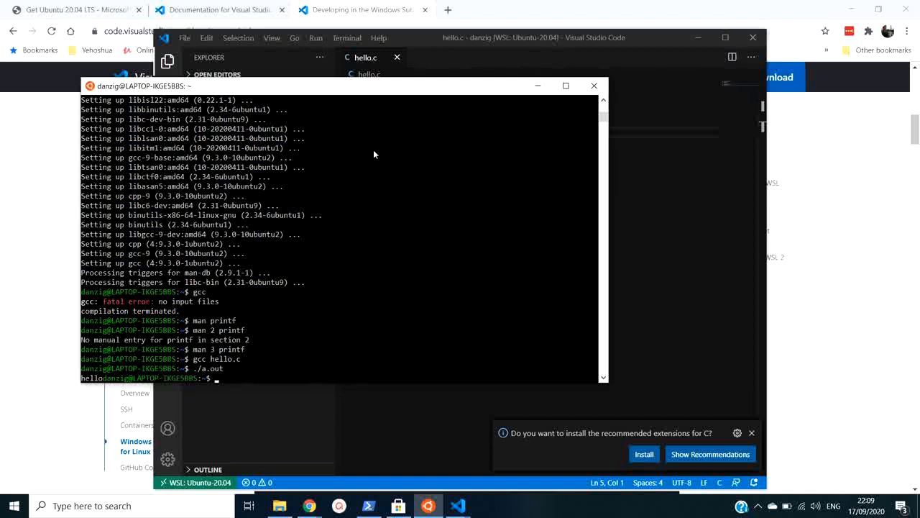
mouse_move(587, 148)
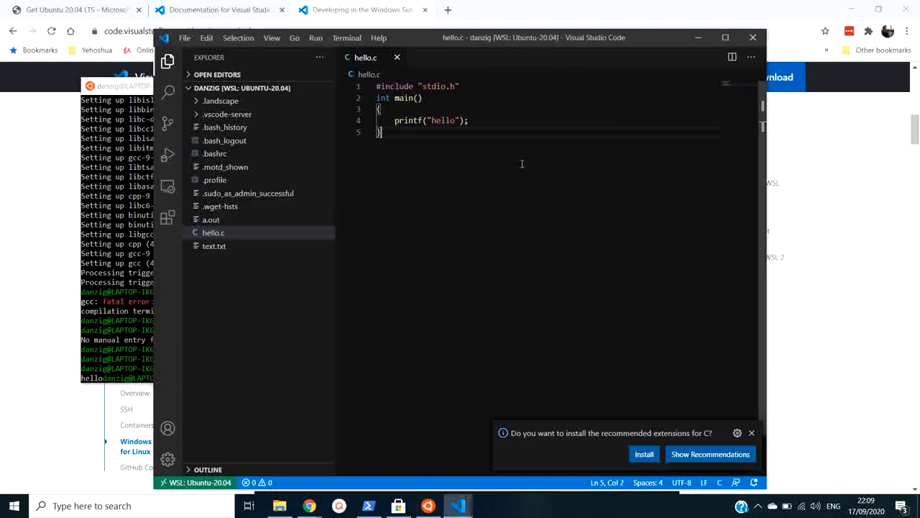
- Change the printf string to "hello\n" and save hello.c with Ctrl+S
double_click(442, 120)
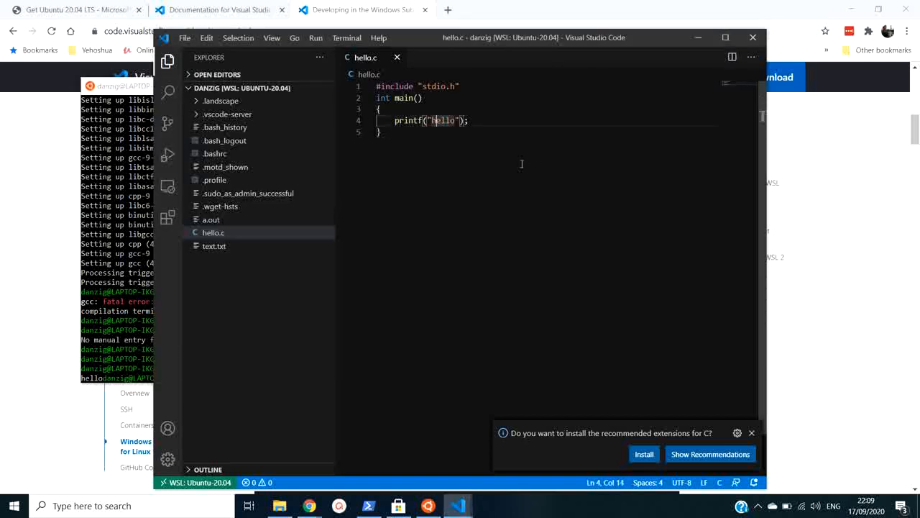
text(\n)
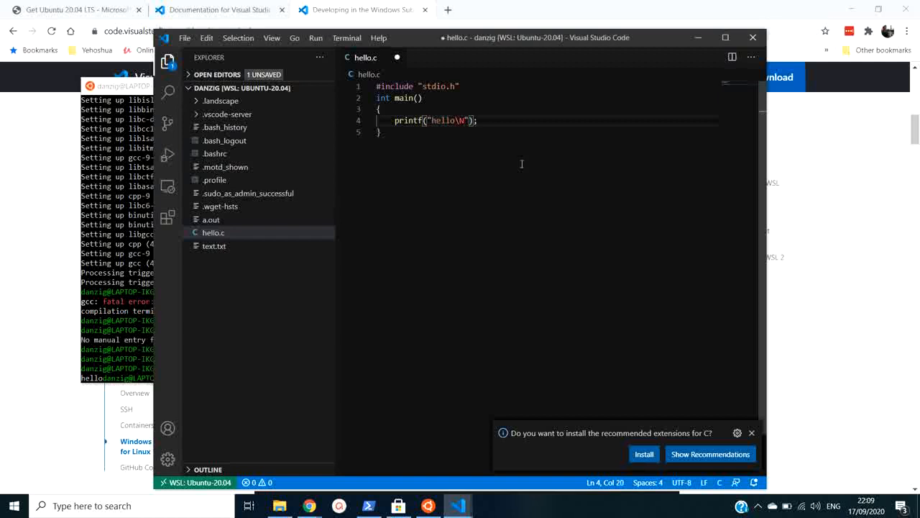
key(Backspace)
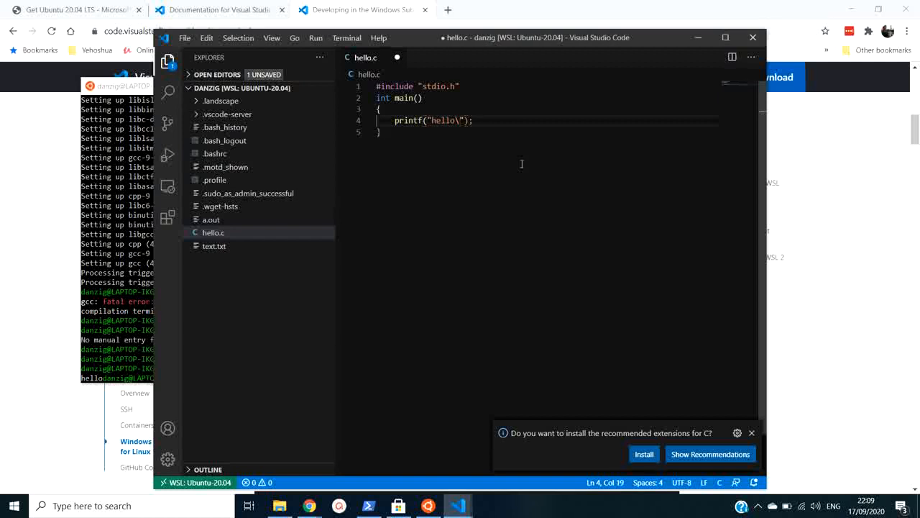
text(n)
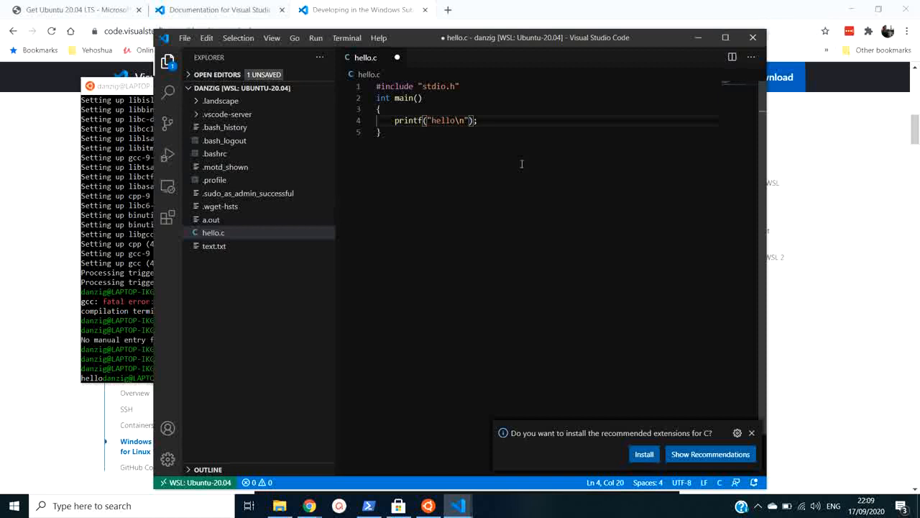
key(ctrl+s)
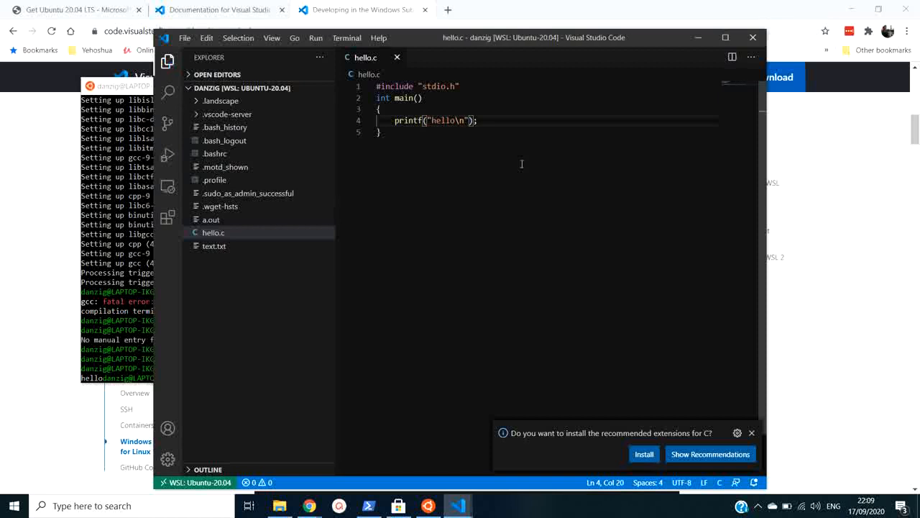
click(185, 37)
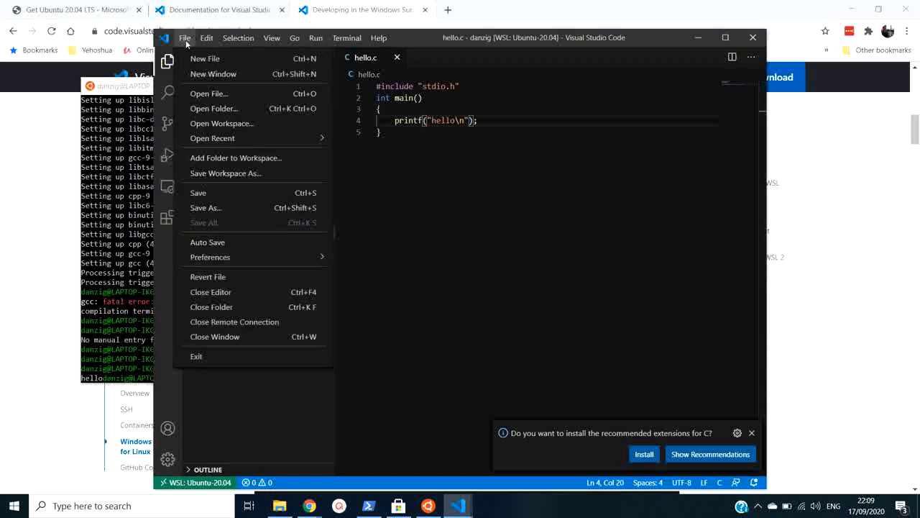
mouse_move(209, 192)
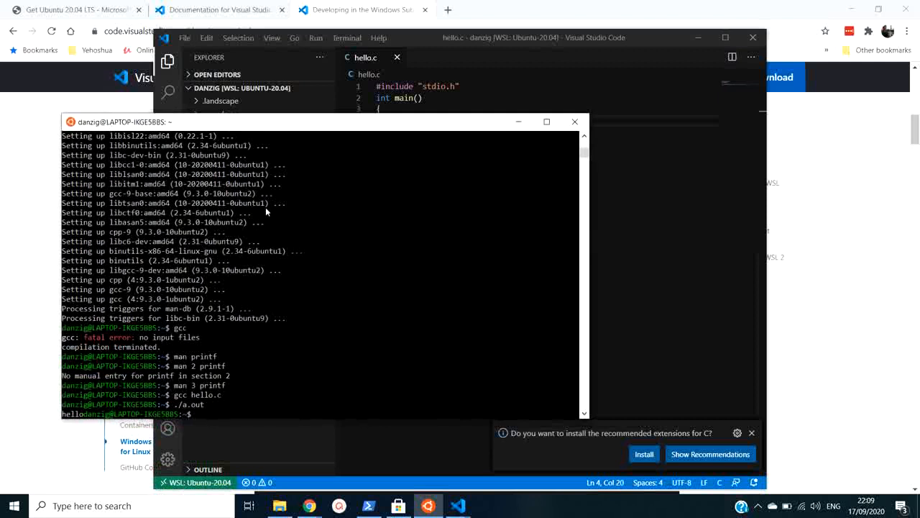
- Run ./a.out again so hello prints on its own line
text(./a.out)
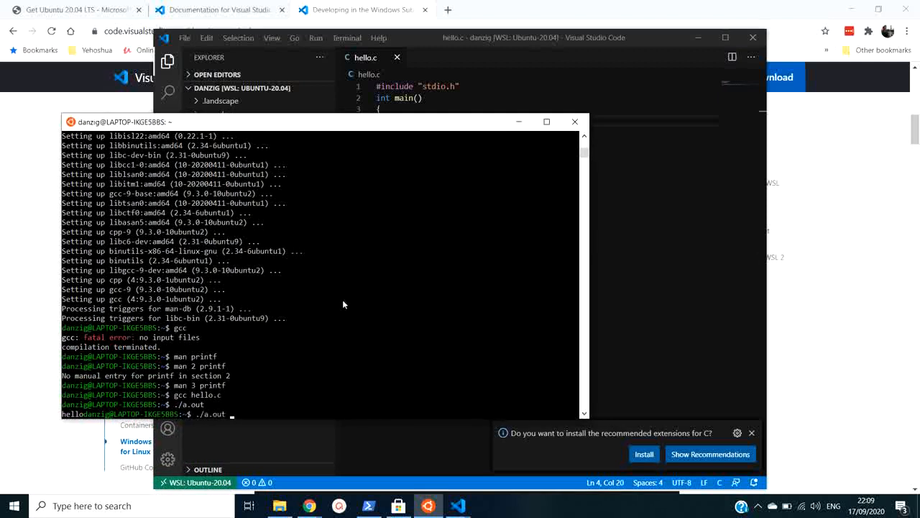
key(Return)
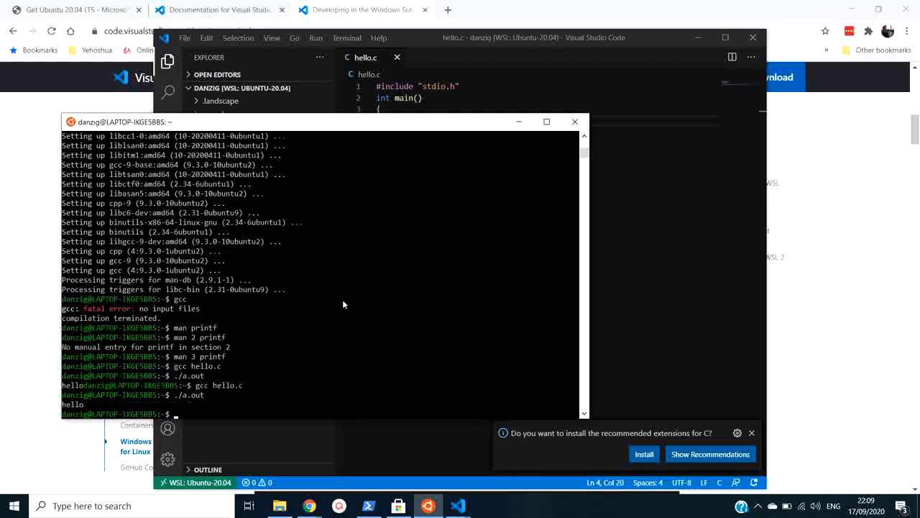
mouse_move(460, 222)
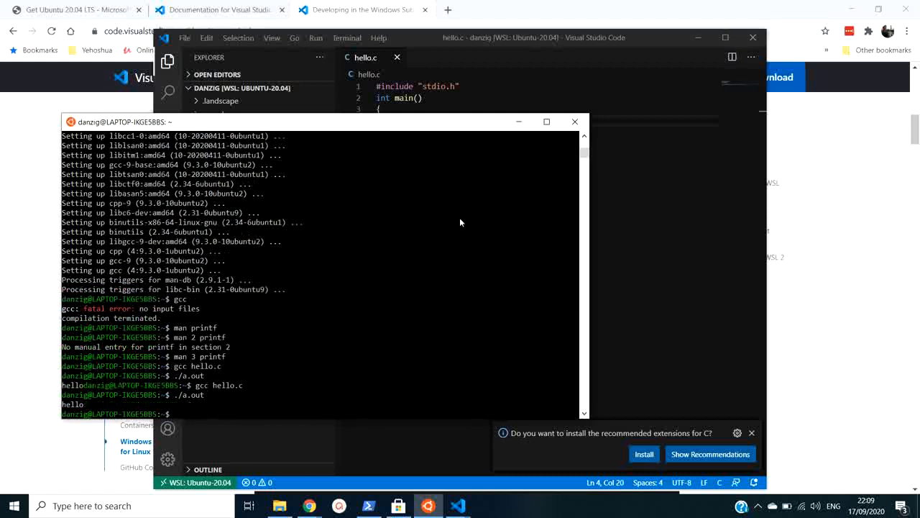